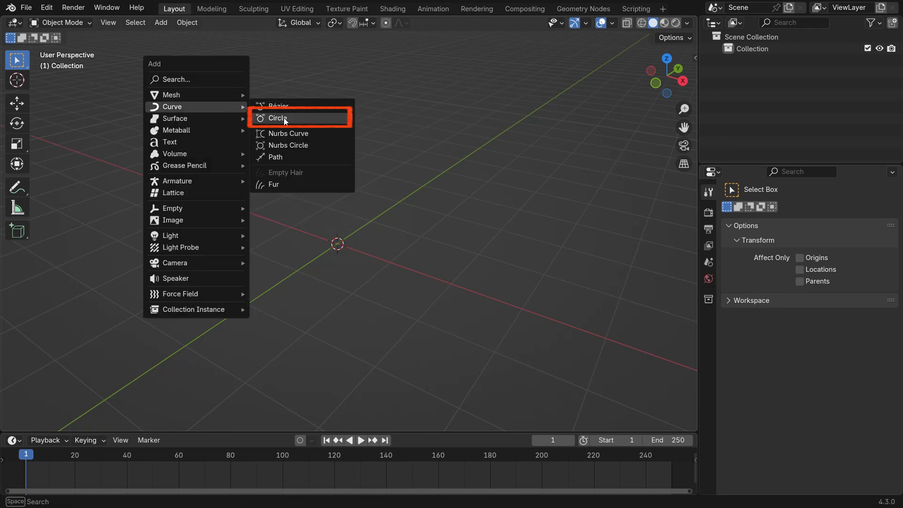
Step: Add a circle curve for the rim and set its bevel depth to 0.05 m
click(279, 119)
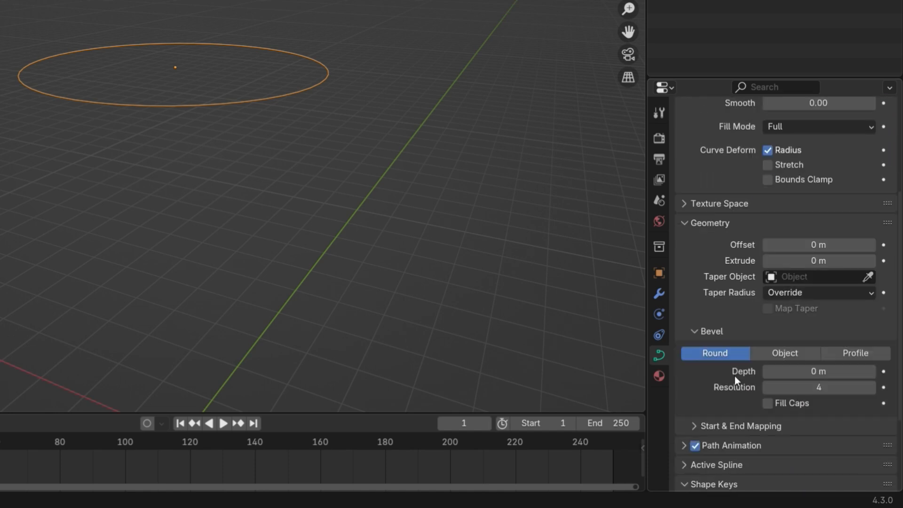
double_click(818, 370)
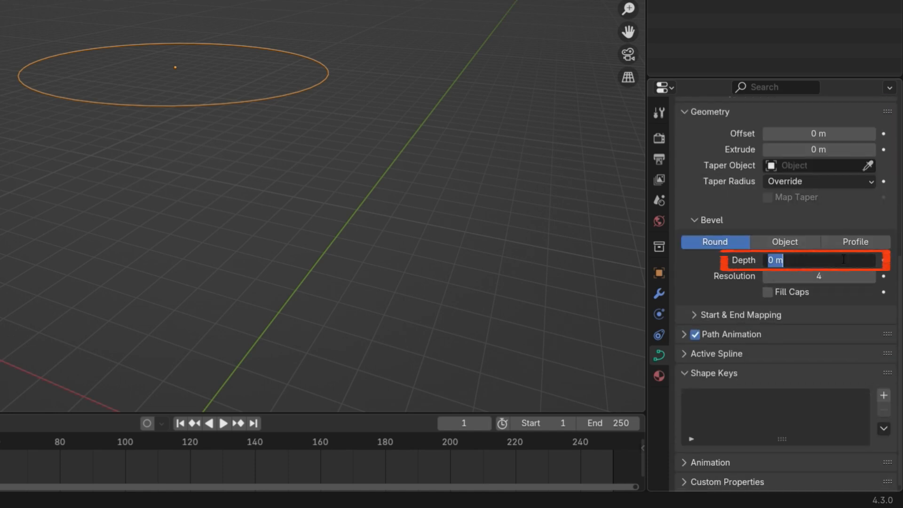
text(0.05)
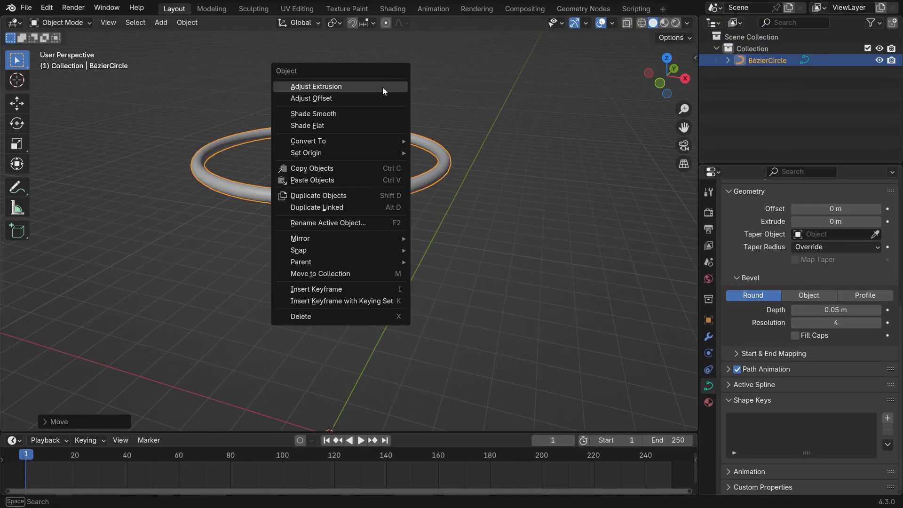
mouse_move(308, 141)
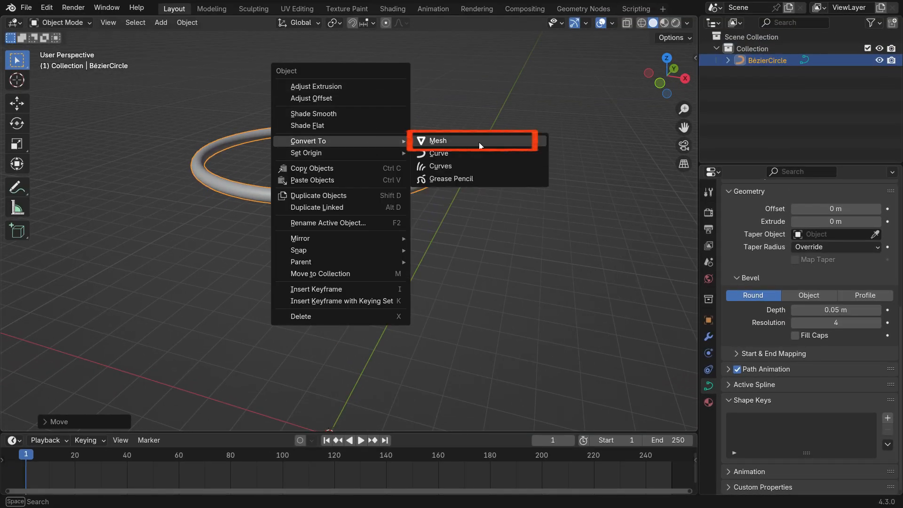
Step: Convert the rim curve to a mesh and add a mesh circle at its centre
click(437, 140)
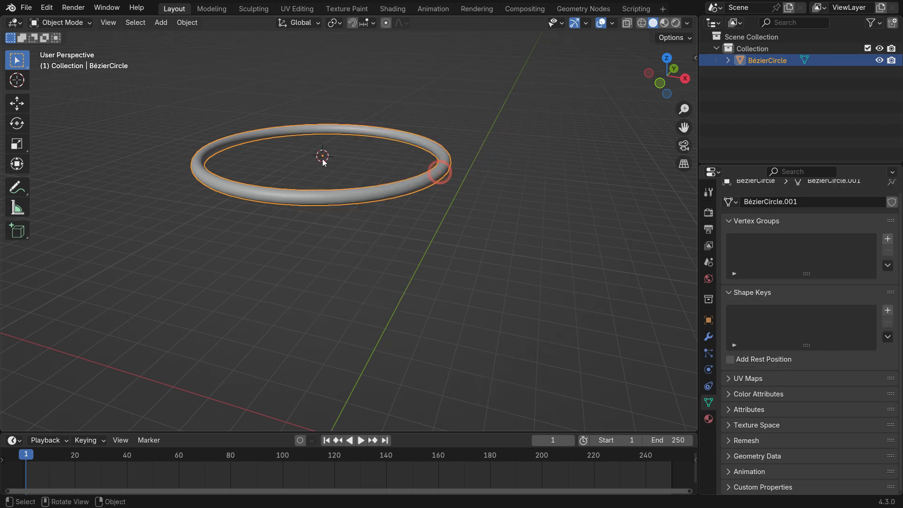
key(shift+a)
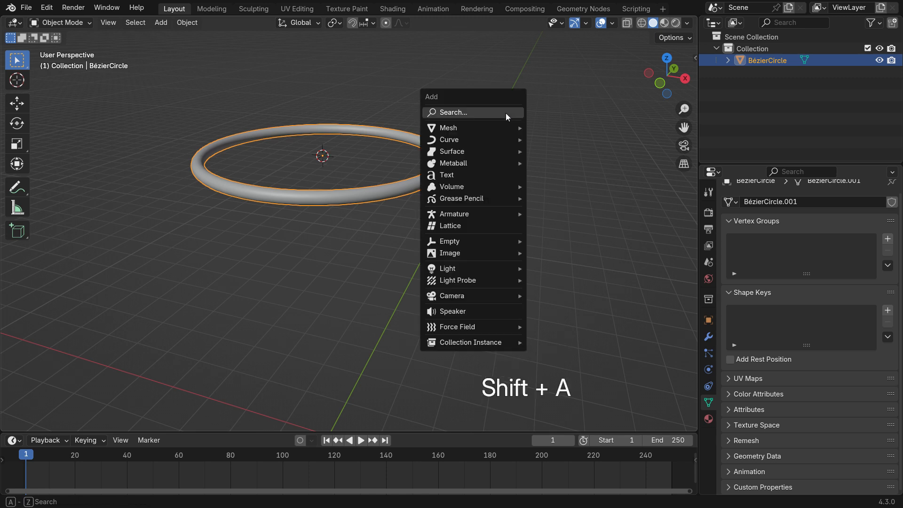
mouse_move(449, 127)
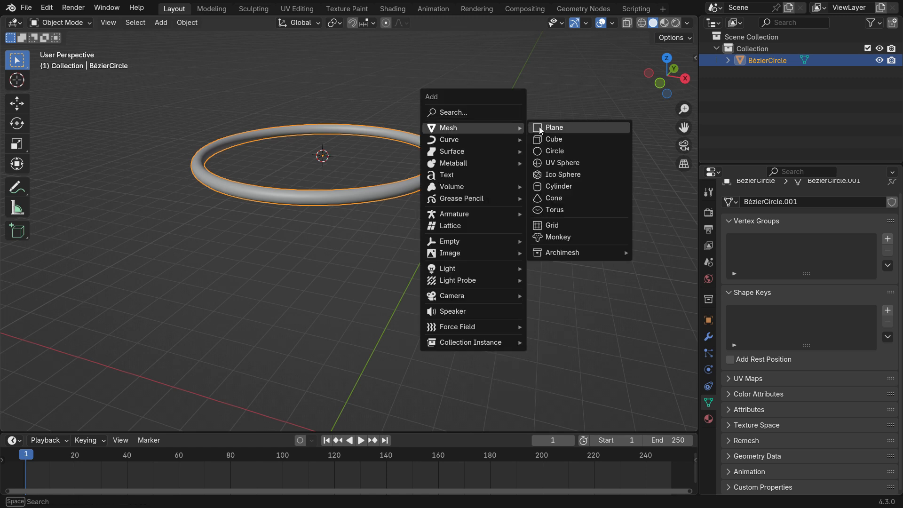
click(556, 150)
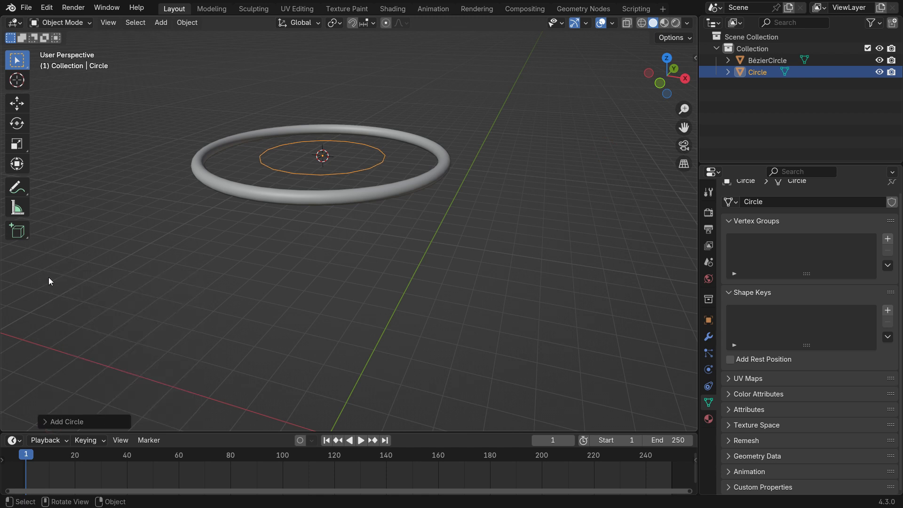
Step: In Edit Mode, scale the circle up to the rim and extrude it down into a tube
key(Tab)
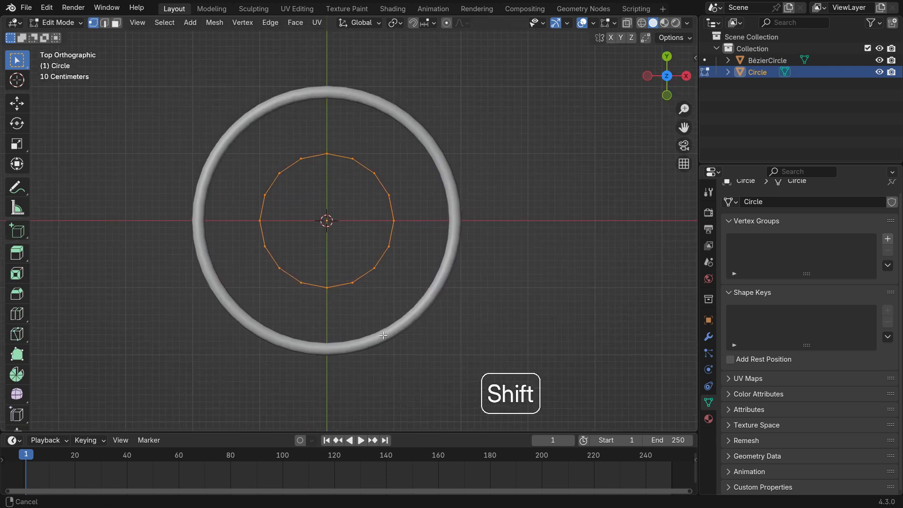
key(s)
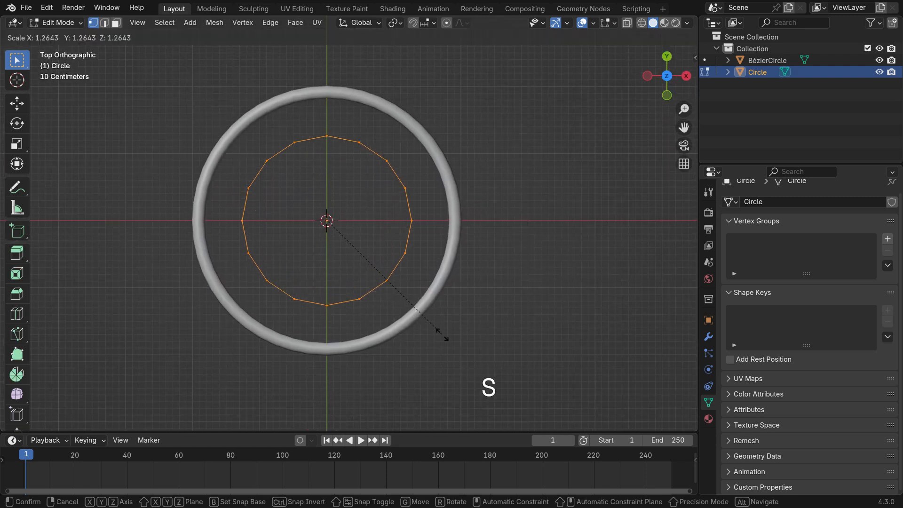
key(shift)
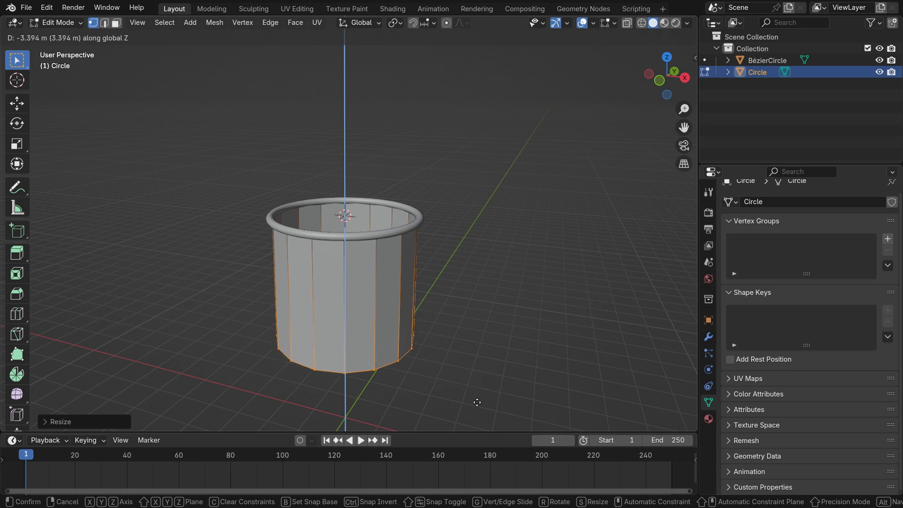
key(KP_1)
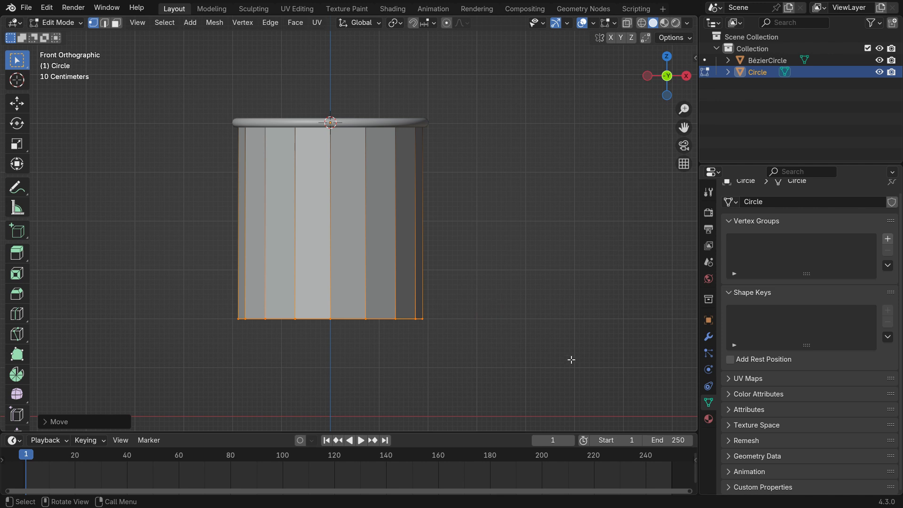
key(s)
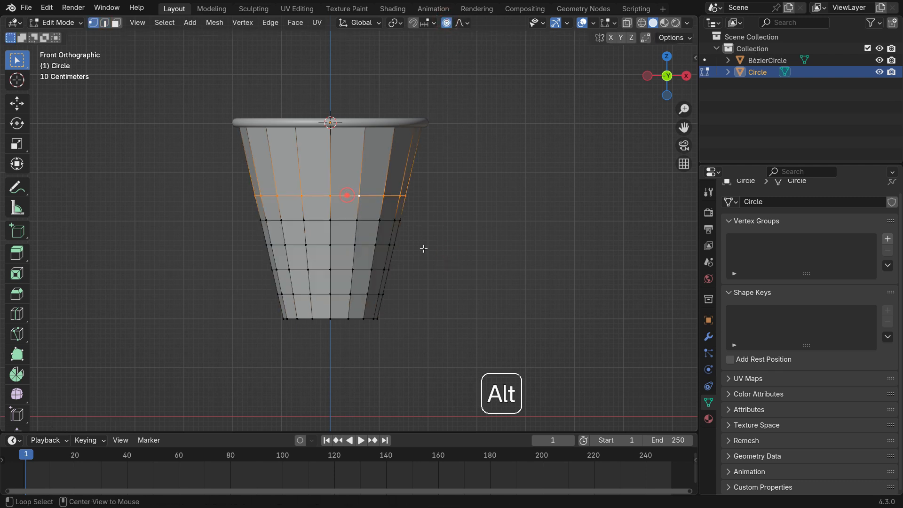
Step: Taper the upper loop with proportional falloff and scale the bottom loop inward into a funnel
key(s)
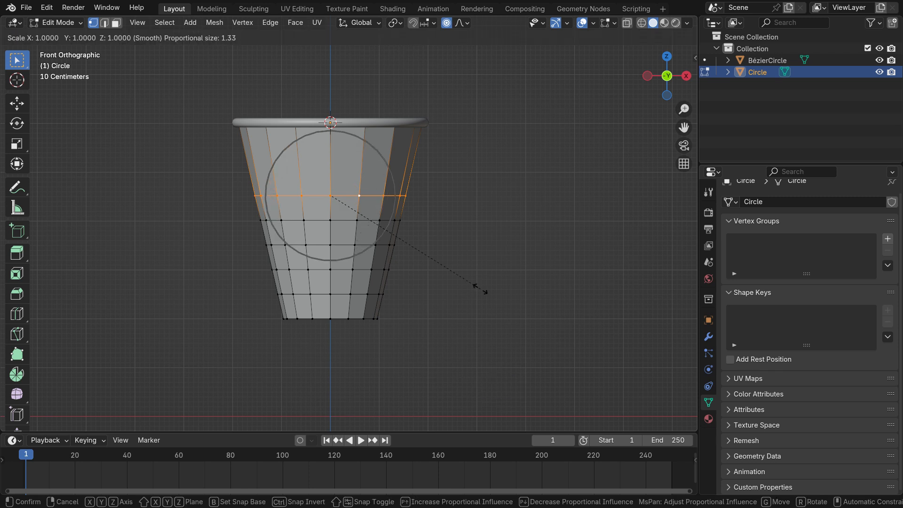
click(498, 297)
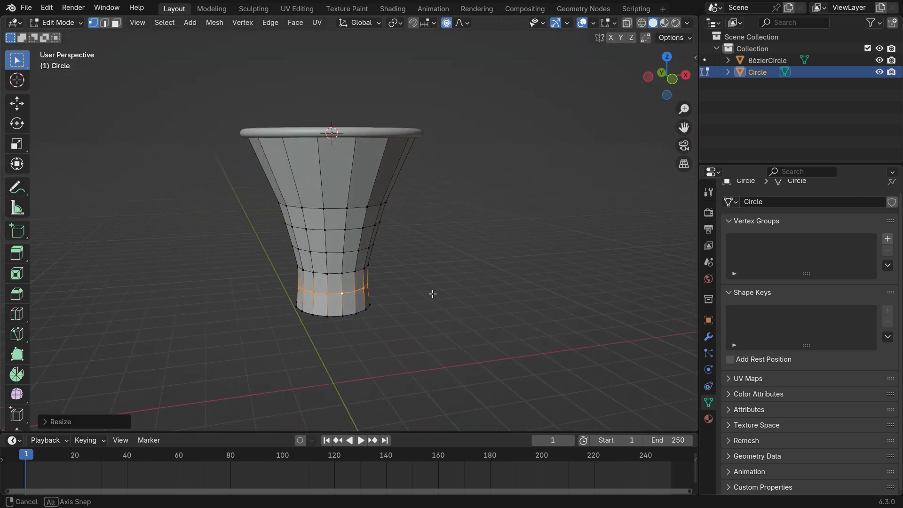
click(446, 23)
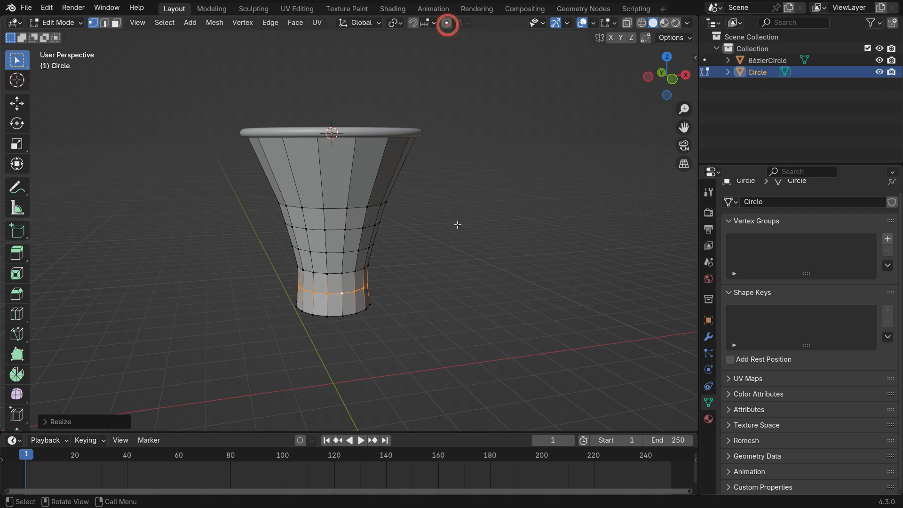
Step: Select the whole net and poke every face into centre triangles
key(a)
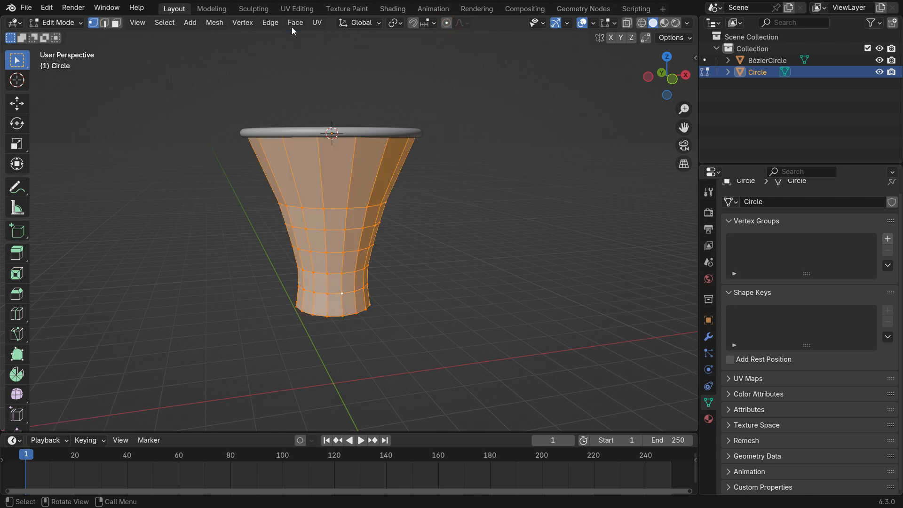
click(294, 22)
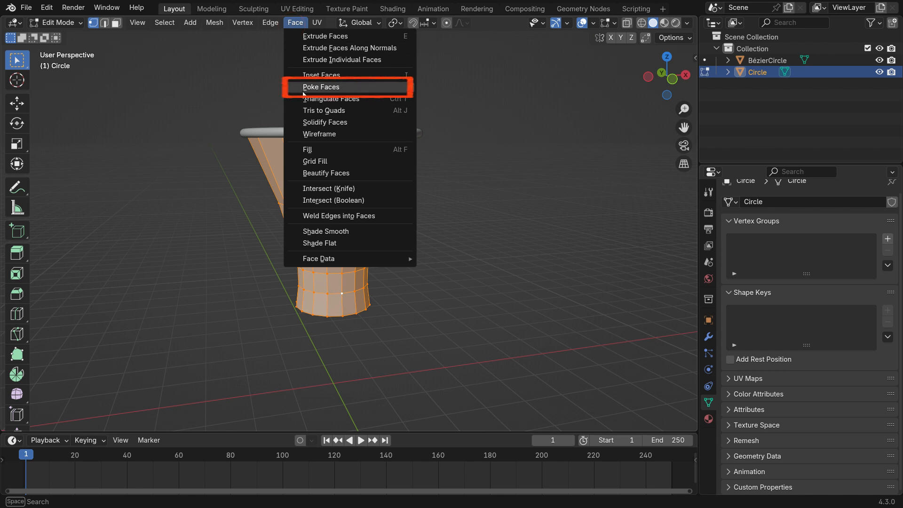
click(321, 86)
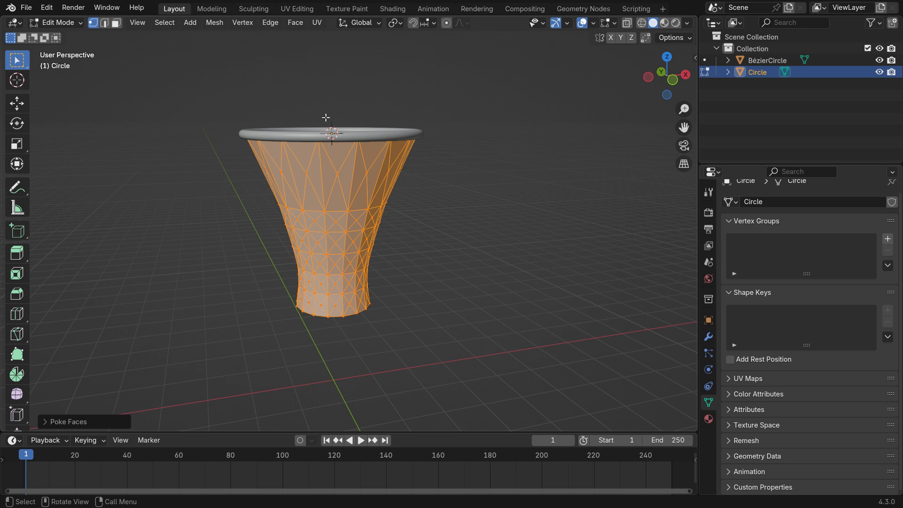
Step: Convert tris to quads with a raised Max Shape Angle for a diamond lattice
click(294, 23)
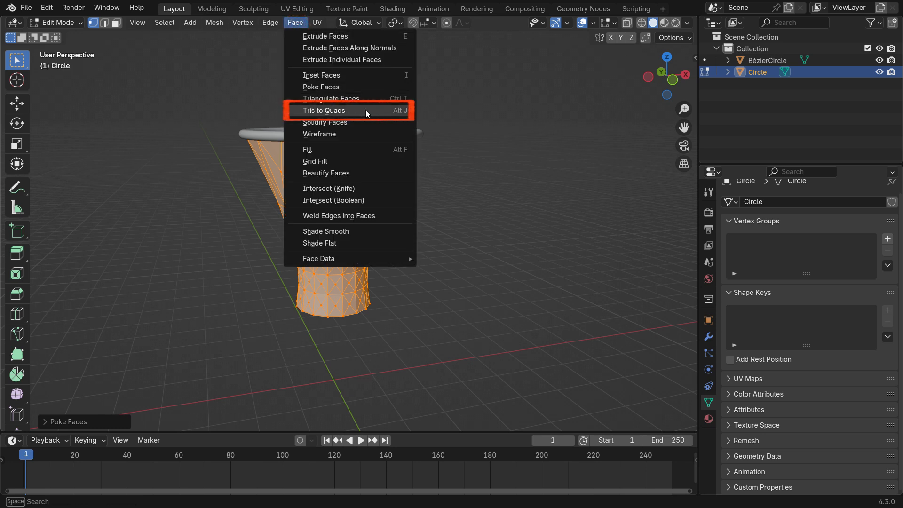
click(325, 110)
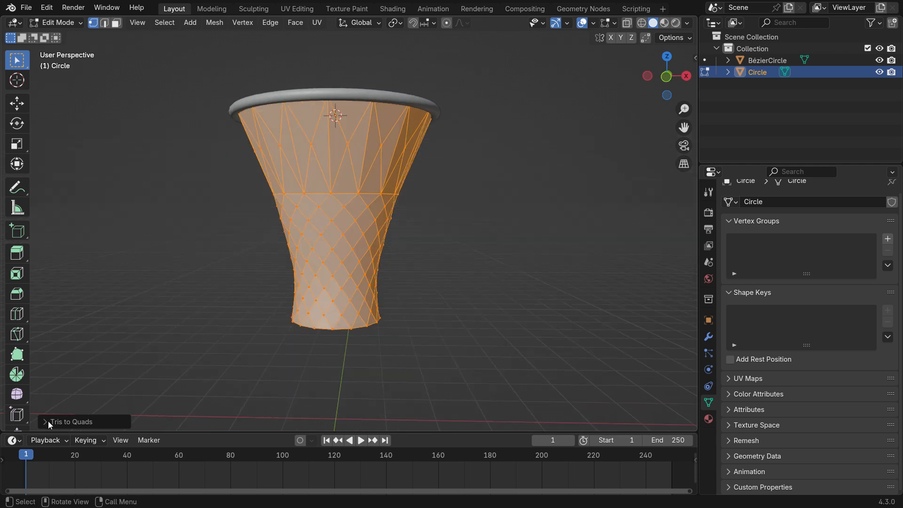
click(69, 421)
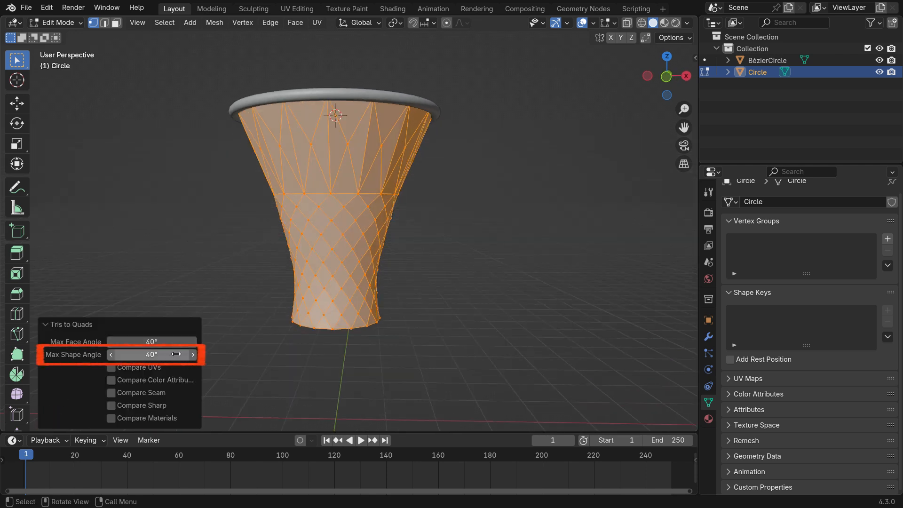
drag(151, 354, 196, 354)
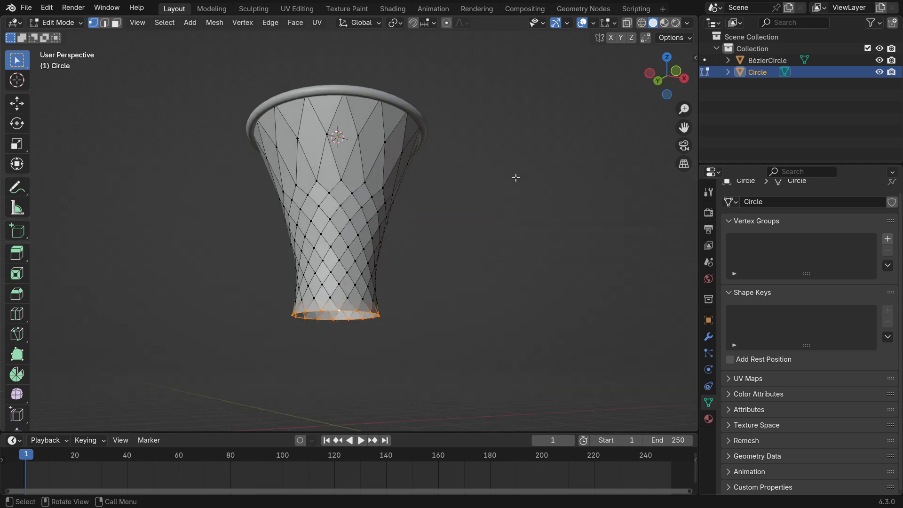
Step: Delete the bottom ring's edges for a jagged open bottom and leave Edit Mode
key(x)
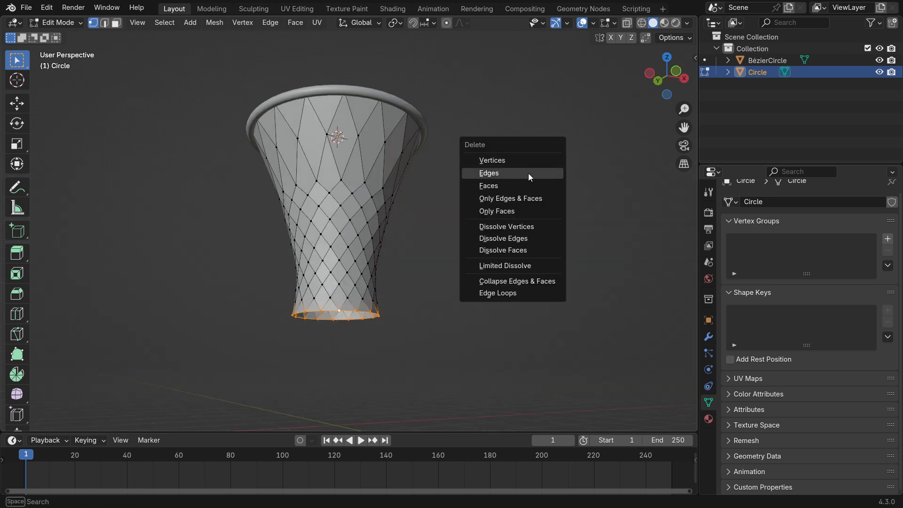
click(488, 174)
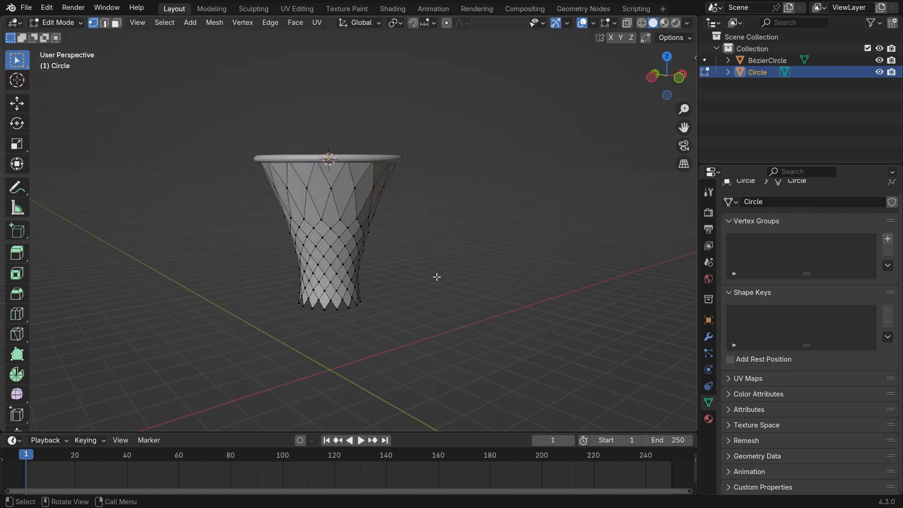
key(Tab)
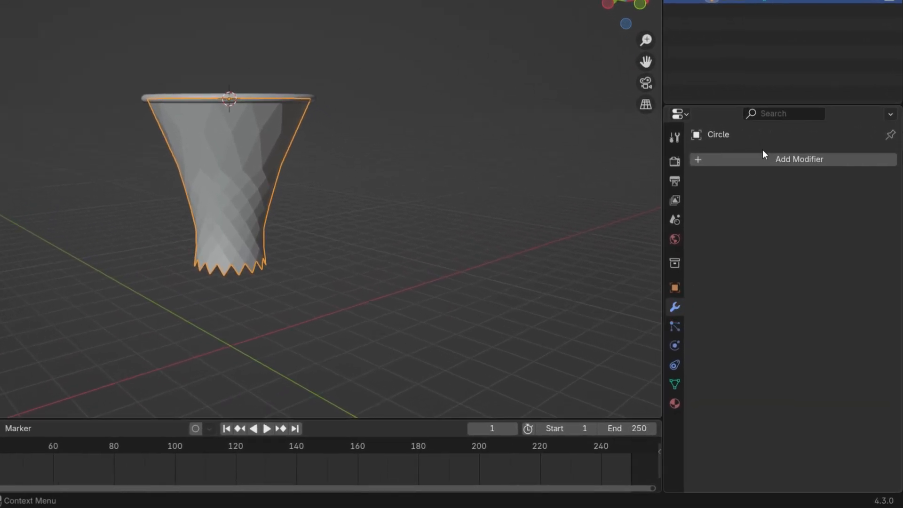
Step: Add a Wireframe modifier to the net with 0.08 m thickness
click(799, 159)
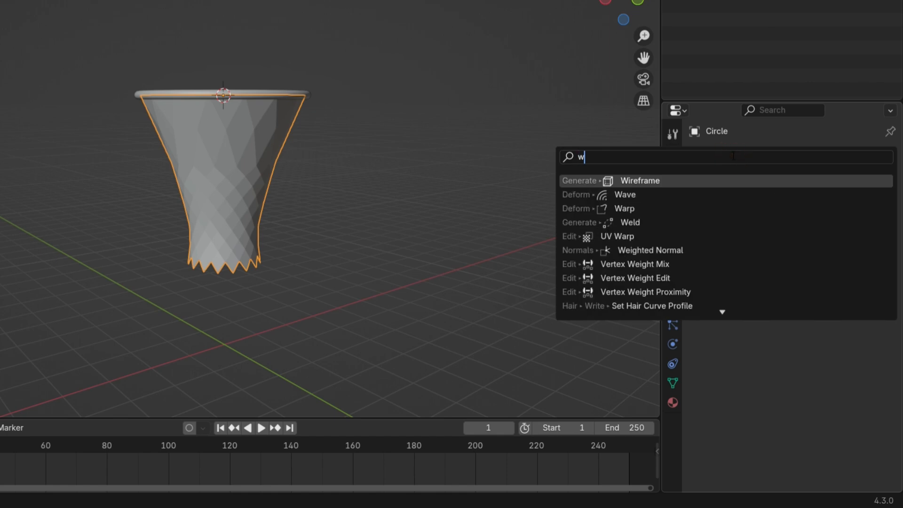
text(ire)
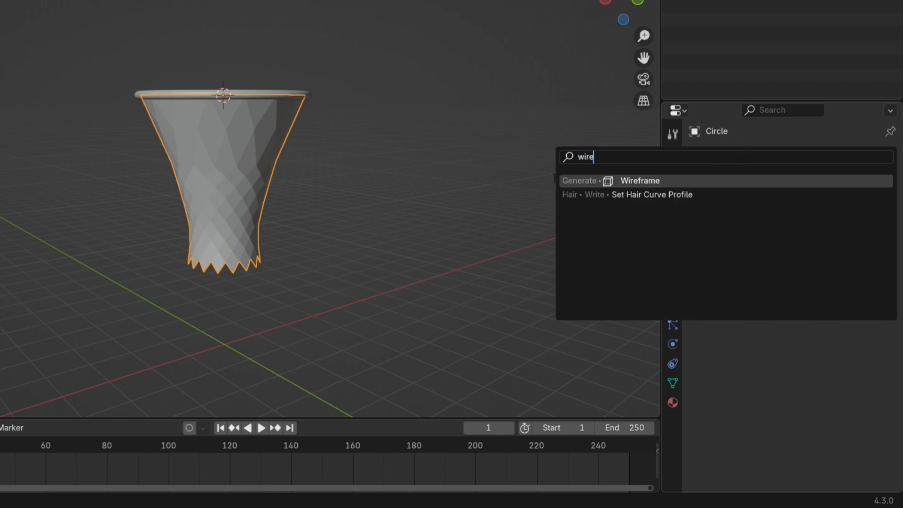
click(638, 180)
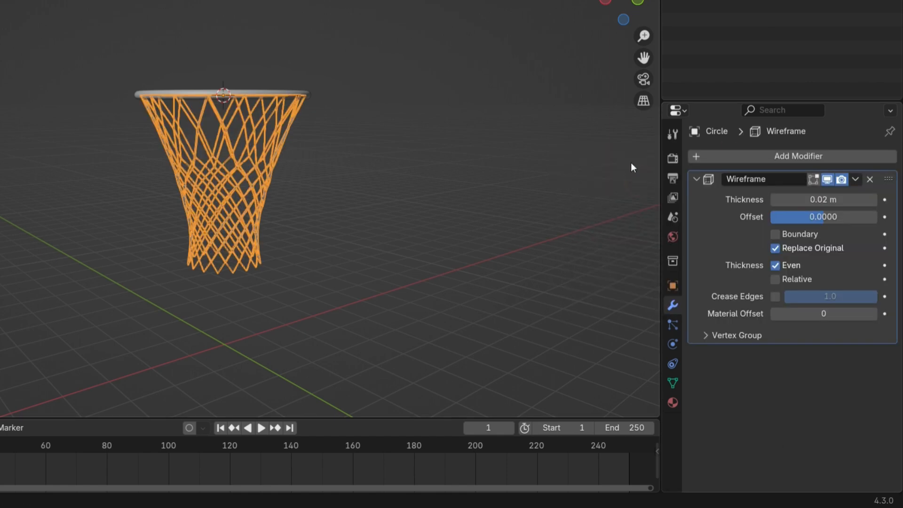
double_click(824, 200)
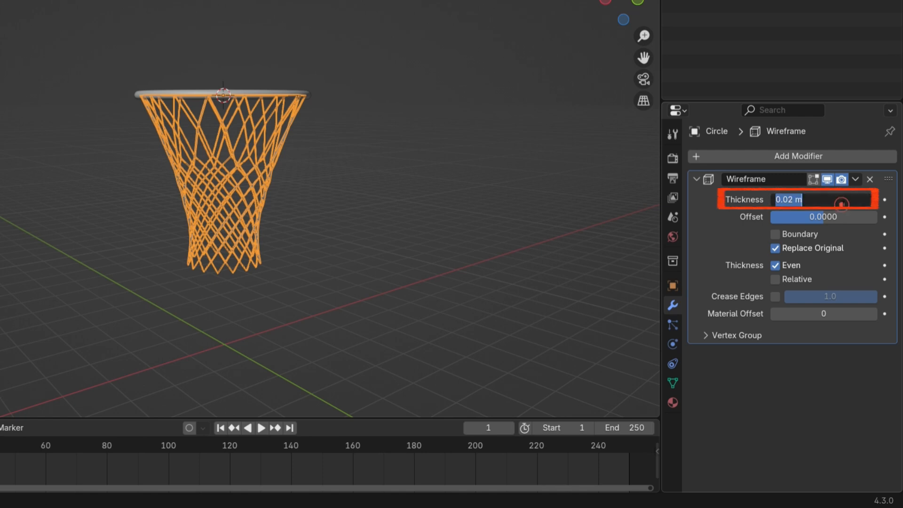
text(0.08)
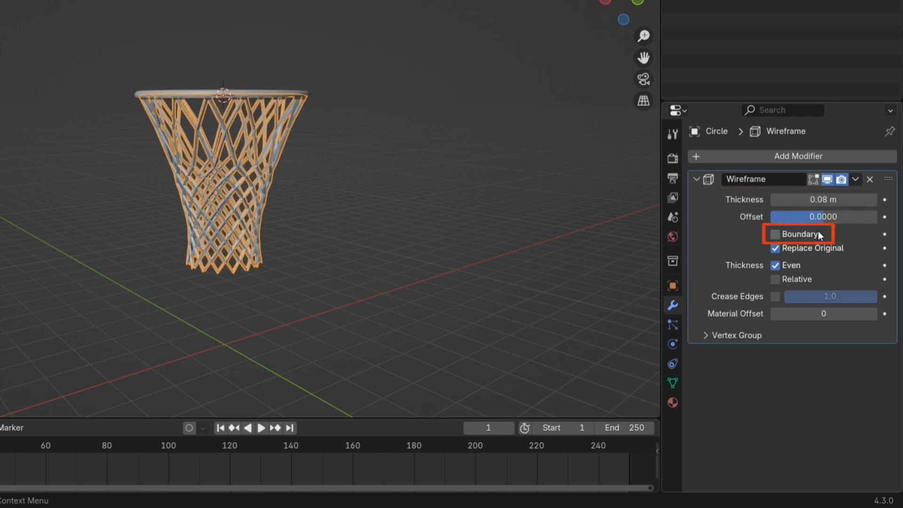
Step: Enable Boundary, set Offset to 1.0 and apply the Wireframe modifier
click(775, 234)
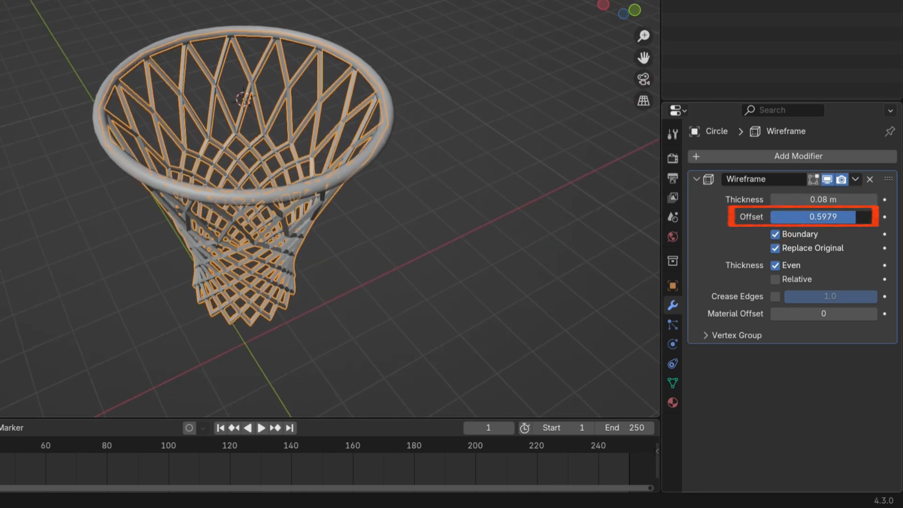
drag(806, 217, 853, 216)
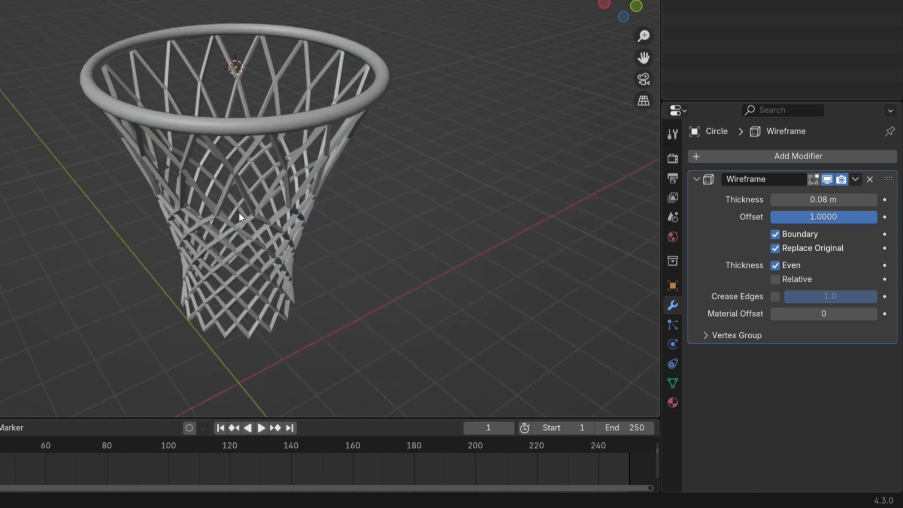
click(856, 179)
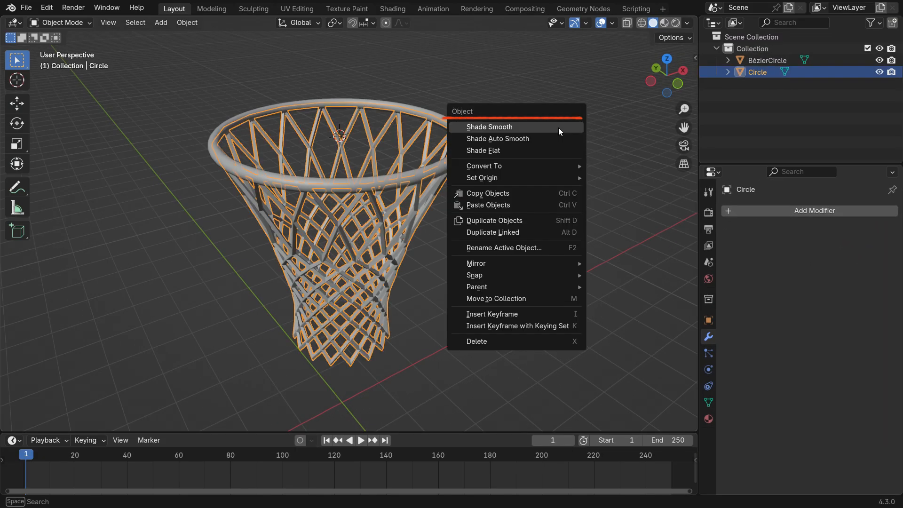
Step: Shade the net smooth and orbit around the hoop to inspect it
click(489, 127)
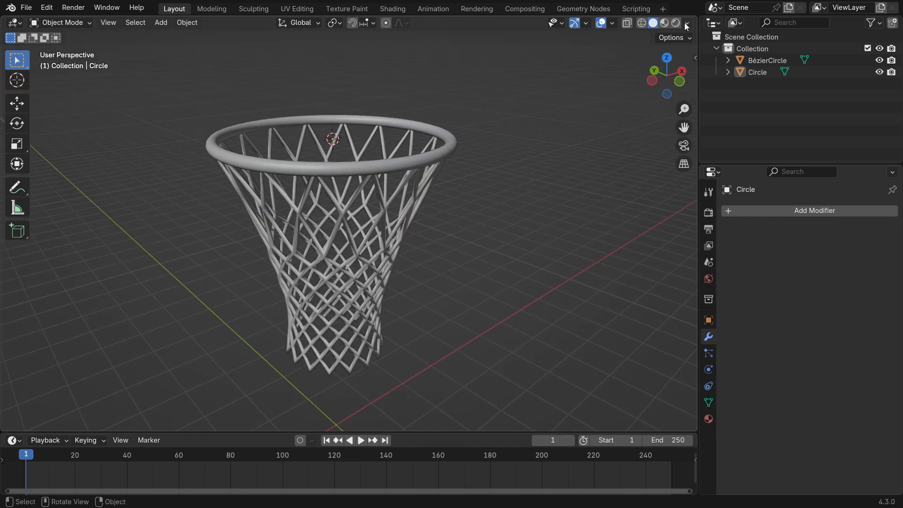
click(686, 23)
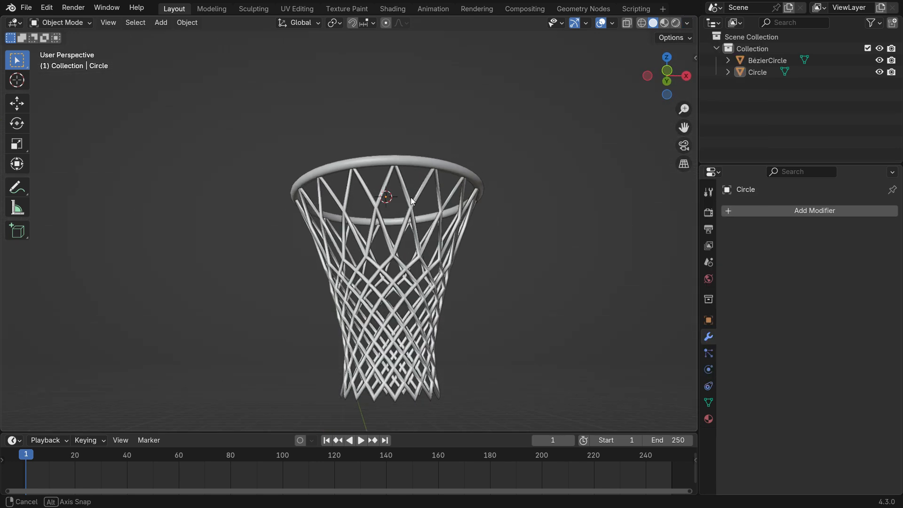
drag(412, 200, 458, 257)
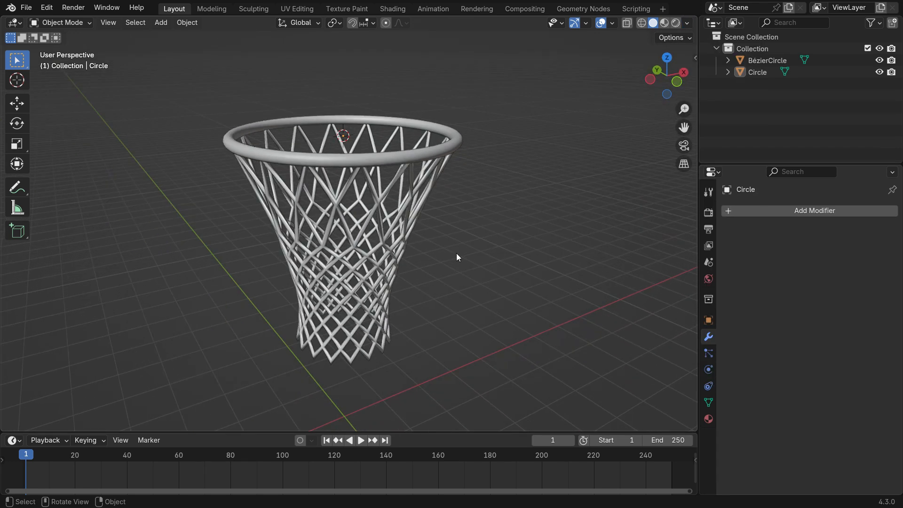
key(shift)
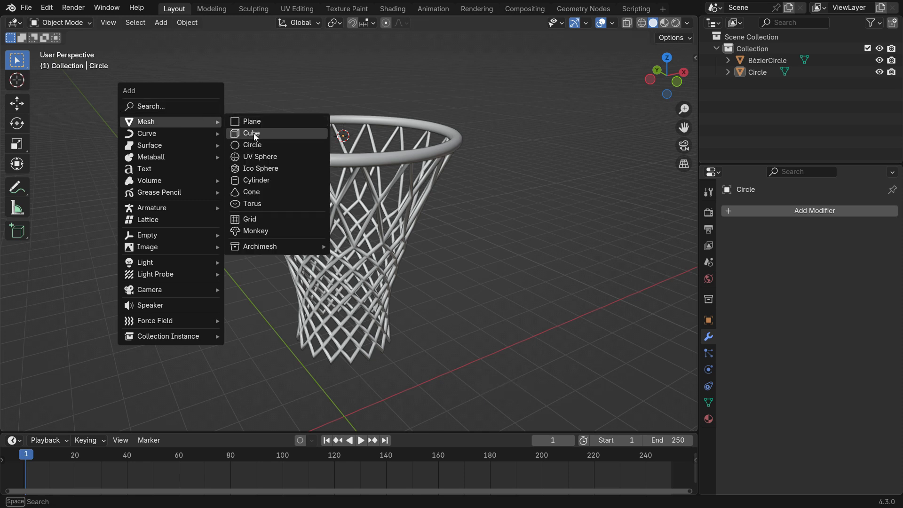
Step: Add a cube and flatten it into a backboard behind the hoop
click(252, 133)
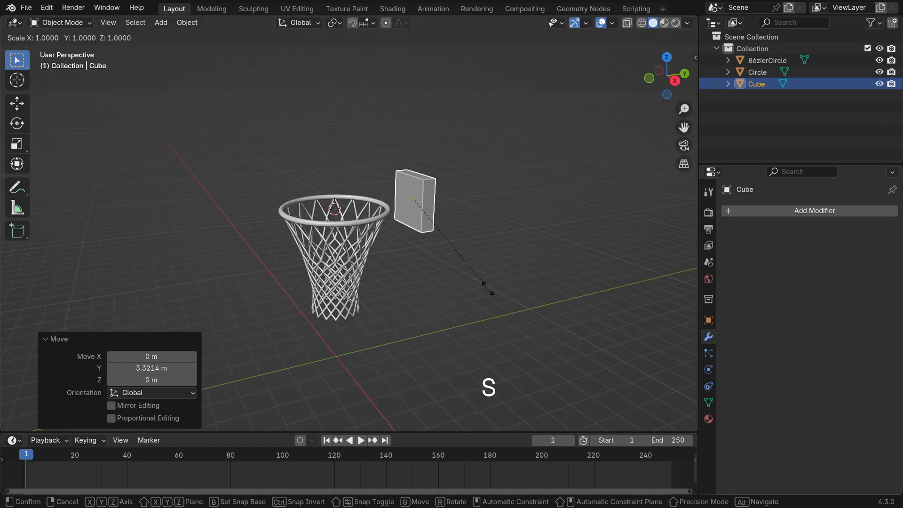
click(438, 301)
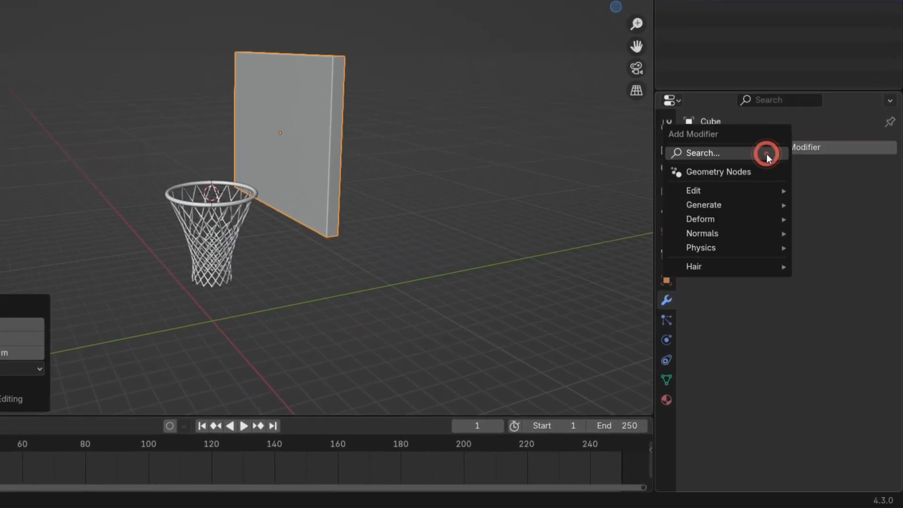
Step: Add a Bevel modifier to the backboard with a 0.3 m amount
text(bv)
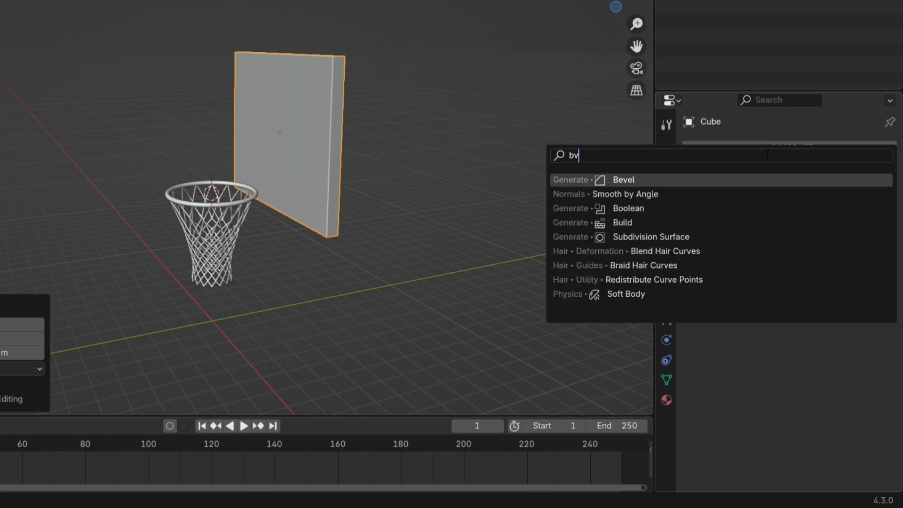
click(623, 180)
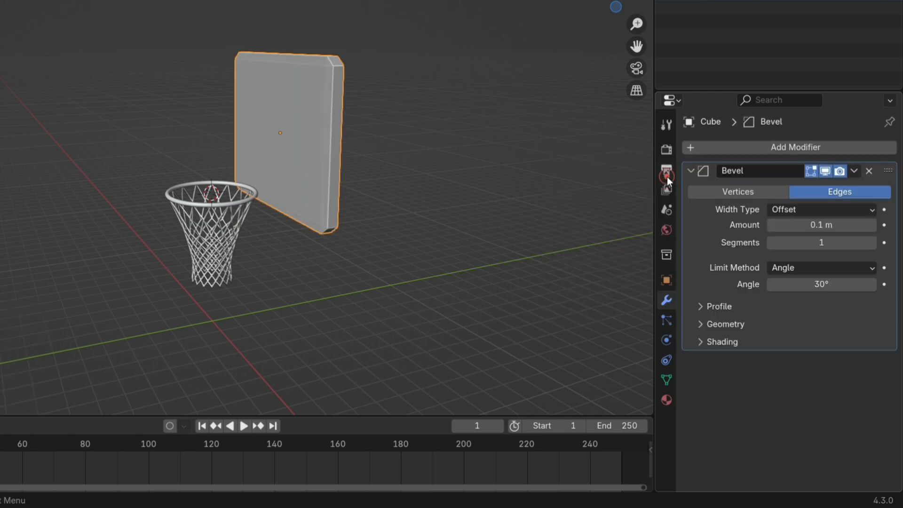
click(822, 225)
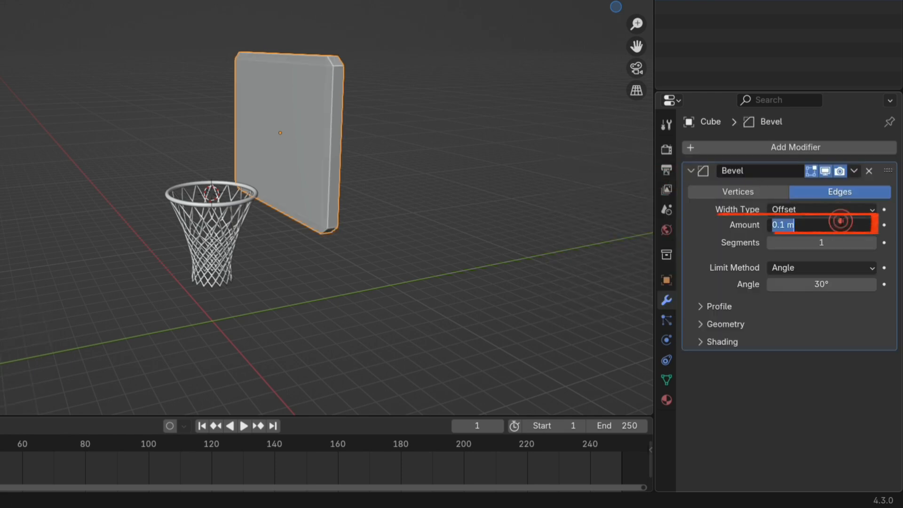
text(0.3)
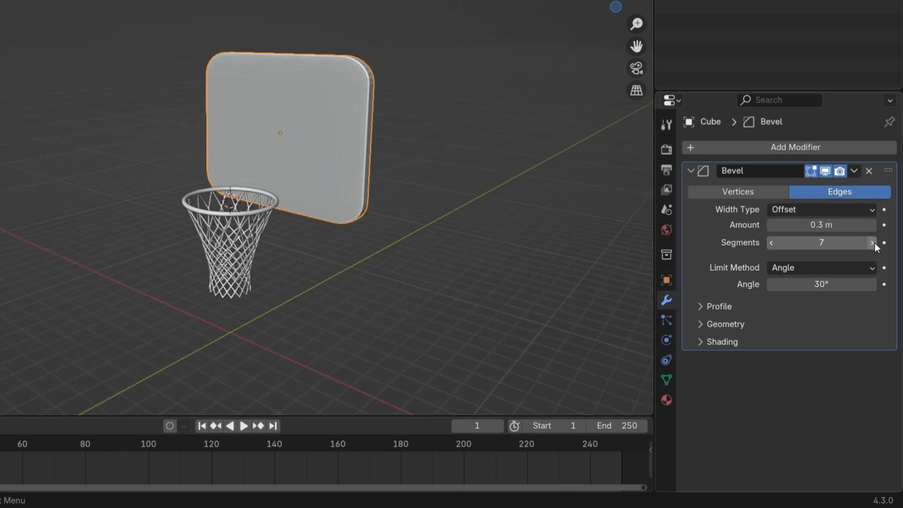
Step: Enable Harden Normals under Shading and apply the bevel
click(720, 342)
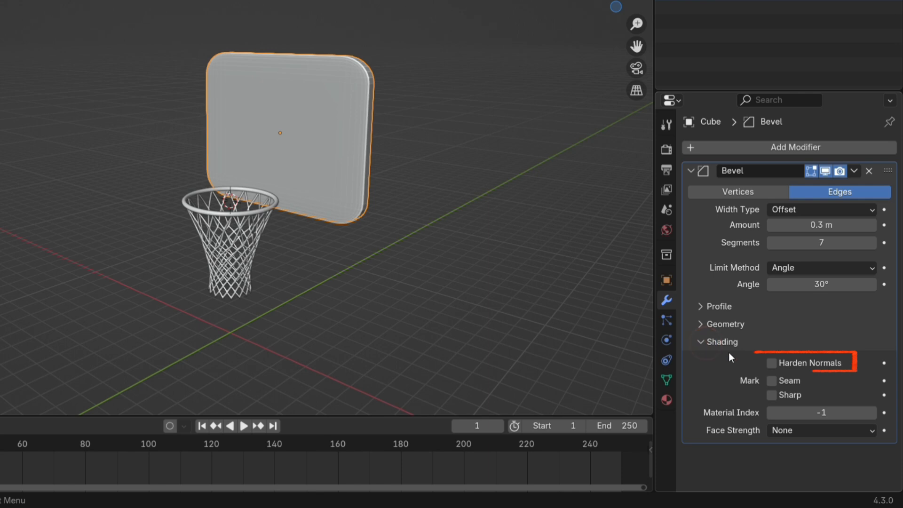
click(771, 362)
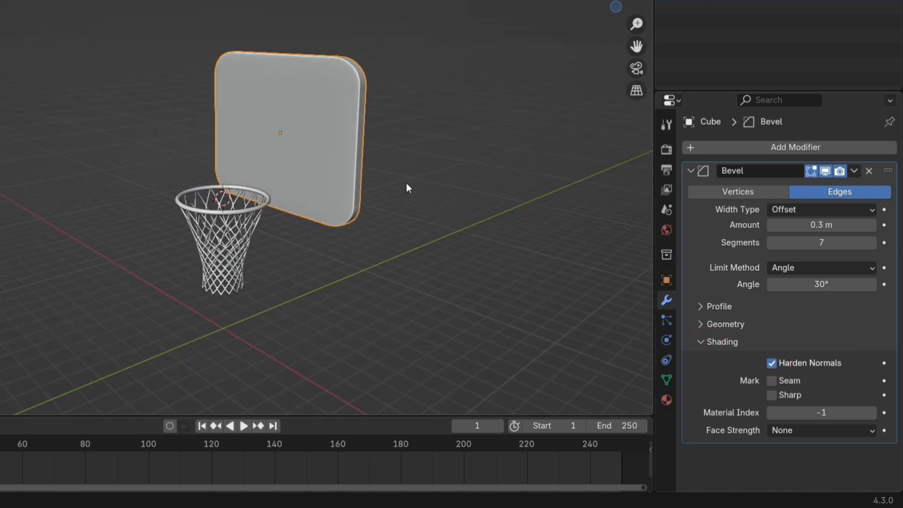
click(855, 171)
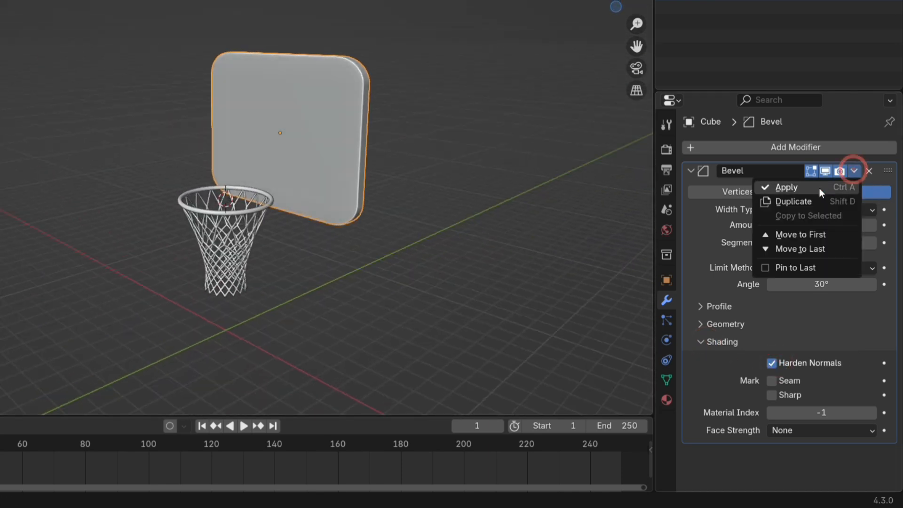
click(787, 186)
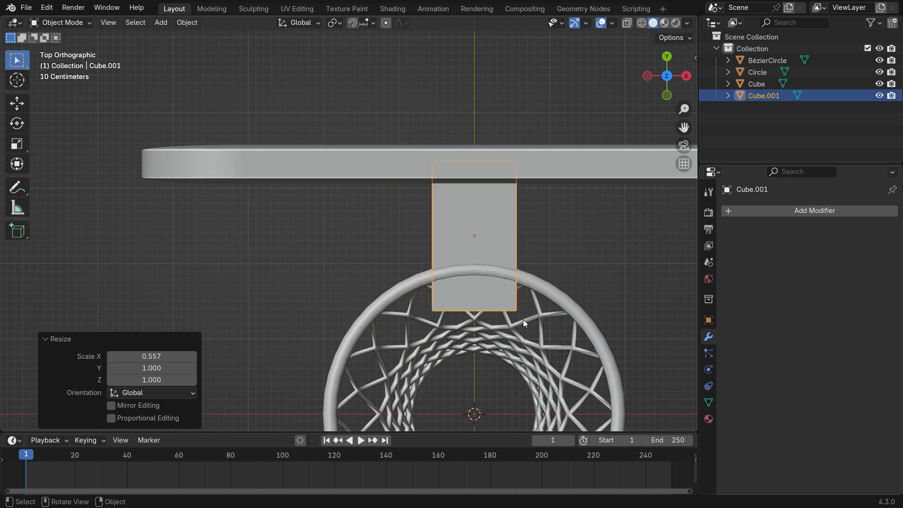
Step: Move the flattened cube bracket into place between rim and backboard and join it with the rim
key(g)
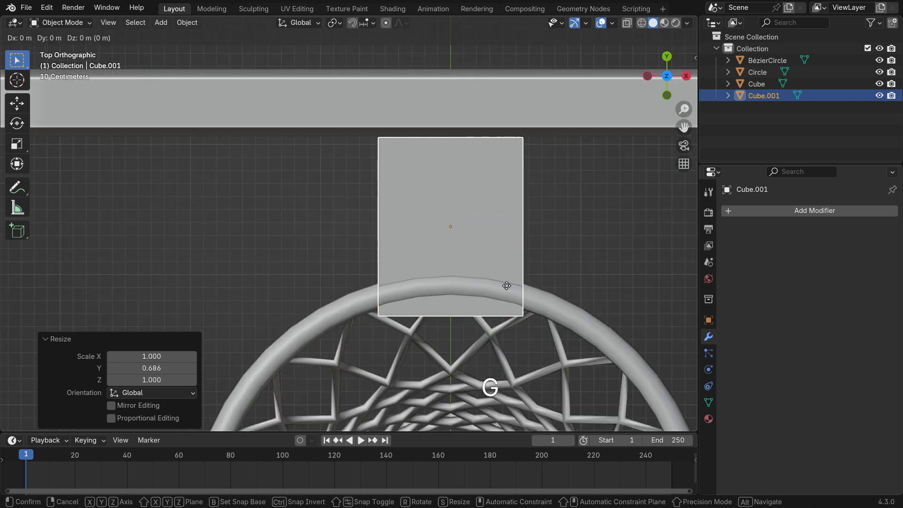
click(544, 225)
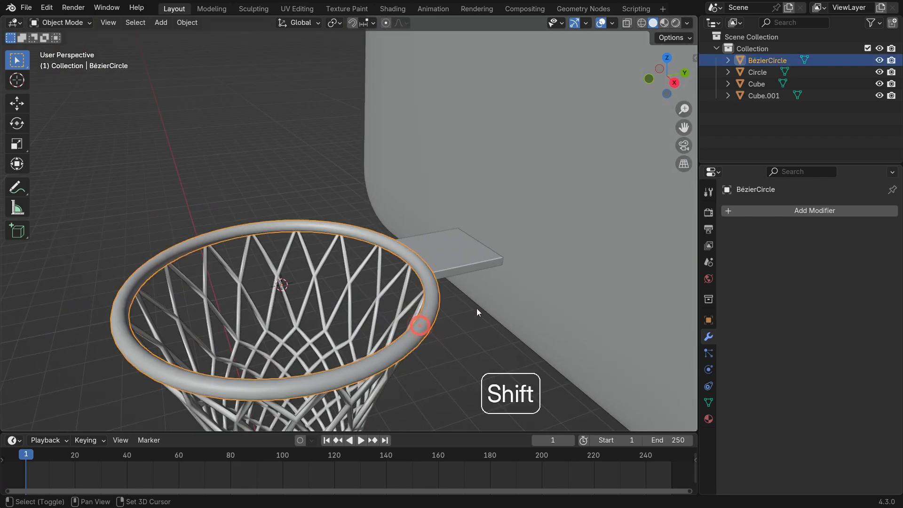
click(472, 245)
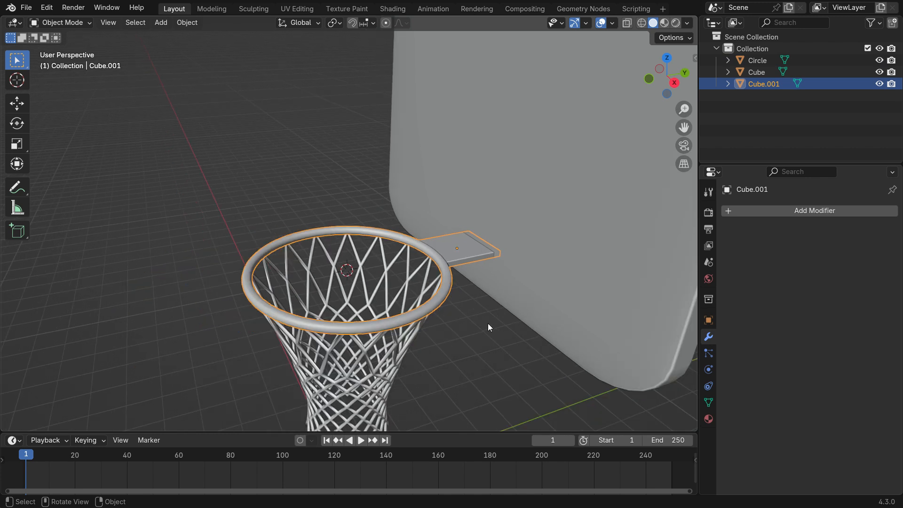
key(g)
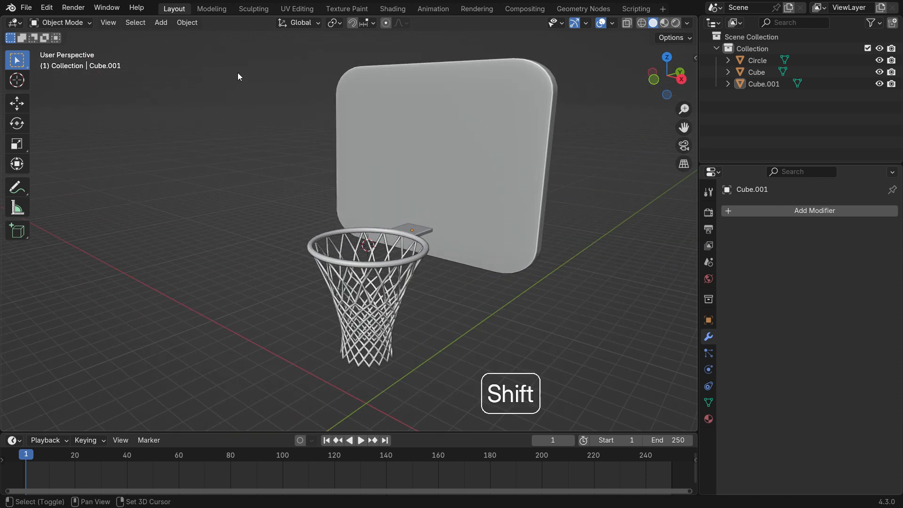
Step: Add a UV sphere as the ball, scaled to about 1.39, and lift it above the hoop
click(161, 22)
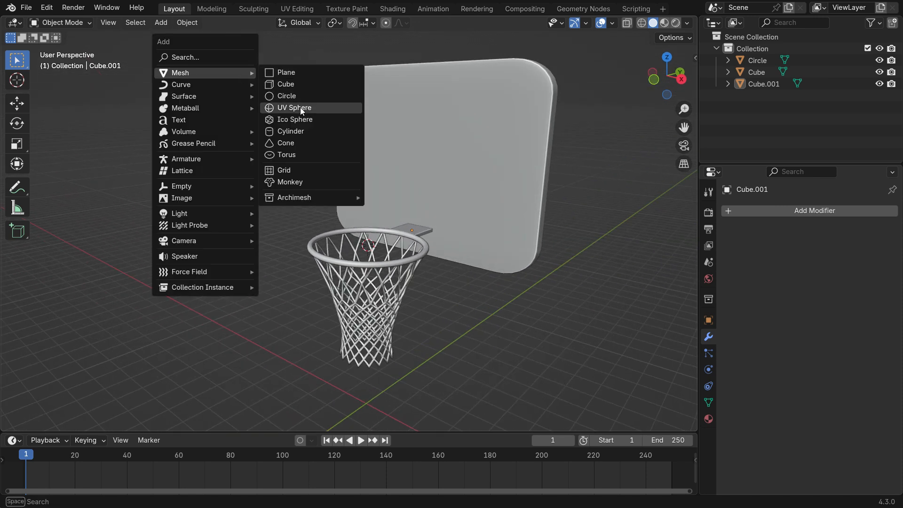
click(294, 107)
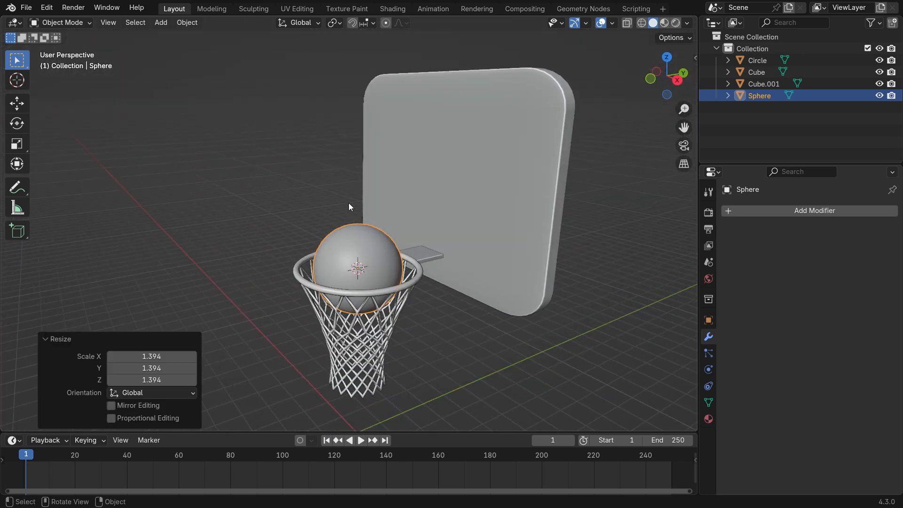
key(g)
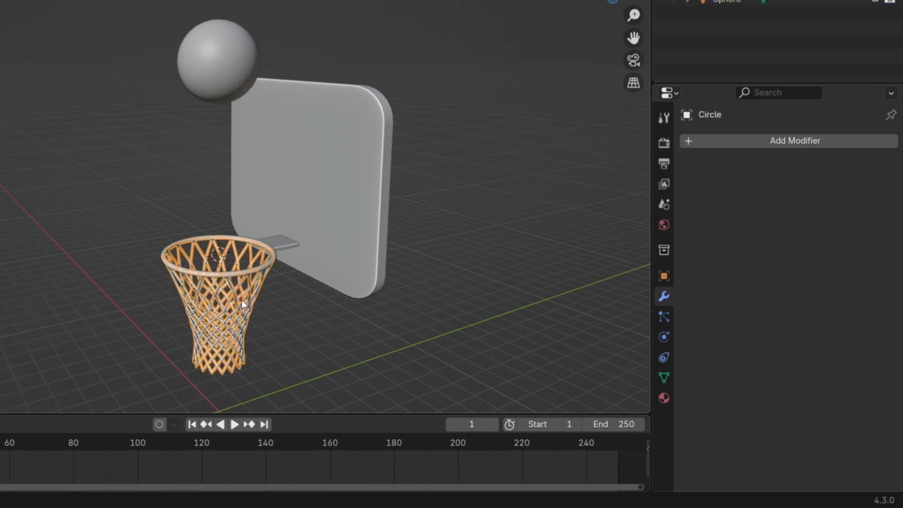
Step: Enable Cloth physics on the net, test-play the simulation, then rewind to frame 1
click(795, 140)
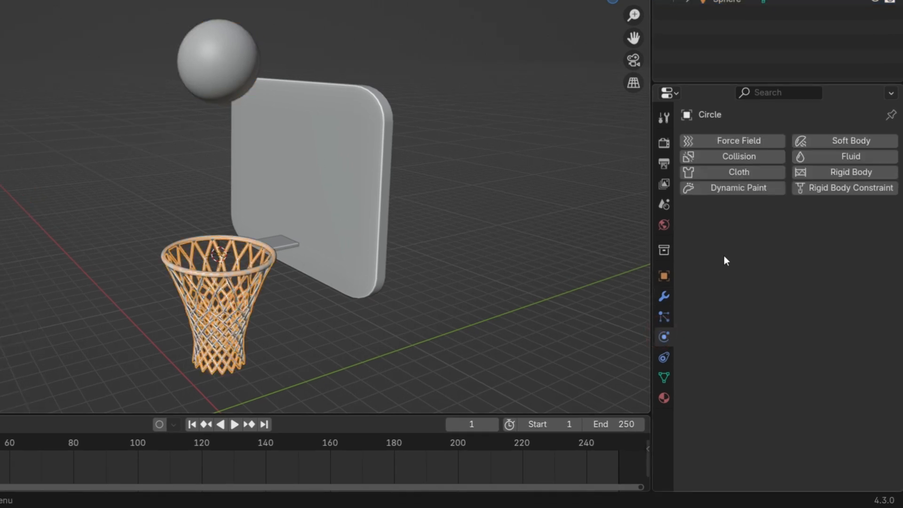
click(737, 171)
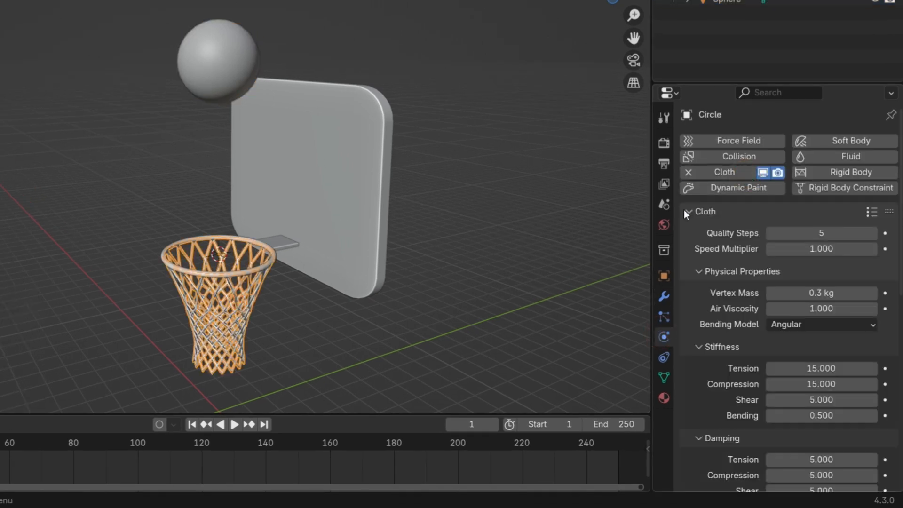
click(234, 424)
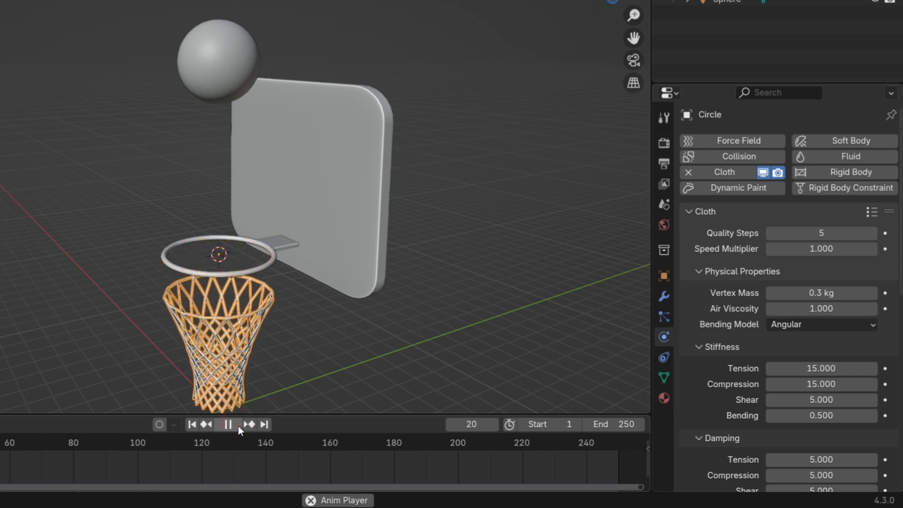
click(203, 425)
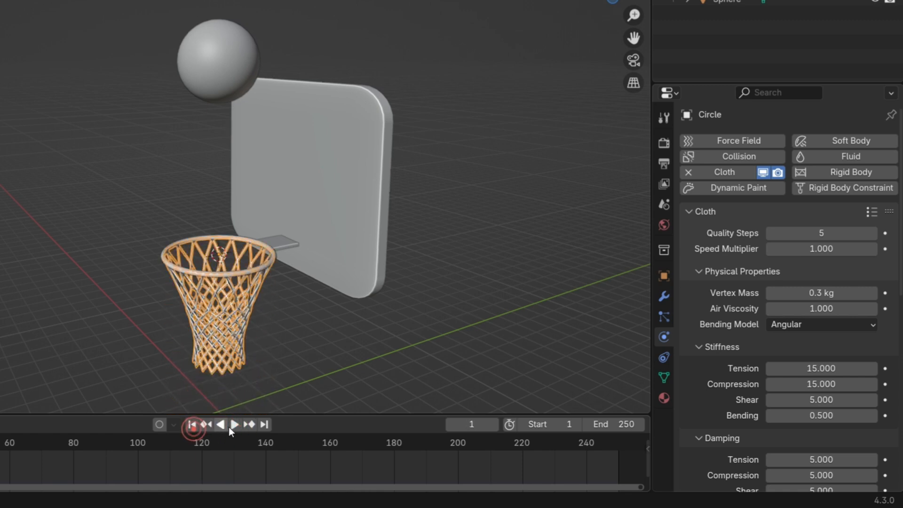
click(235, 424)
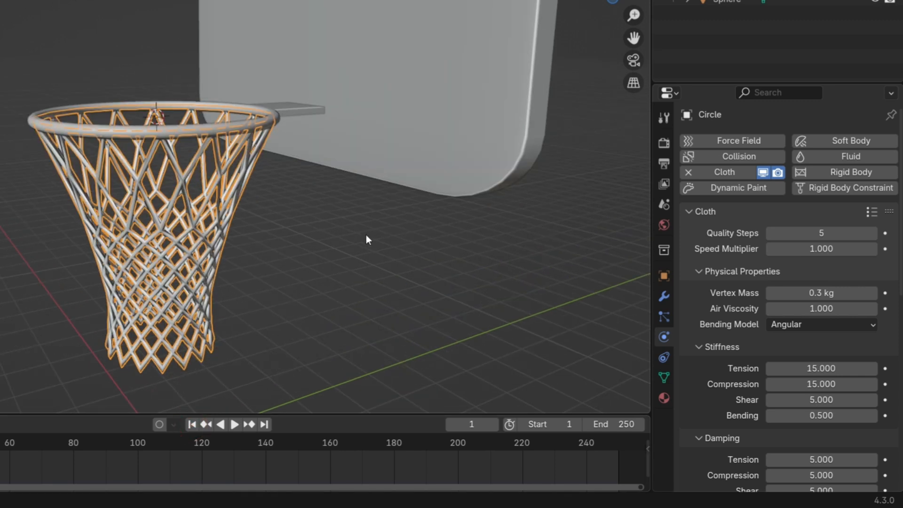
Step: Assign the net's selected top-ring vertices to a new vertex group named Pins
key(Tab)
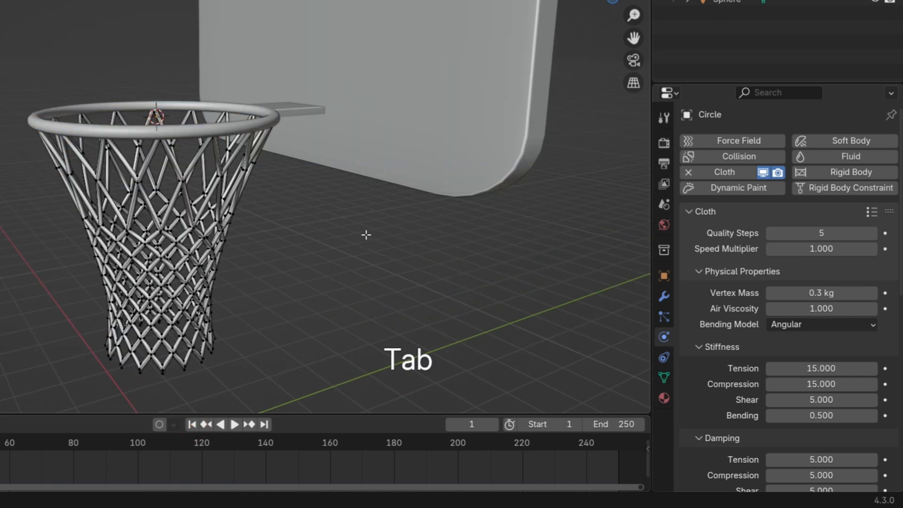
key(Tab)
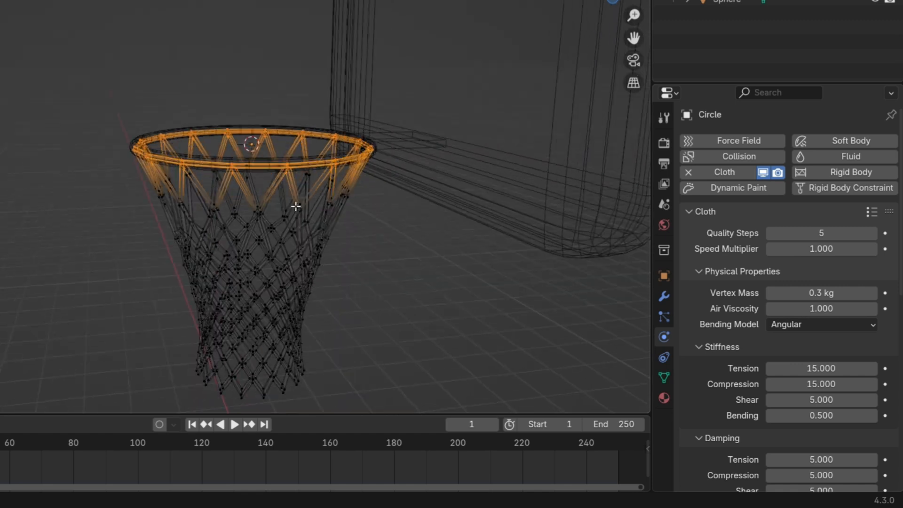
click(663, 376)
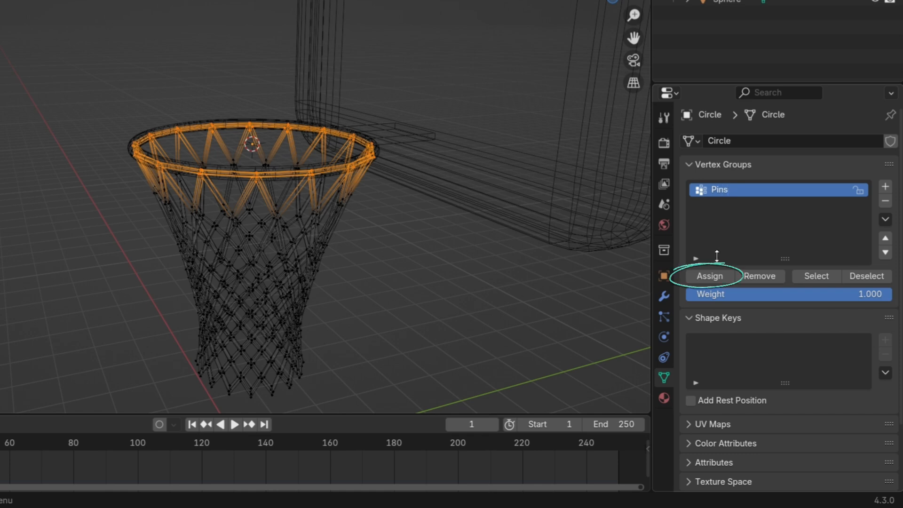
mouse_move(625, 288)
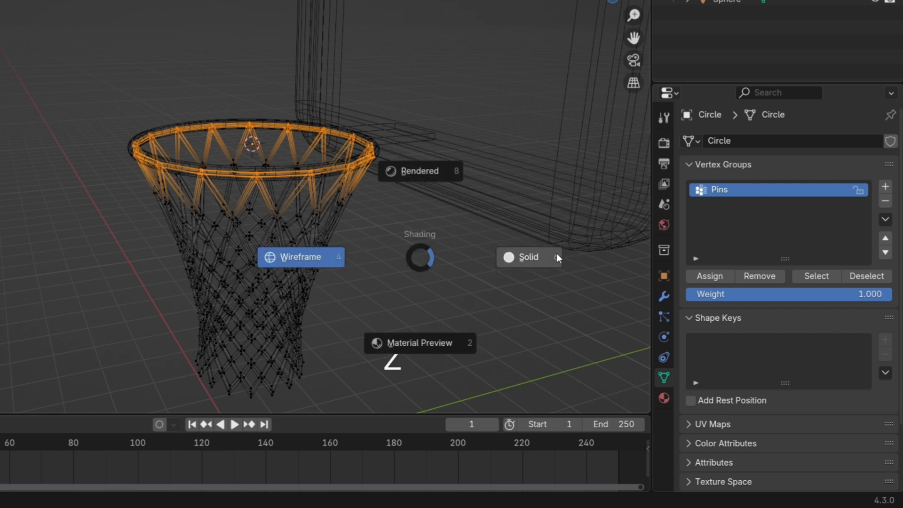
Step: Set the net cloth's Pin Group to Pins and play the simulation to watch it hang from the rim
key(Tab)
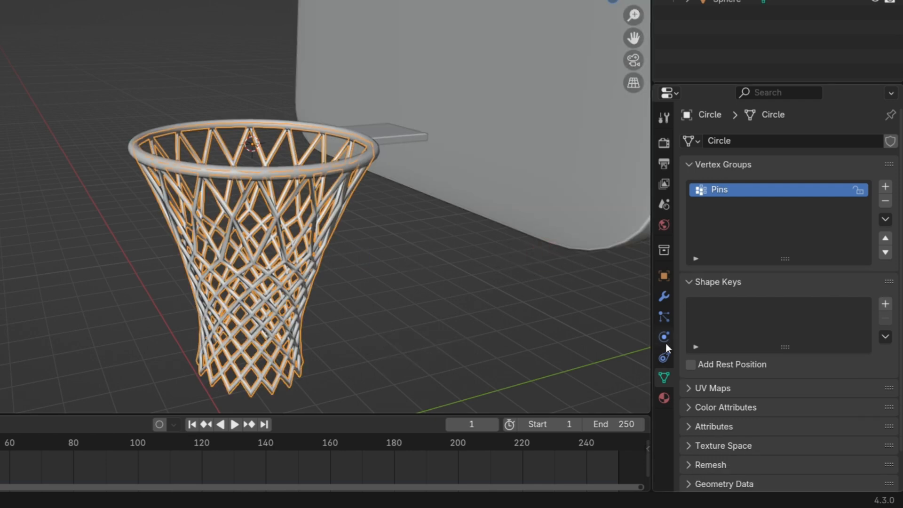
click(664, 337)
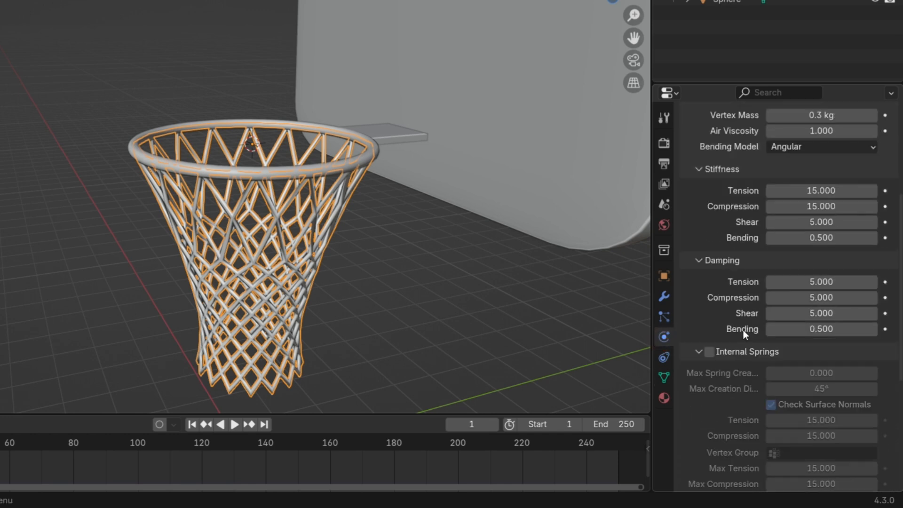
scroll(down, 3)
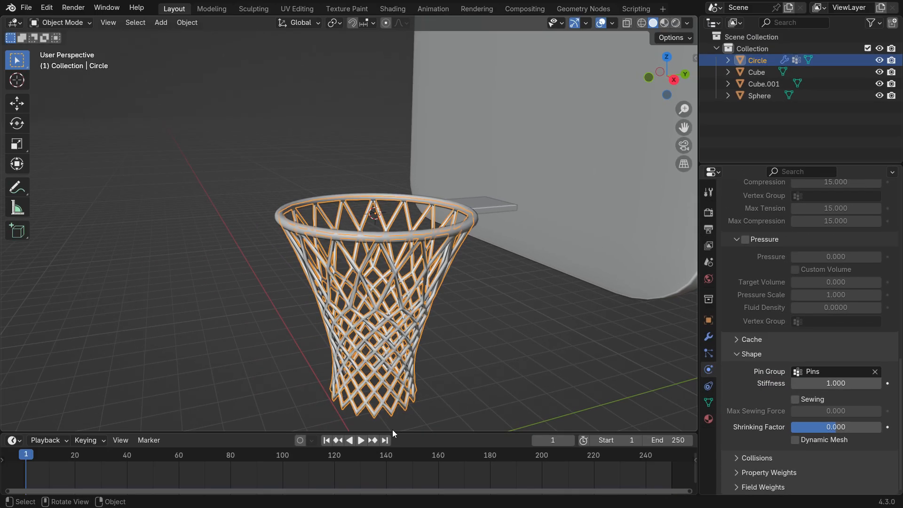
click(361, 440)
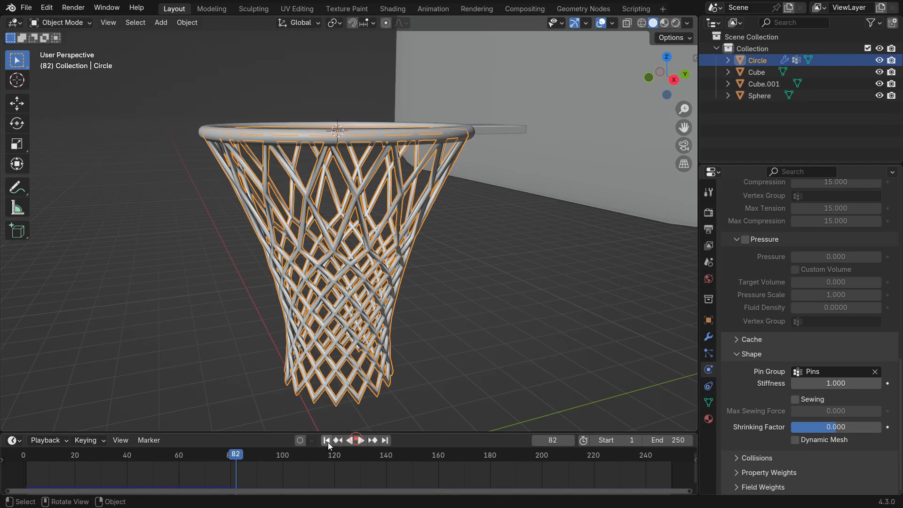
click(356, 440)
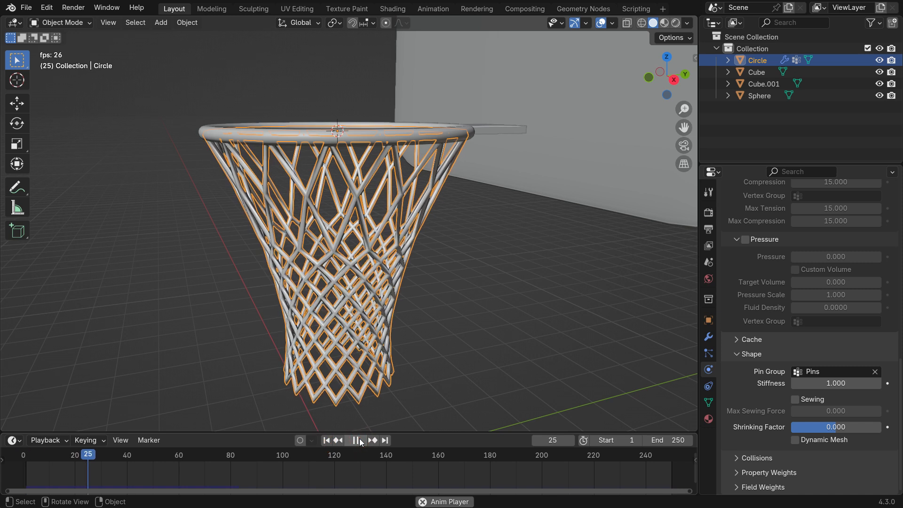
click(355, 440)
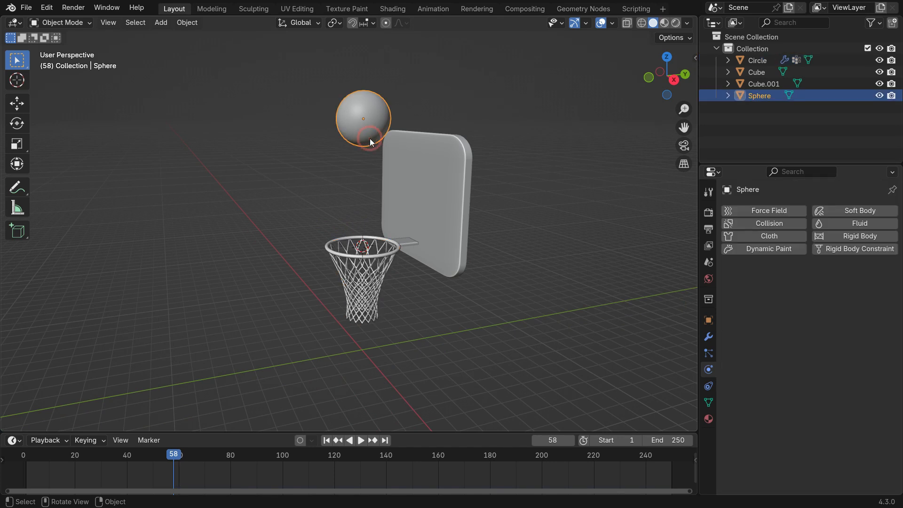
Step: Make the sphere an active Rigid Body and test-play the ball dropping past the hoop
click(859, 236)
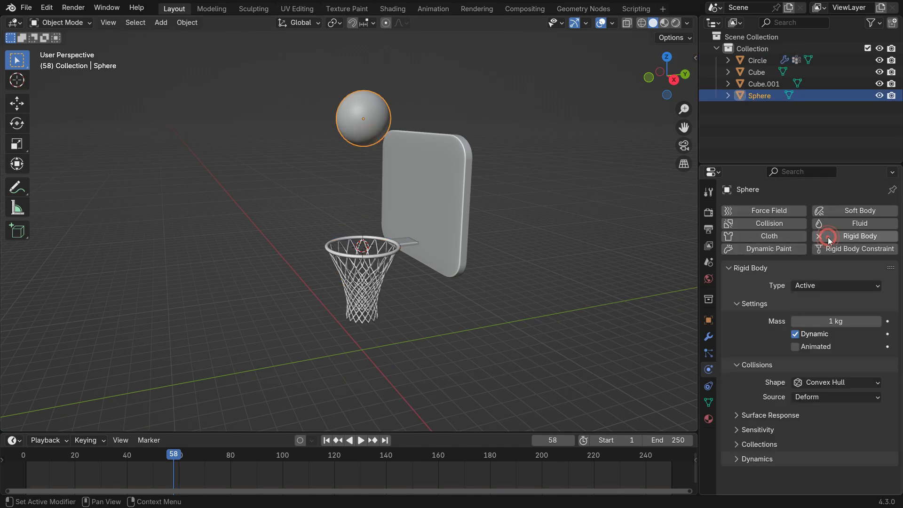
click(360, 440)
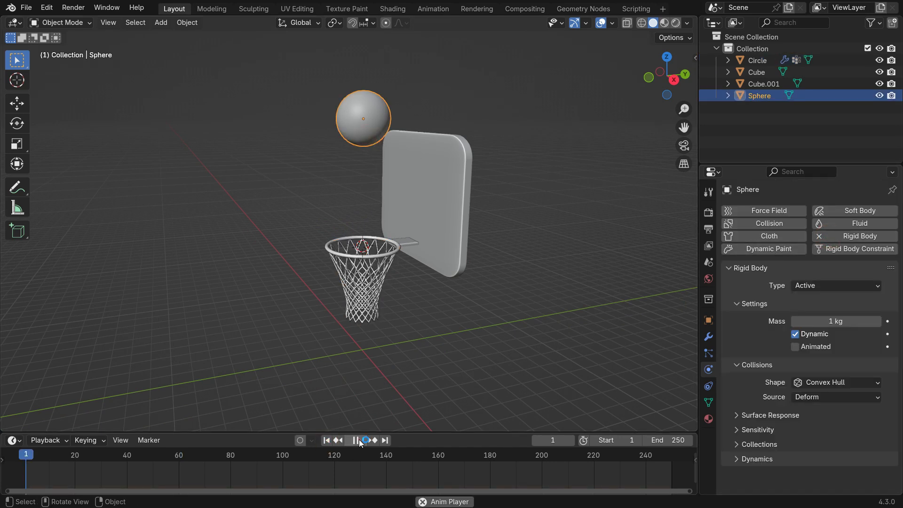
click(355, 440)
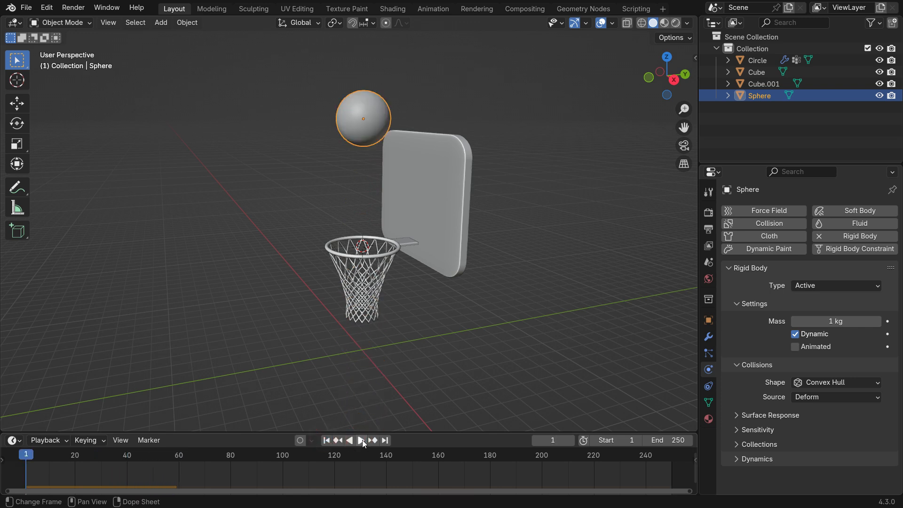
click(361, 440)
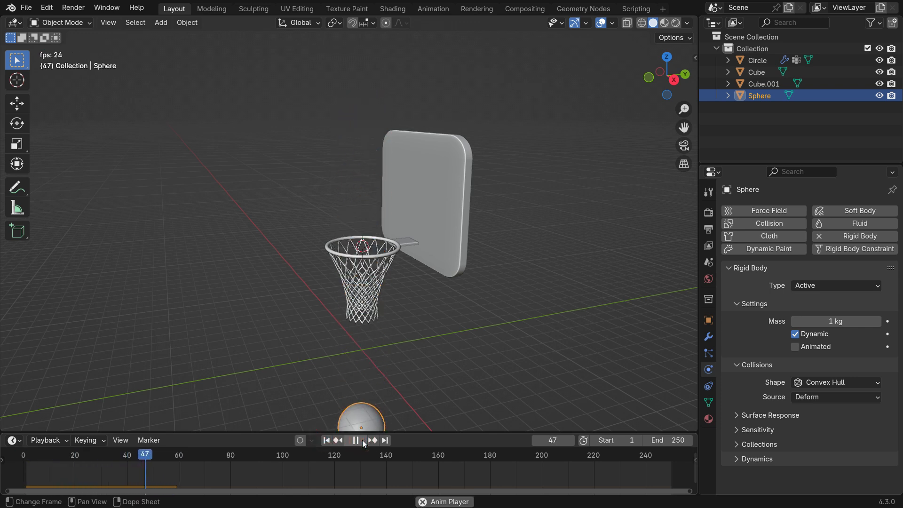
click(325, 440)
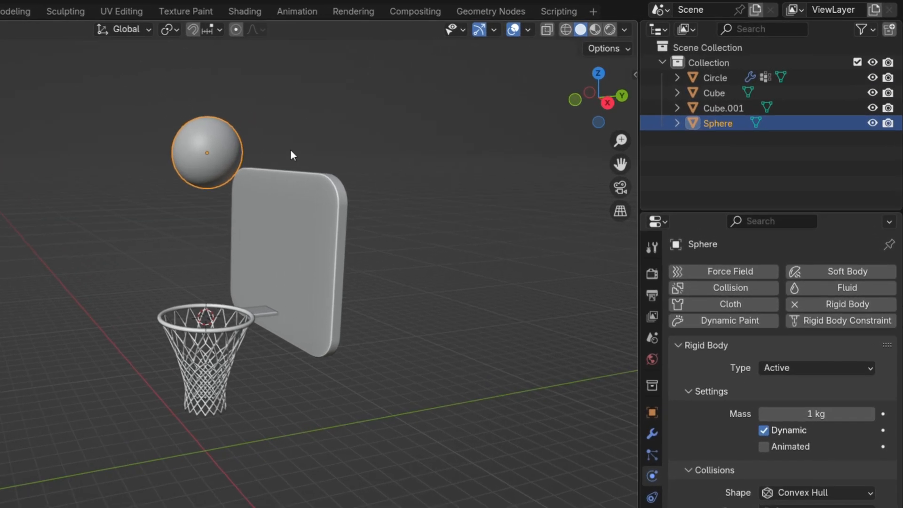
Step: Duplicate the ball as 'Collider' and give it Collision physics instead of rigid body
key(shift+d)
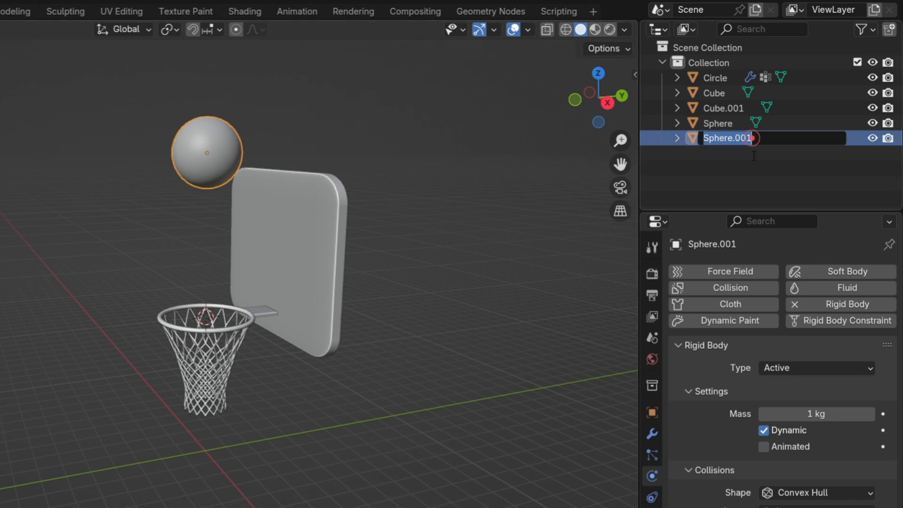
text(Collider)
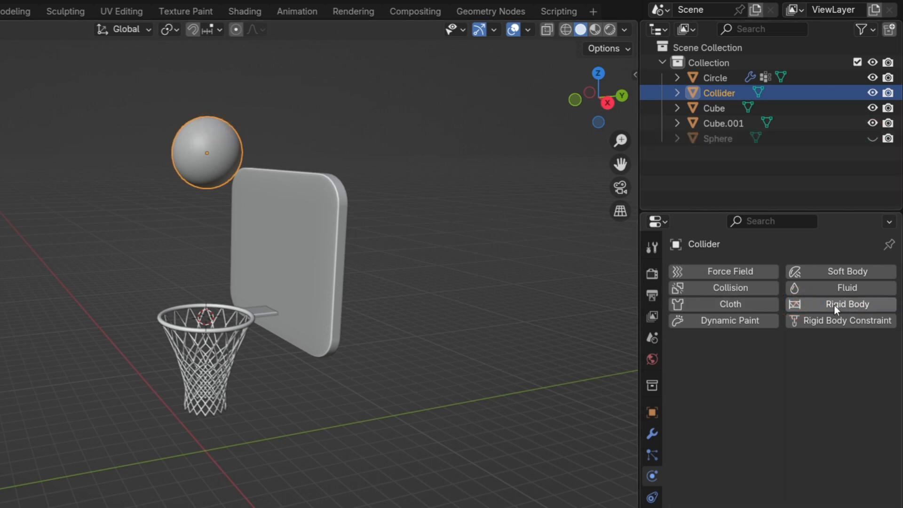
click(723, 288)
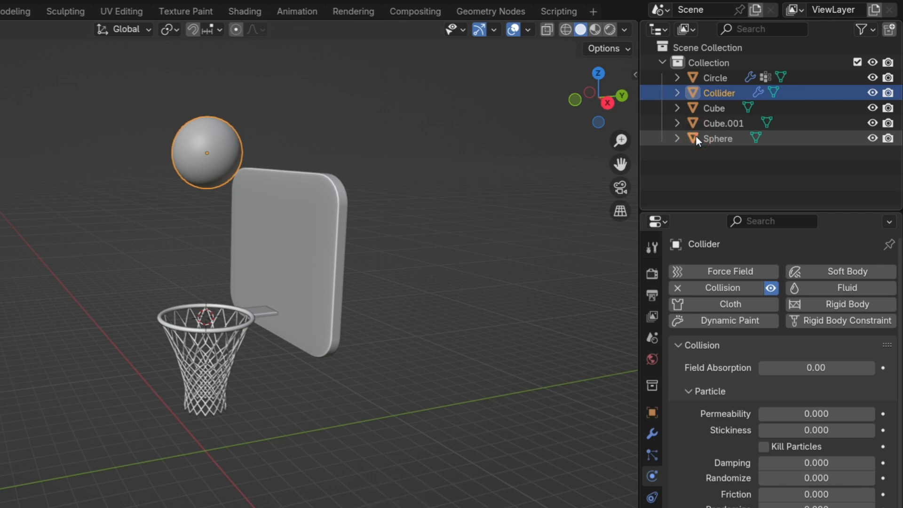
Step: Parent Collider to the Sphere with Object (Keep Transform) and hide the Collider
click(717, 138)
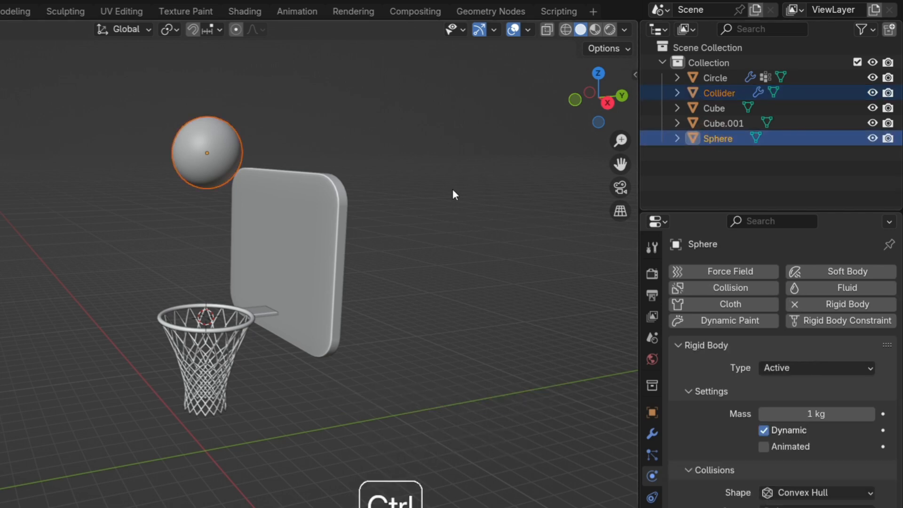
key(ctrl+p)
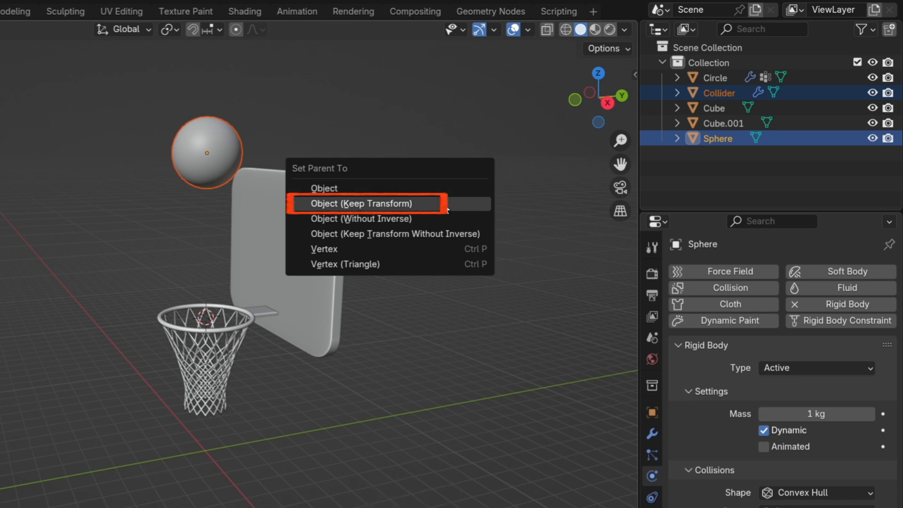
click(361, 203)
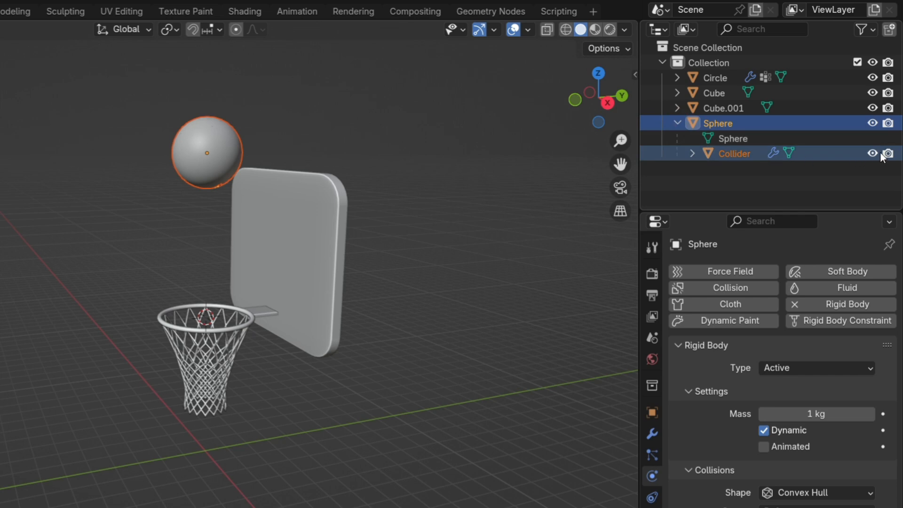
click(889, 153)
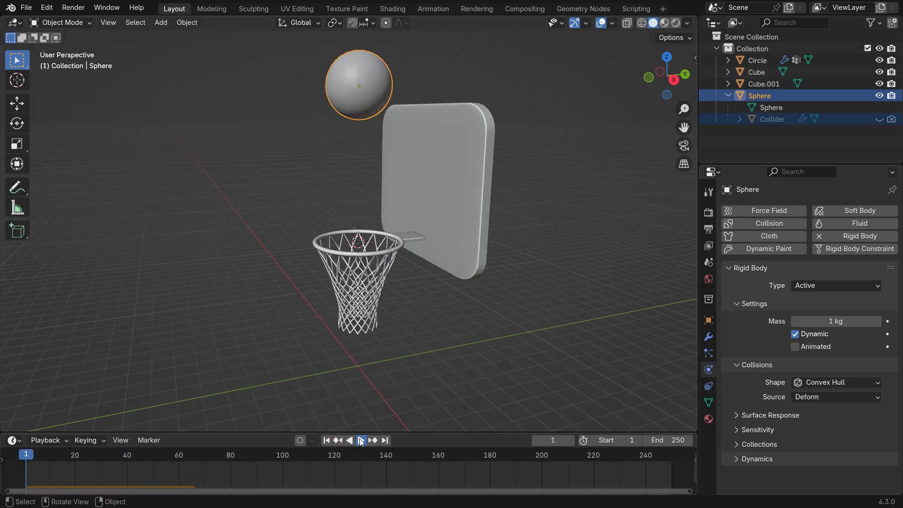
Step: Play from frame 1 and check around frame 36 where the ball pushes into the net
click(361, 440)
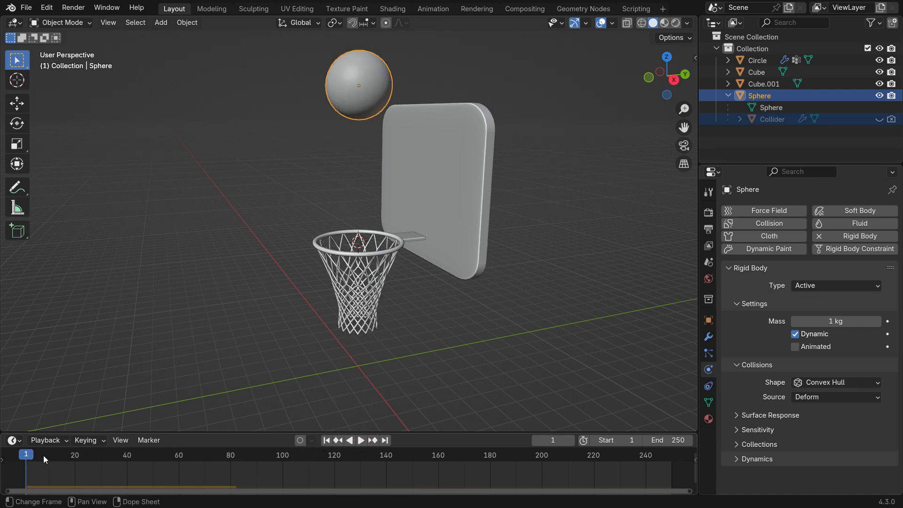
click(360, 440)
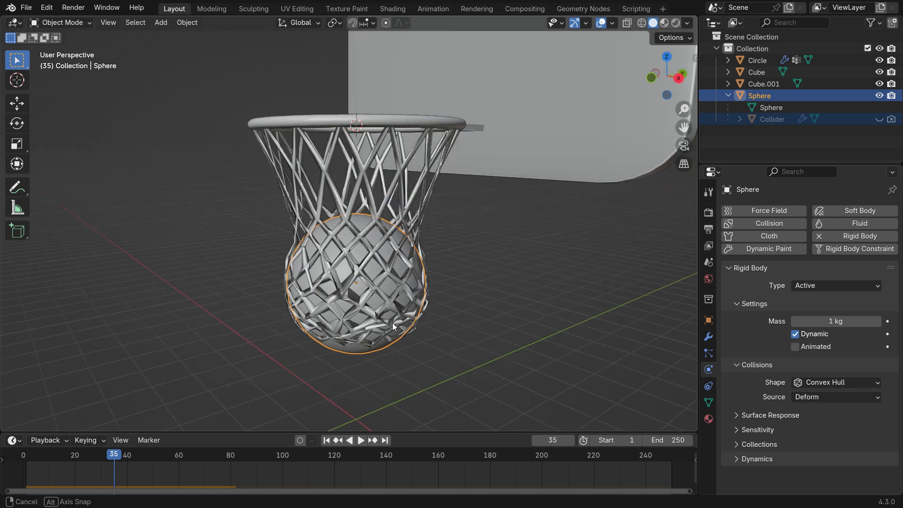
click(360, 440)
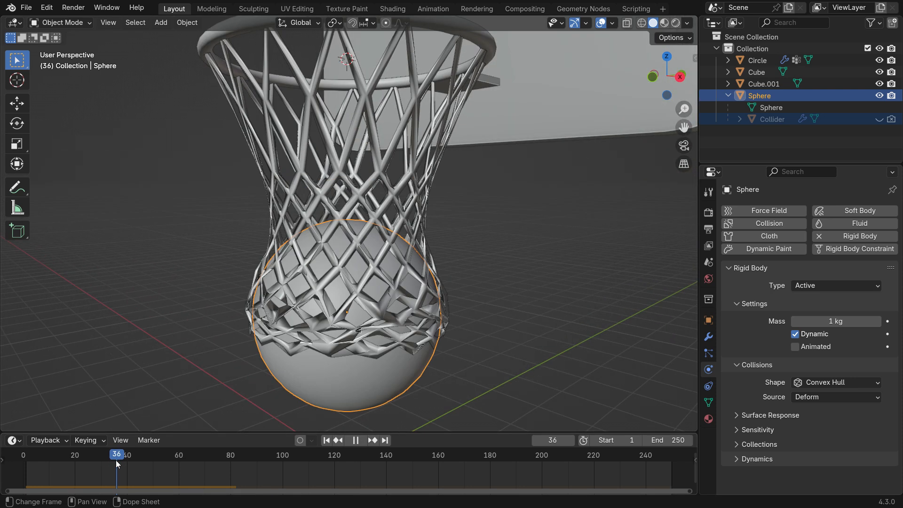
Step: Set cloth quality steps 10, collision quality 4 and enable self collisions on the net
click(340, 440)
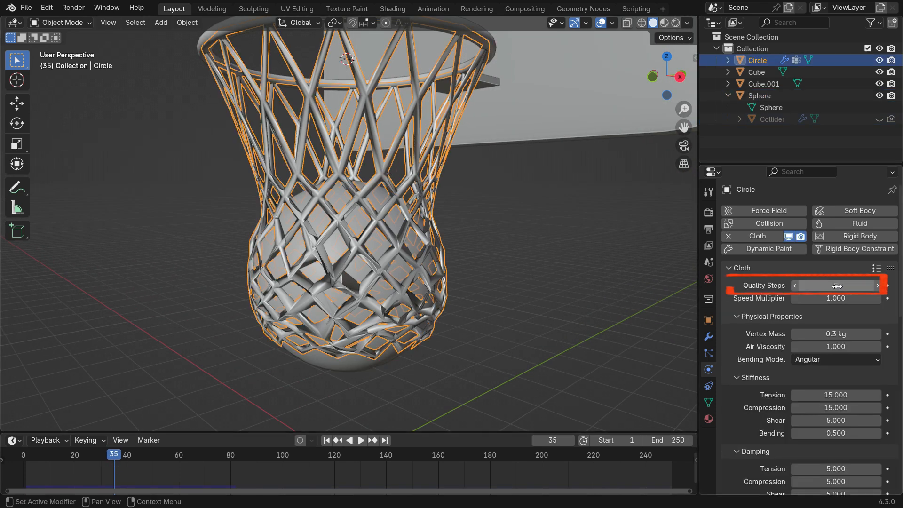
click(836, 285)
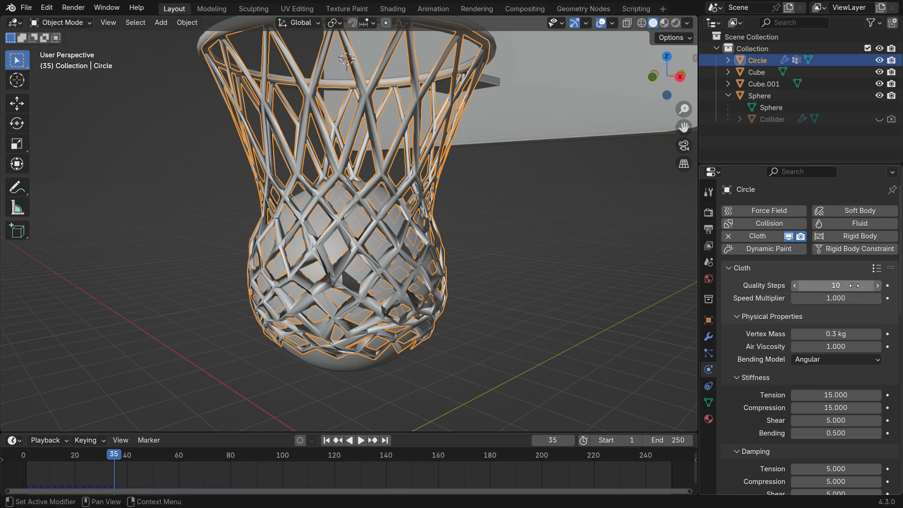
scroll(down, 3)
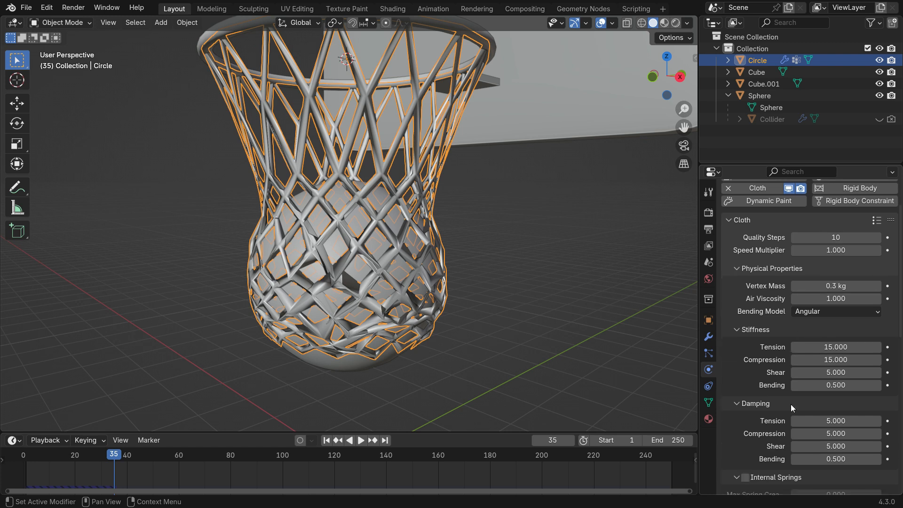
scroll(down, 3)
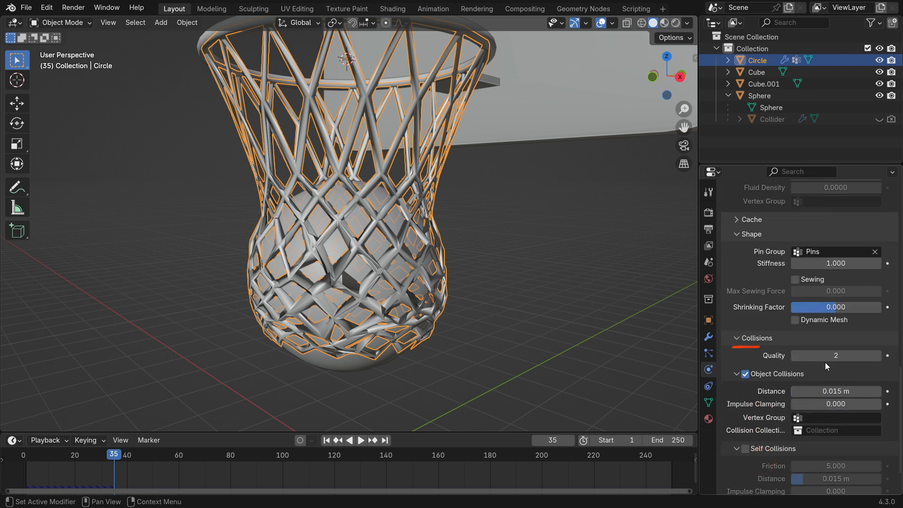
click(836, 356)
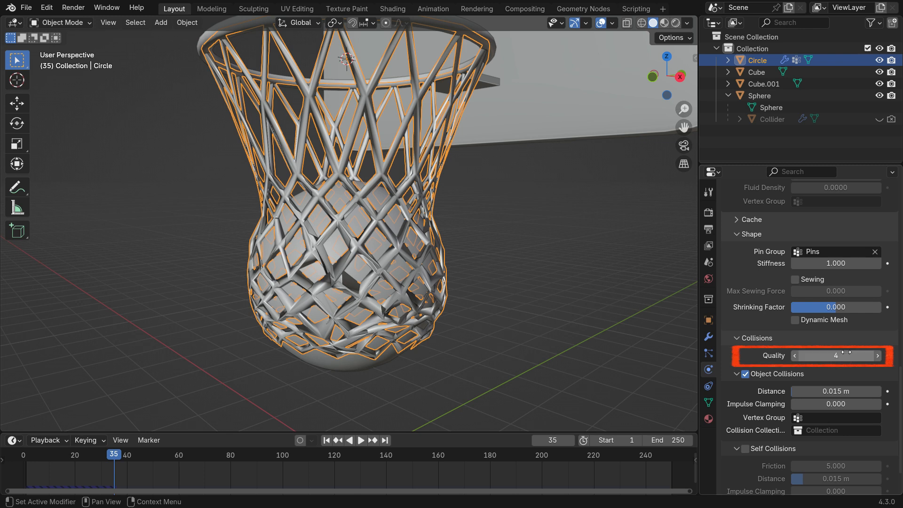
click(744, 449)
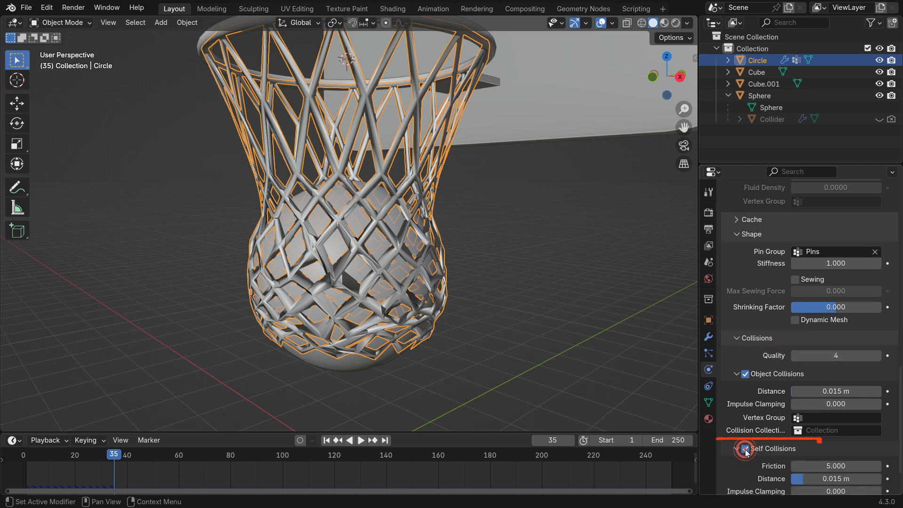
click(744, 449)
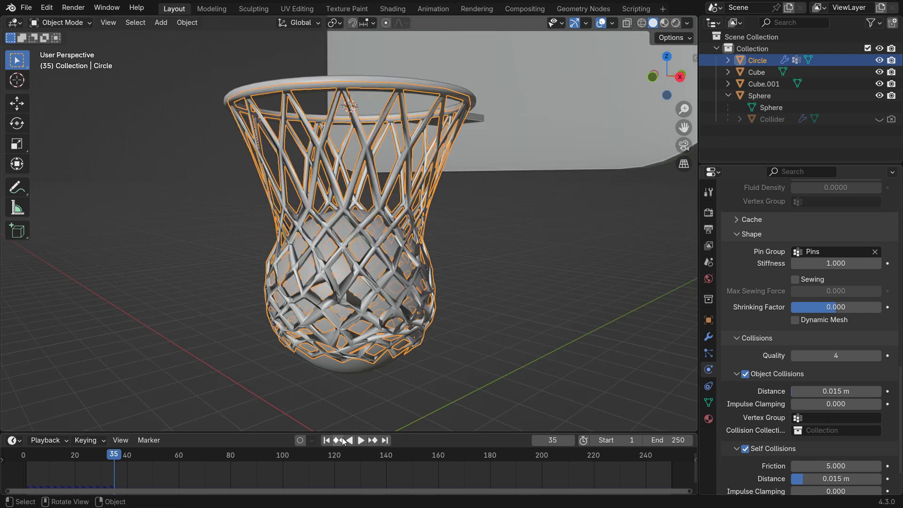
Step: Preview the net cloth simulation with the new settings, then stop playback
click(360, 441)
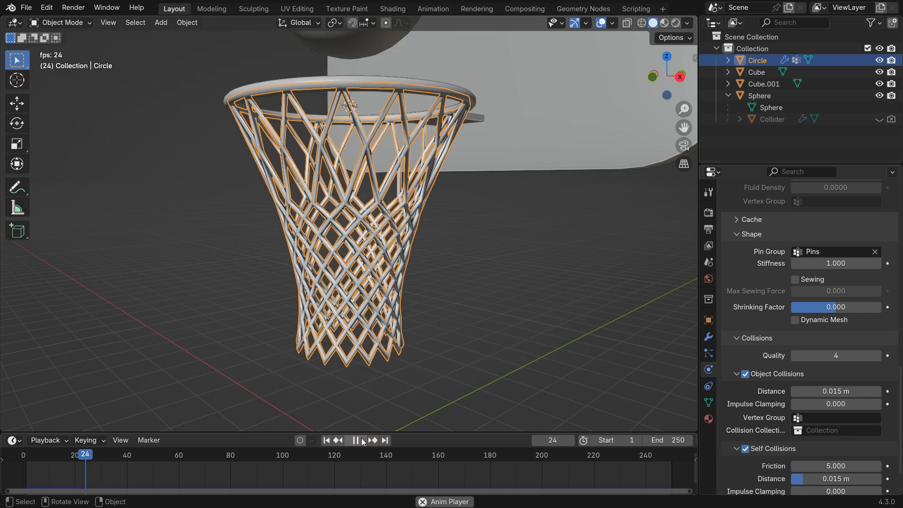
click(355, 440)
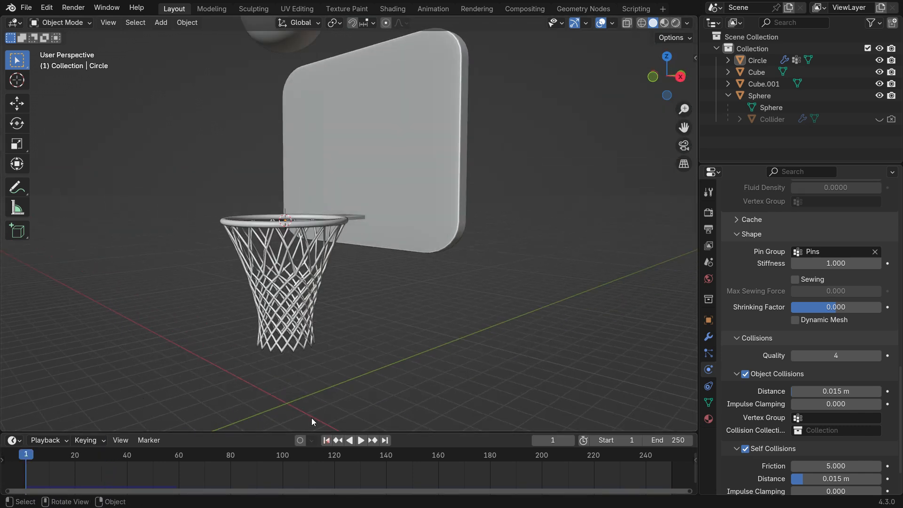
Step: Give the rim passive rigid body physics with Mesh collision shape and bounciness 1
click(761, 95)
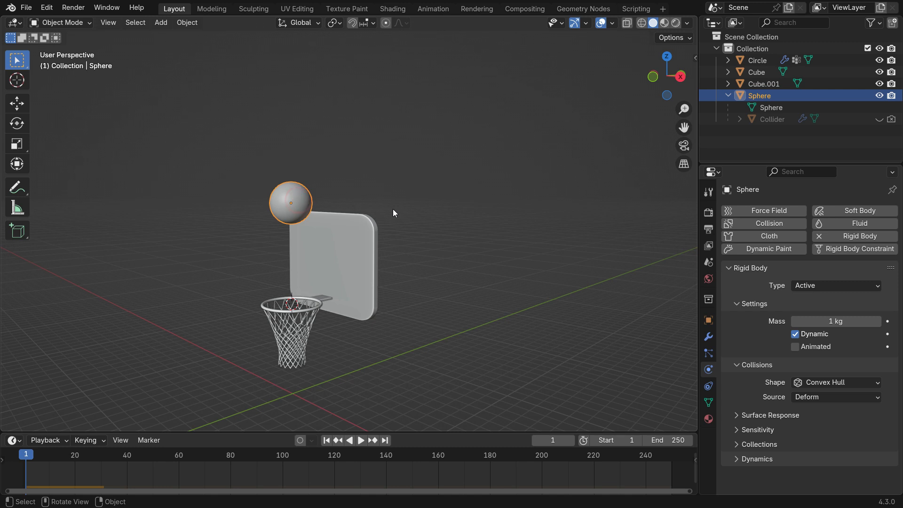
key(g)
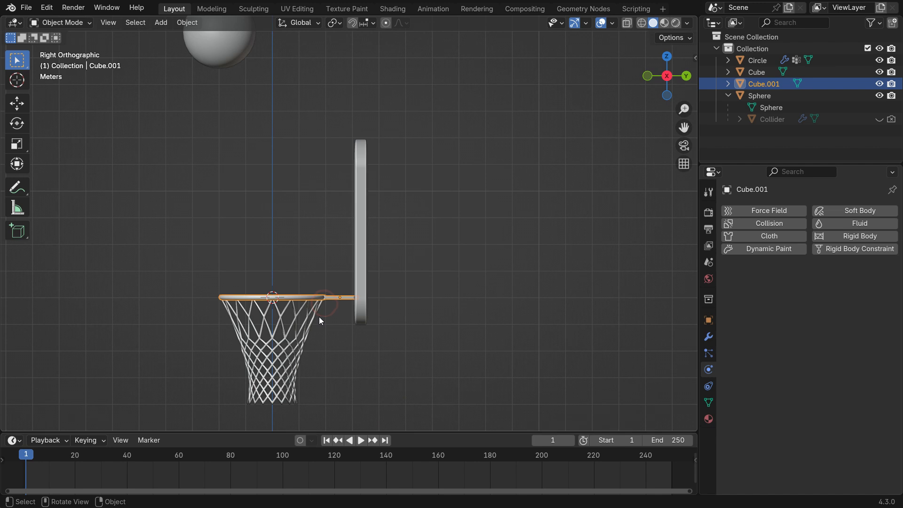
click(859, 235)
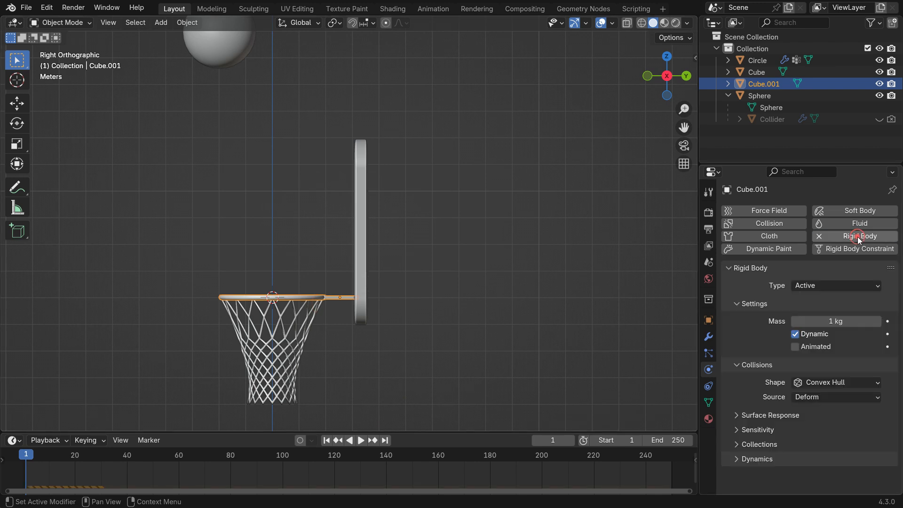
click(835, 285)
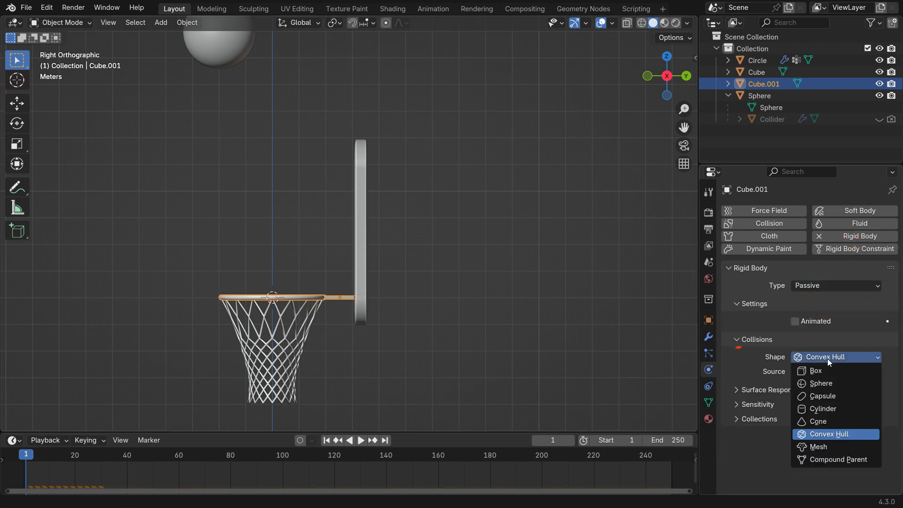
click(818, 446)
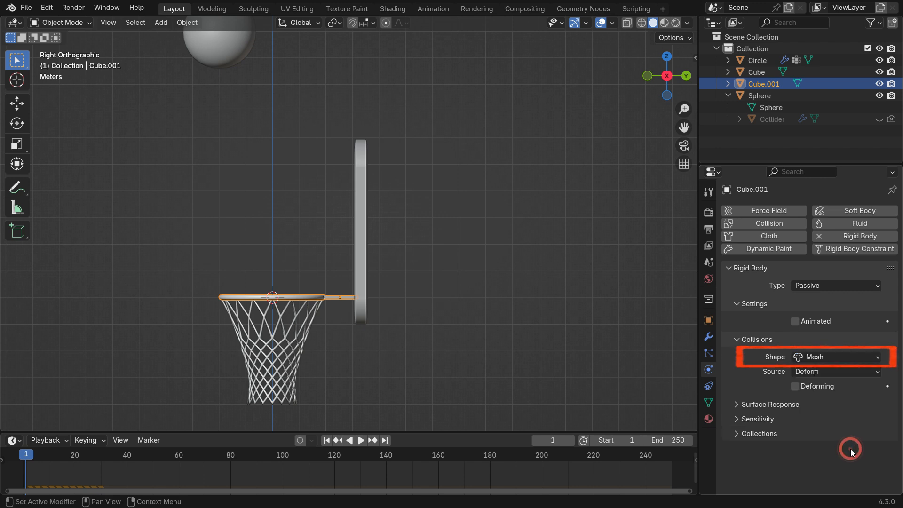
Step: Play the ball drop a couple of times to test the rim collision, then stop
click(361, 440)
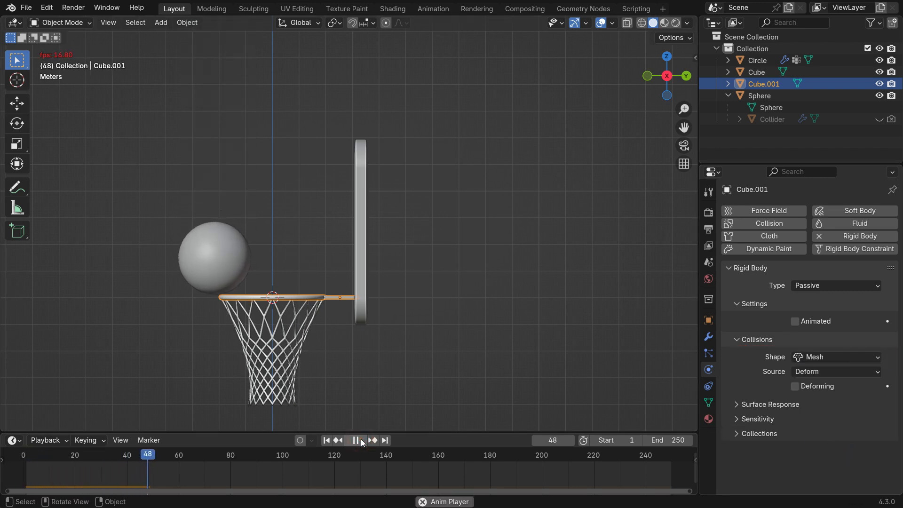
click(328, 440)
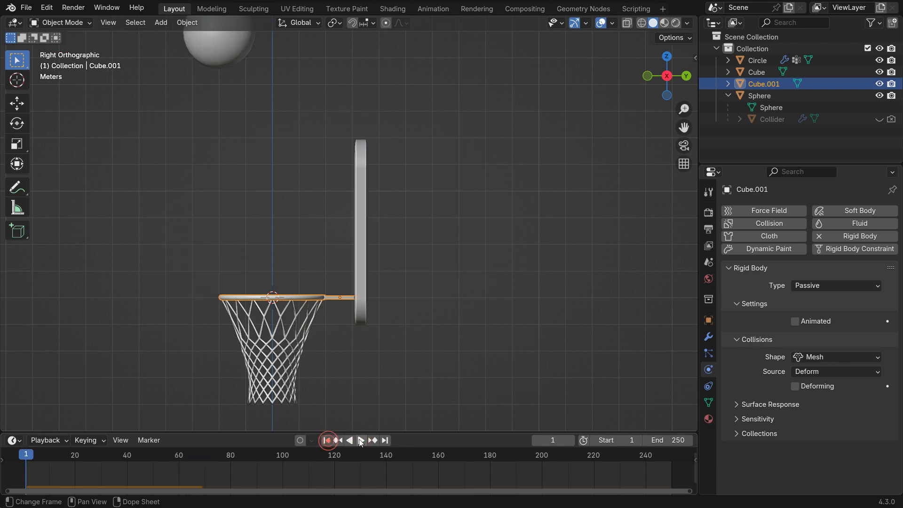
click(339, 440)
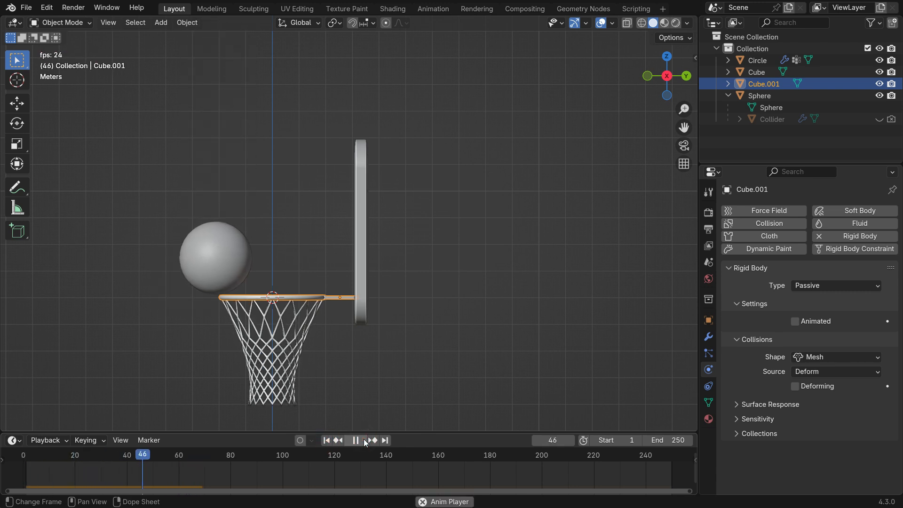
click(324, 440)
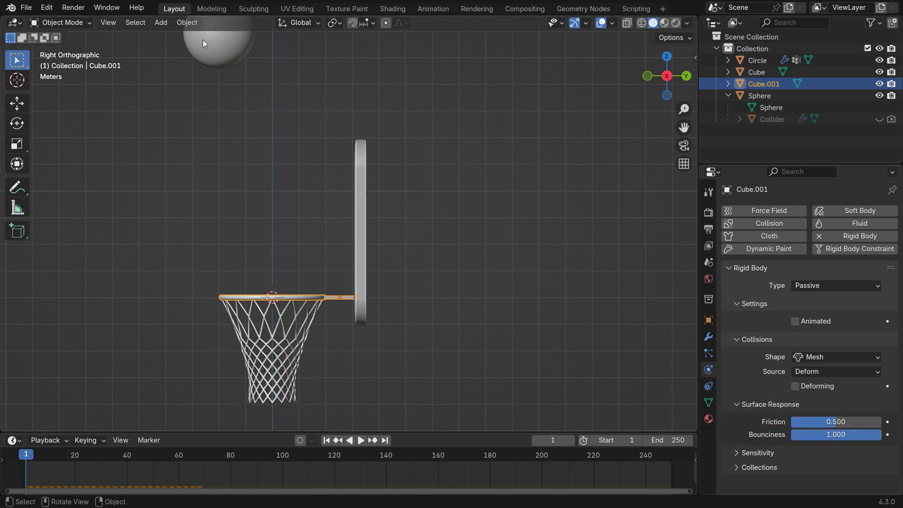
Step: Set the ball's collision shape to Sphere with bounciness 1
click(760, 95)
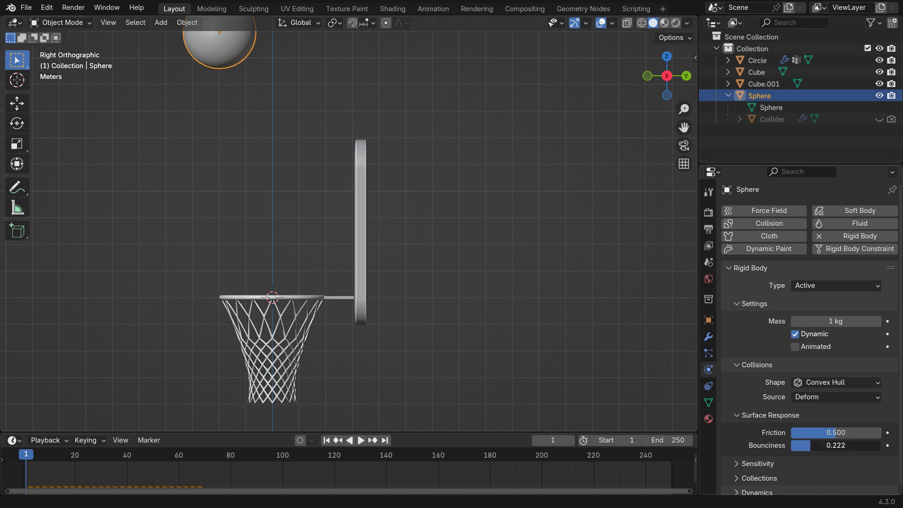
click(835, 382)
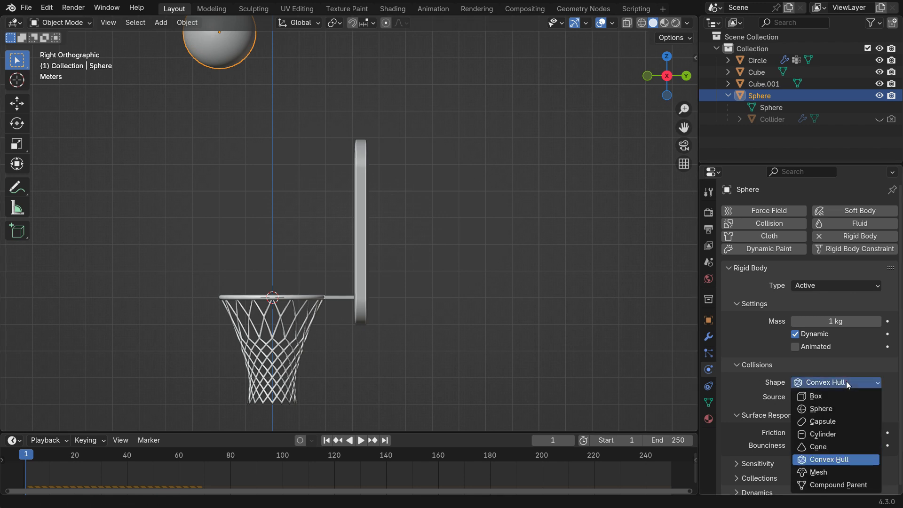
click(820, 409)
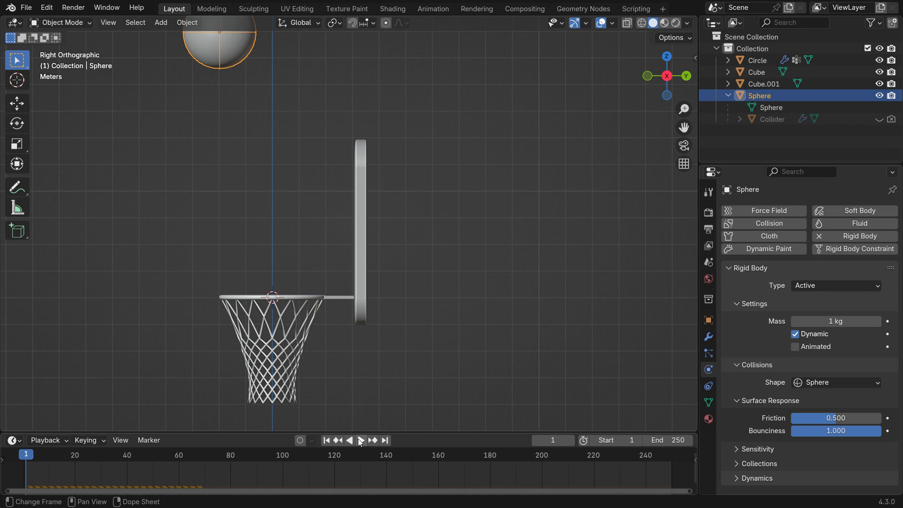
Step: Play the drop to test, stop, and rewind to frame 1
click(361, 441)
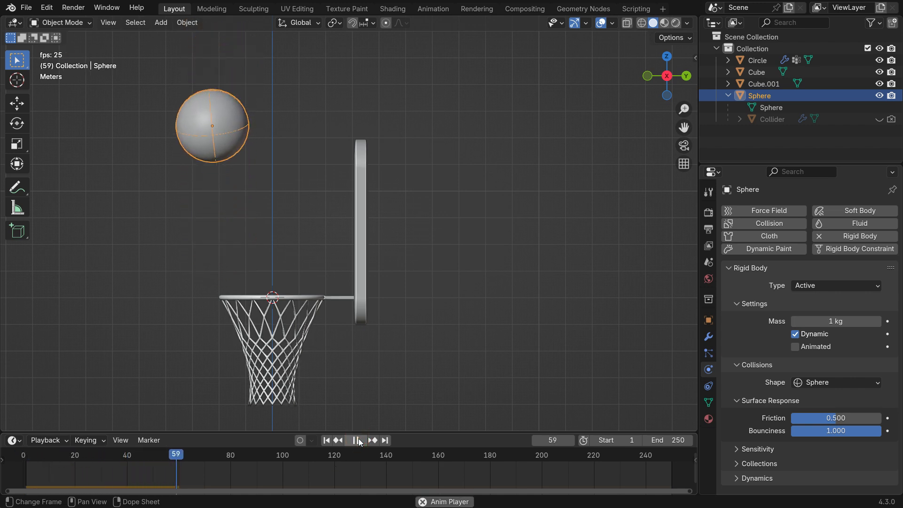
click(355, 440)
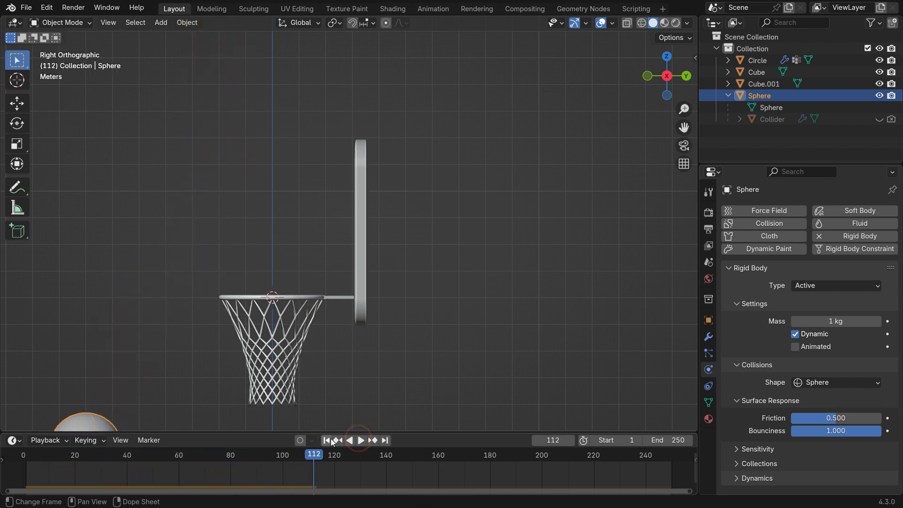
click(326, 440)
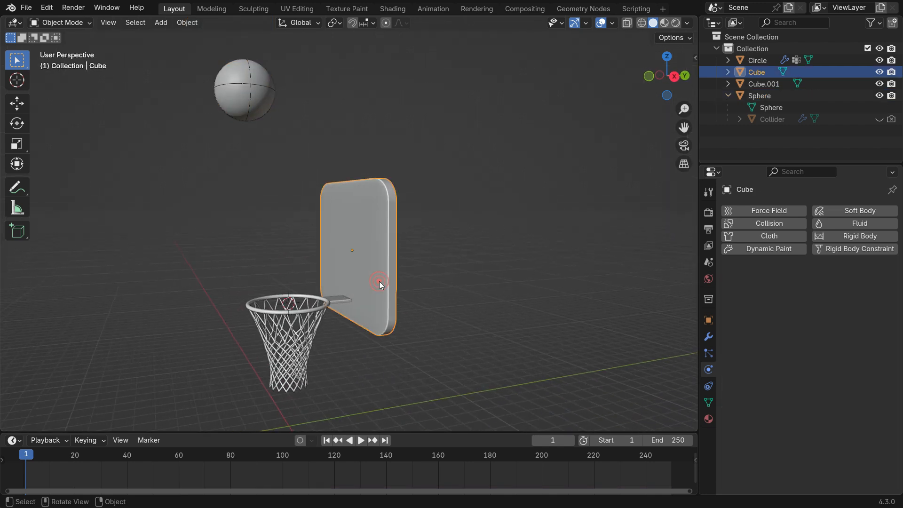
Step: Add rigid body physics to the backboard (Cube)
click(855, 235)
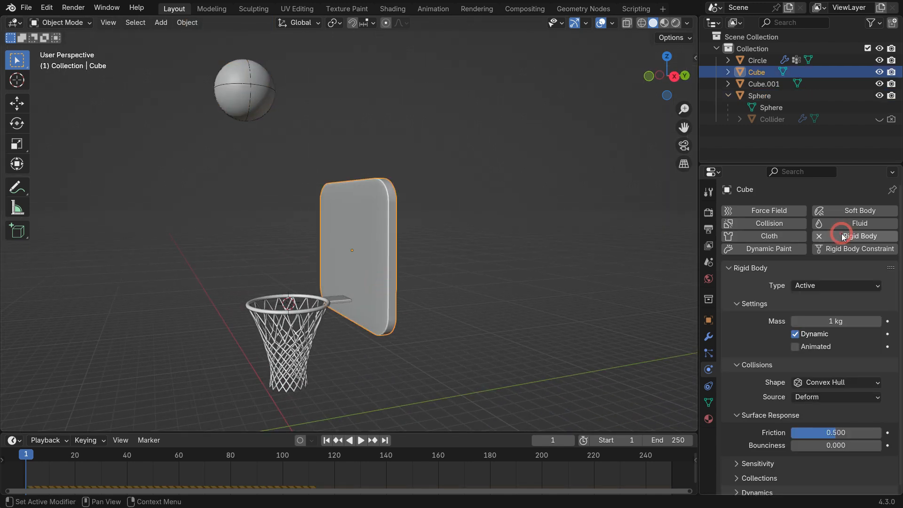
click(834, 285)
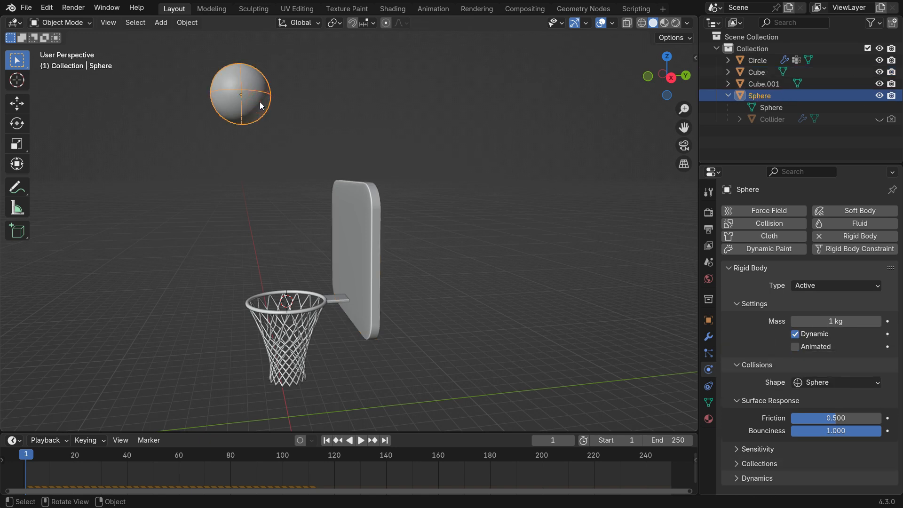
Step: Set the Rigid Body World simulation speed to 1.2 in Scene properties
click(708, 264)
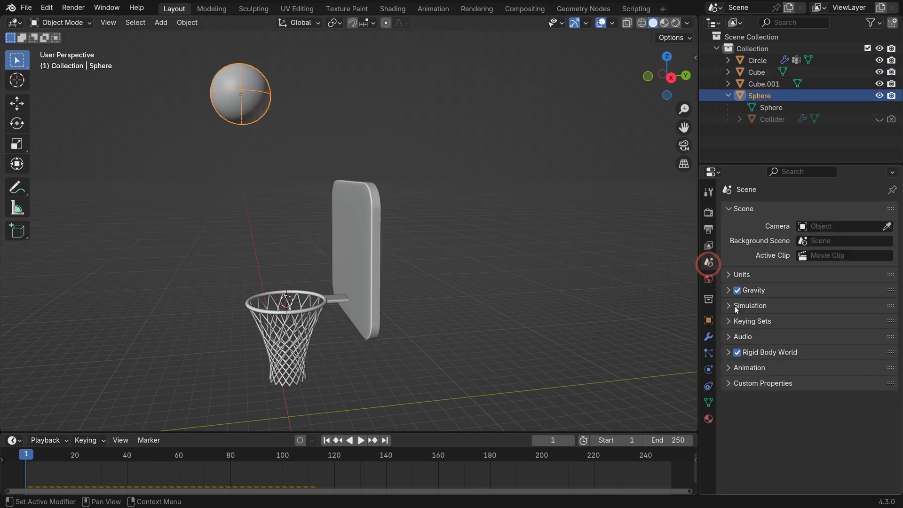
click(769, 351)
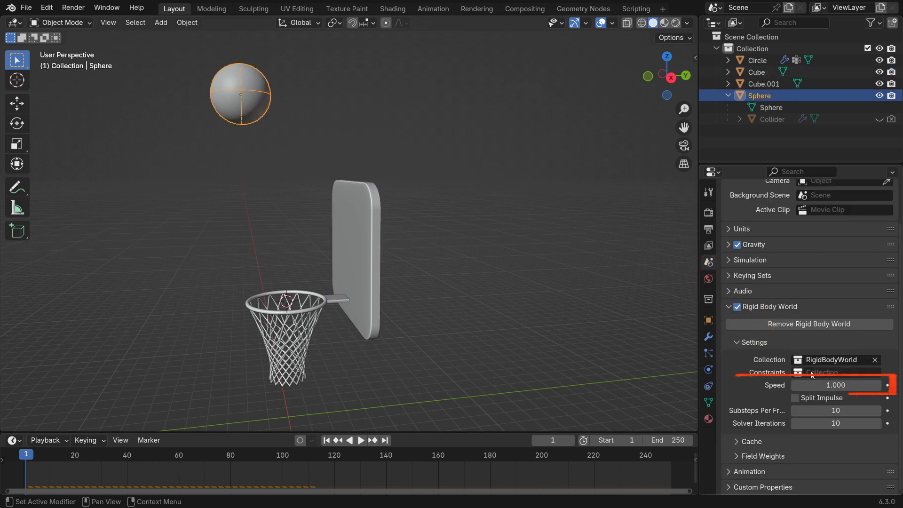
double_click(836, 385)
text(1.200)
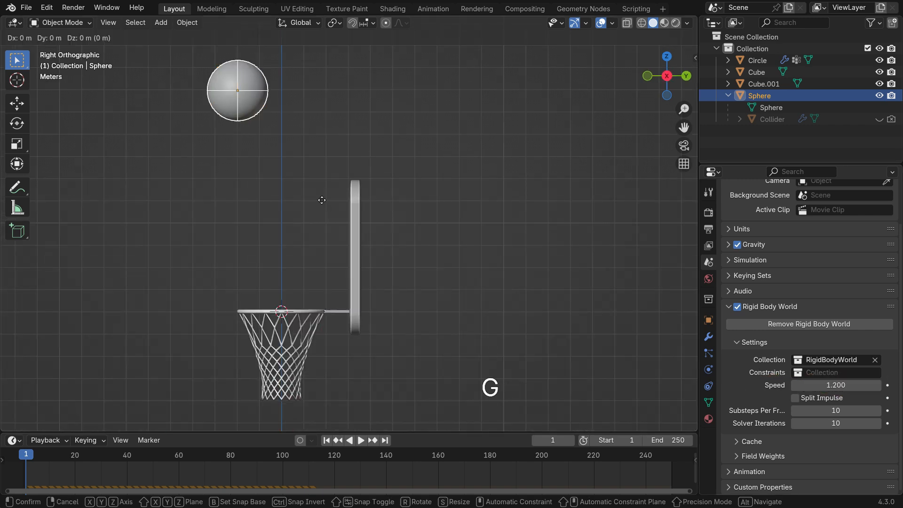
Step: Play the drop to check the ball falls into the hoop, then stop
click(361, 441)
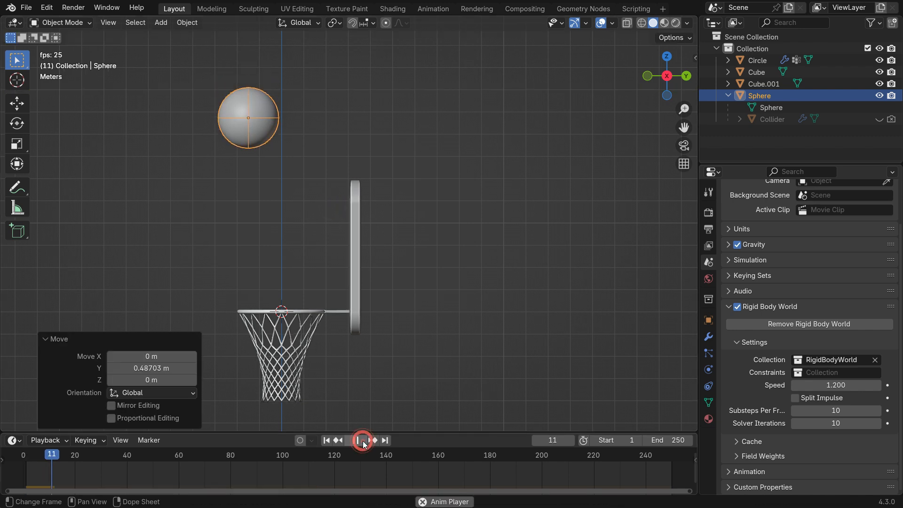
click(361, 441)
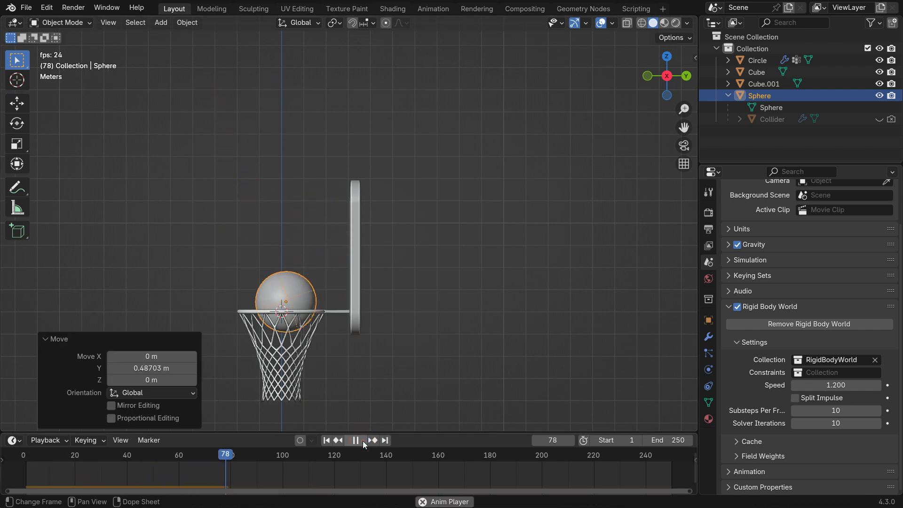
click(356, 440)
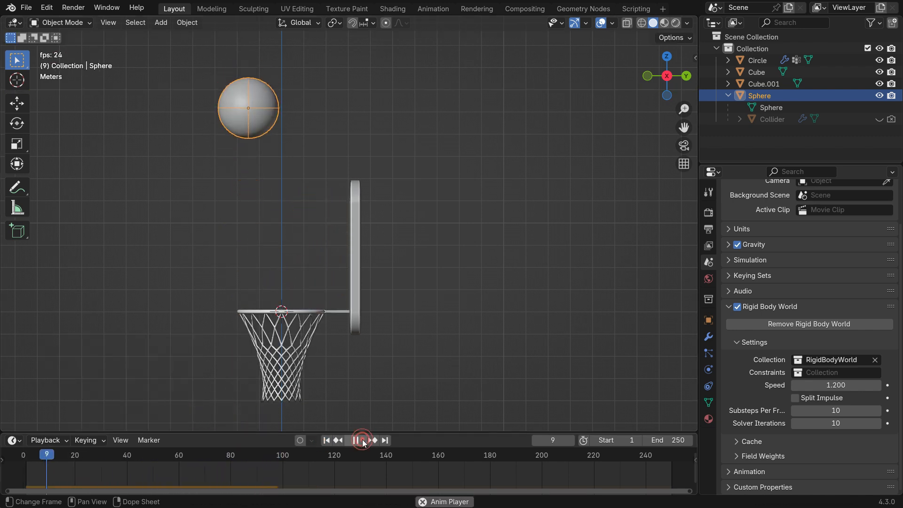
click(356, 440)
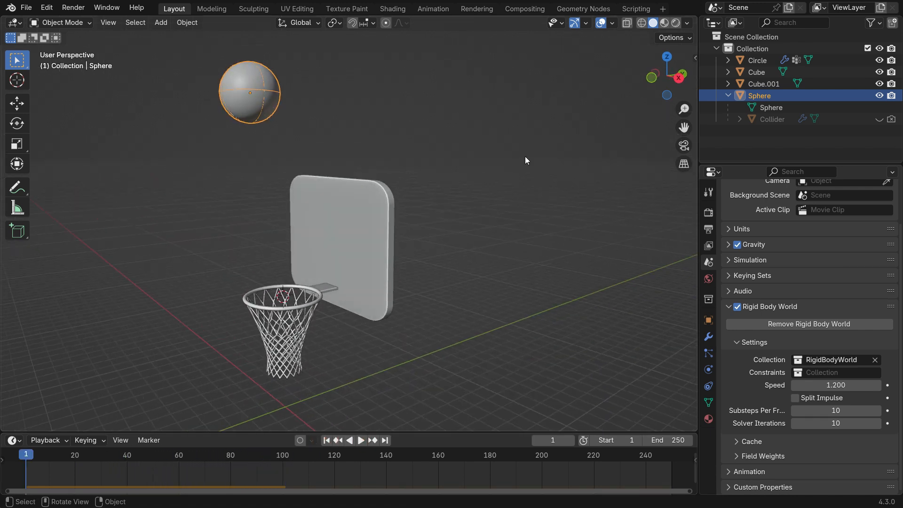
Step: Make the rim an active rigid body and Shift-select it with the backboard
click(315, 290)
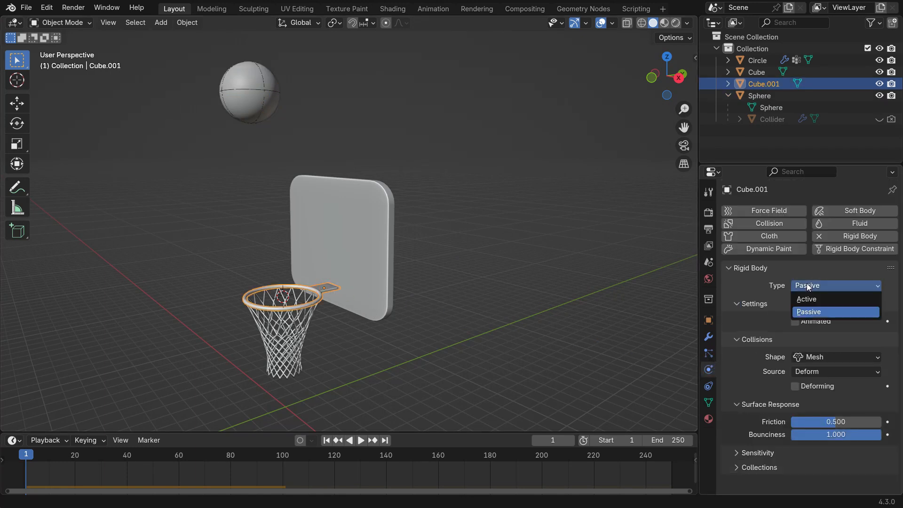
click(806, 299)
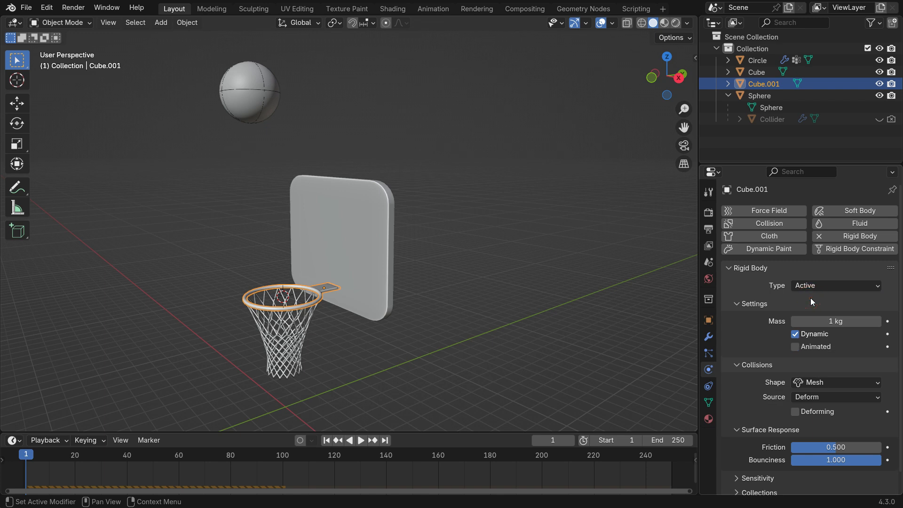
key(shift)
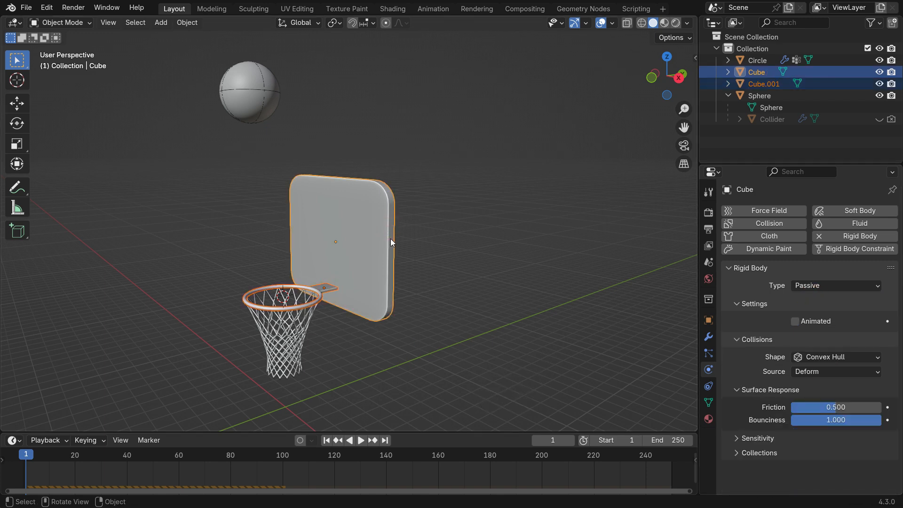
mouse_move(331, 181)
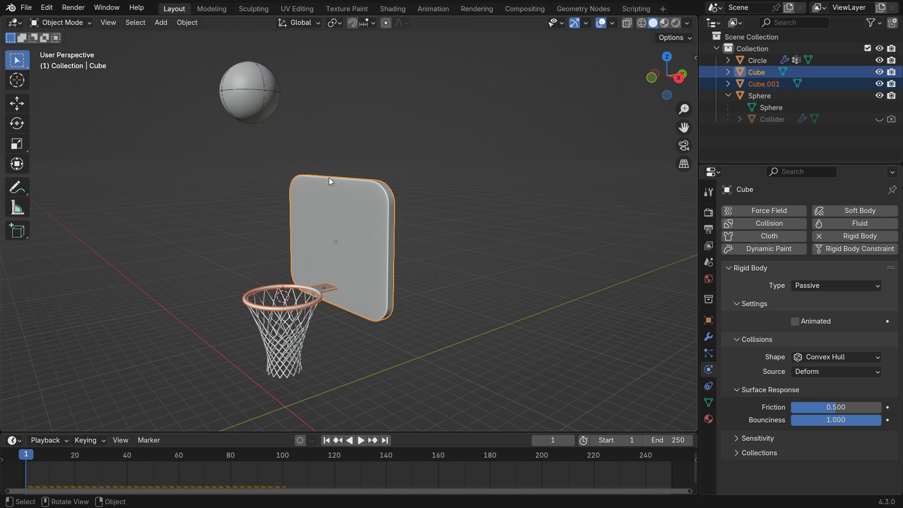
Step: Connect the rim and backboard with a rigid body constraint object
click(186, 23)
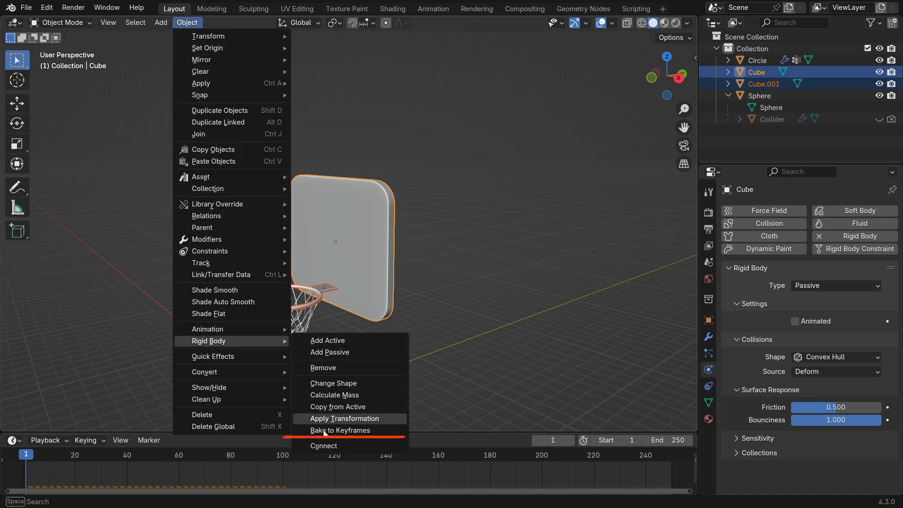
click(324, 445)
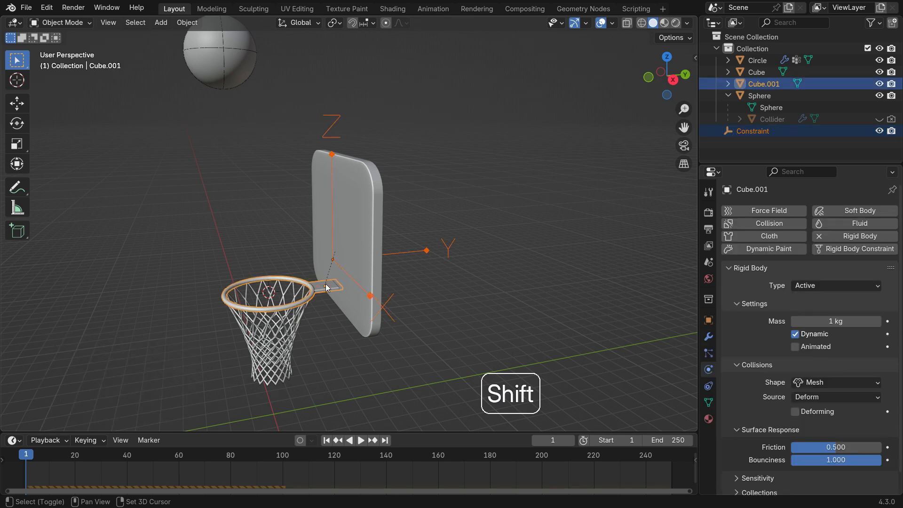
Step: Snap the Constraint empty to the rim's origin with Selection to Active
click(187, 21)
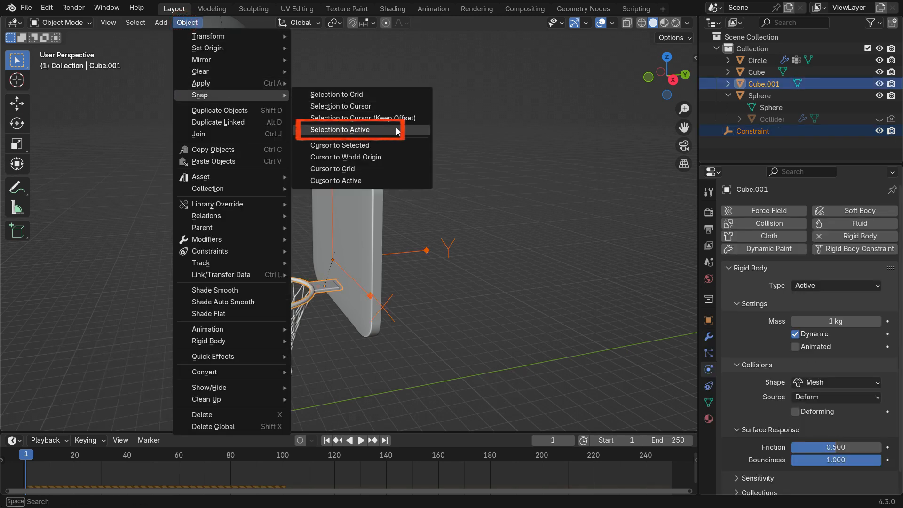
click(340, 130)
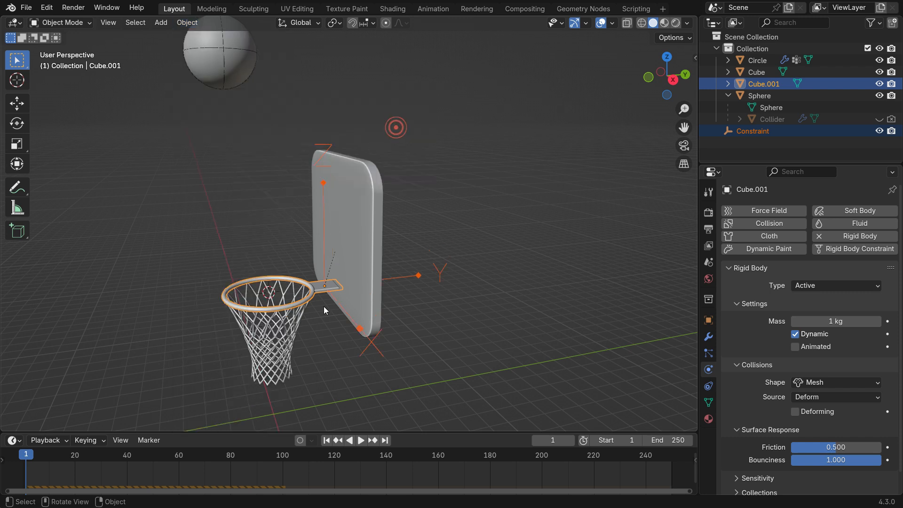
mouse_move(402, 281)
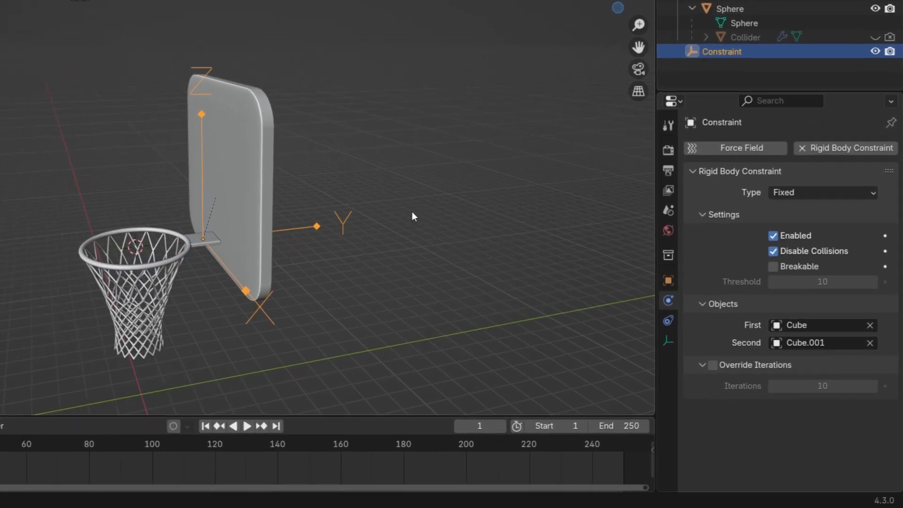
Step: Make the constraint a Generic Spring locking Y/Z rotation and all movement, X-angle spring enabled
click(821, 192)
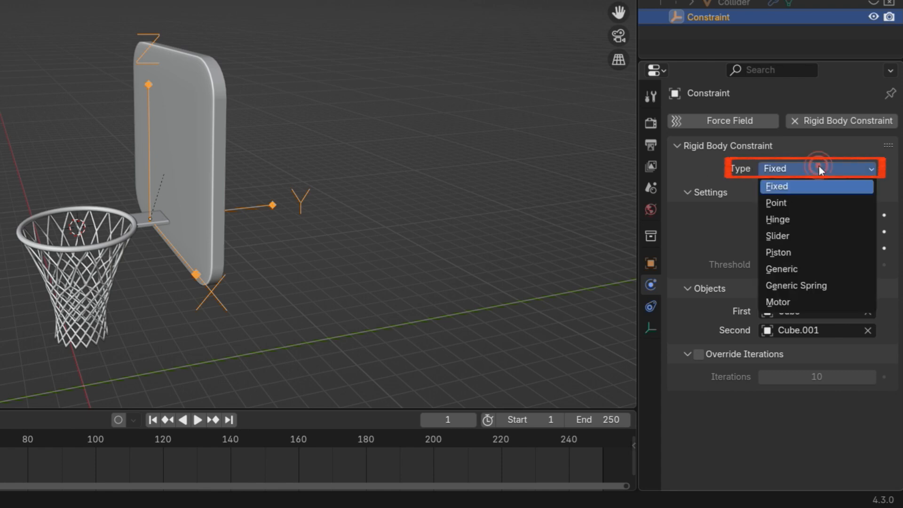
click(797, 286)
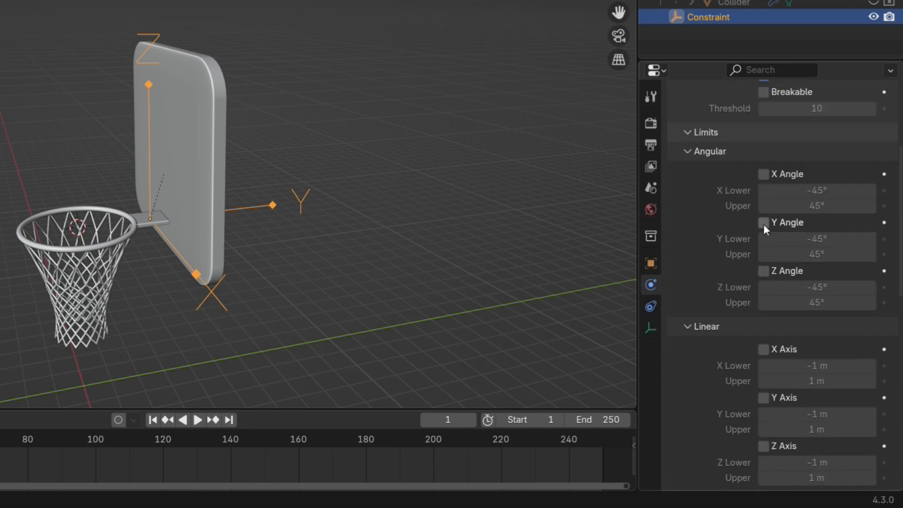
click(764, 223)
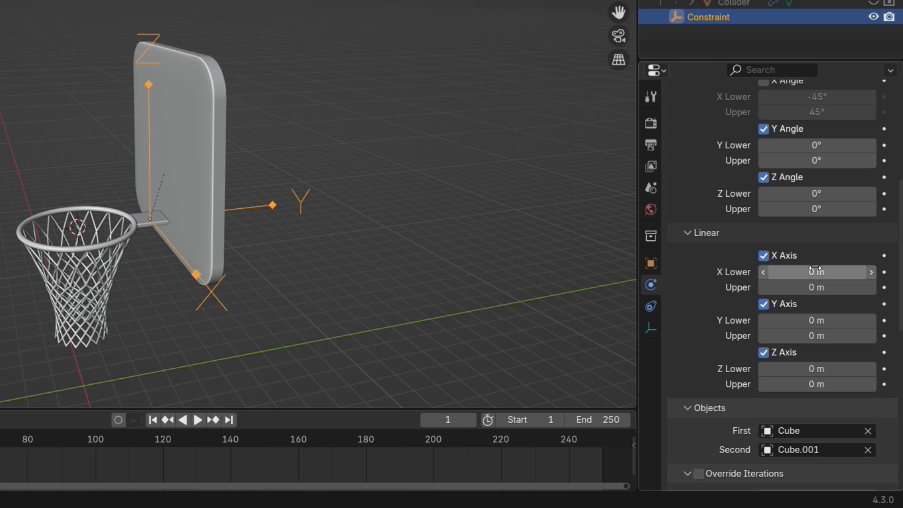
scroll(down, 3)
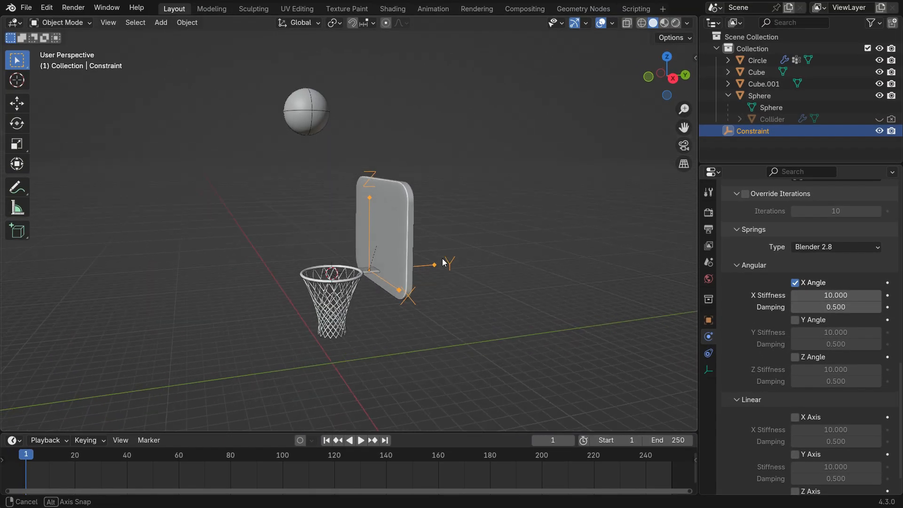
Step: Play the simulation to test the spring-constrained rim, then stop at frame 1
click(360, 440)
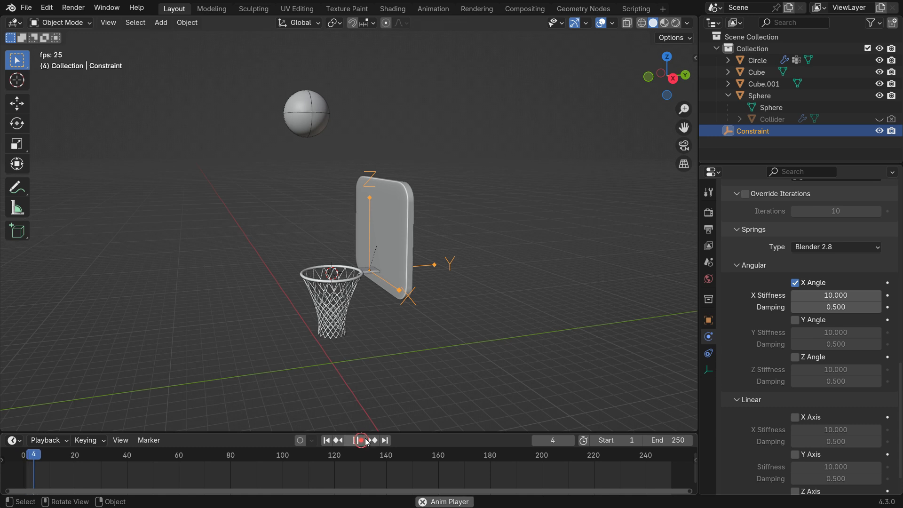
click(356, 440)
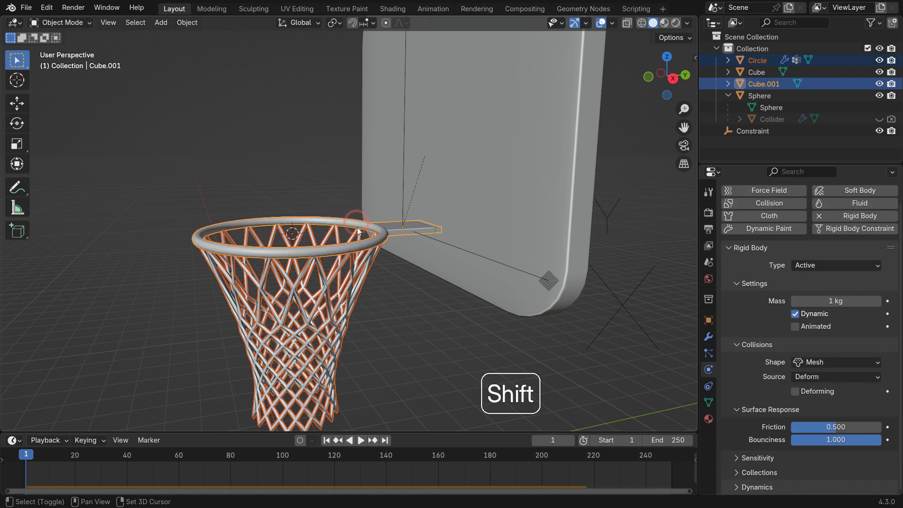
Step: Parent the net to the rim with Object (Keep Transform), then deselect
key(Ctrl+P)
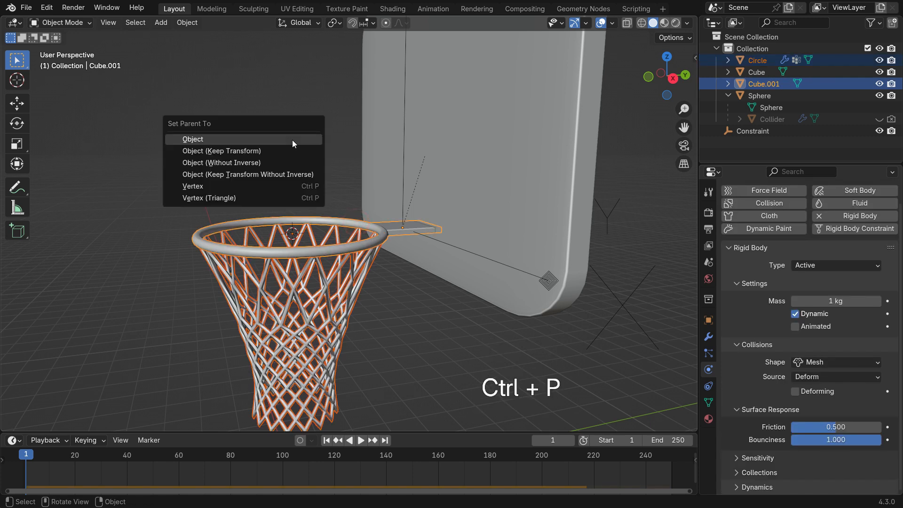
mouse_move(288, 153)
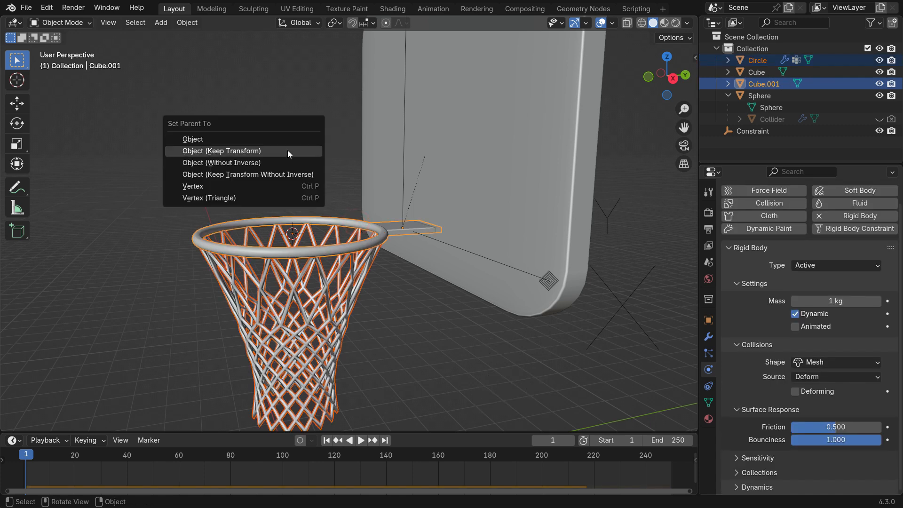
click(220, 150)
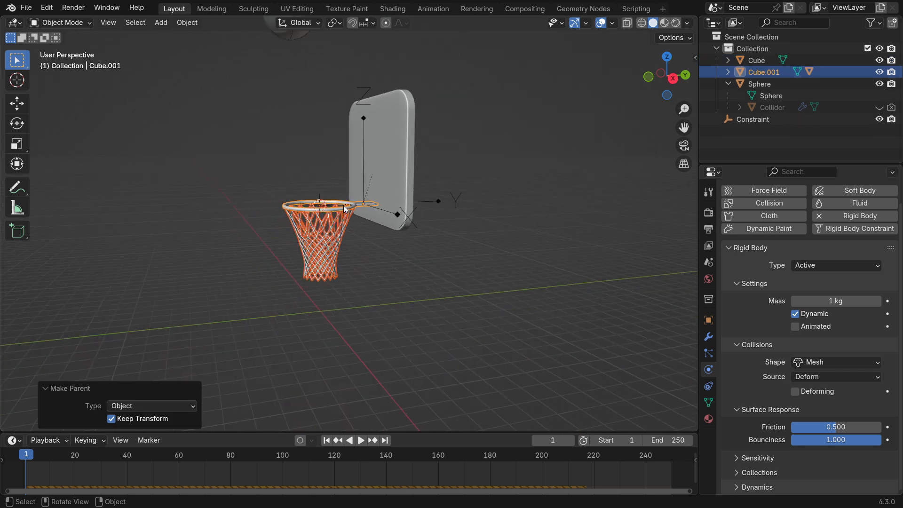
click(360, 440)
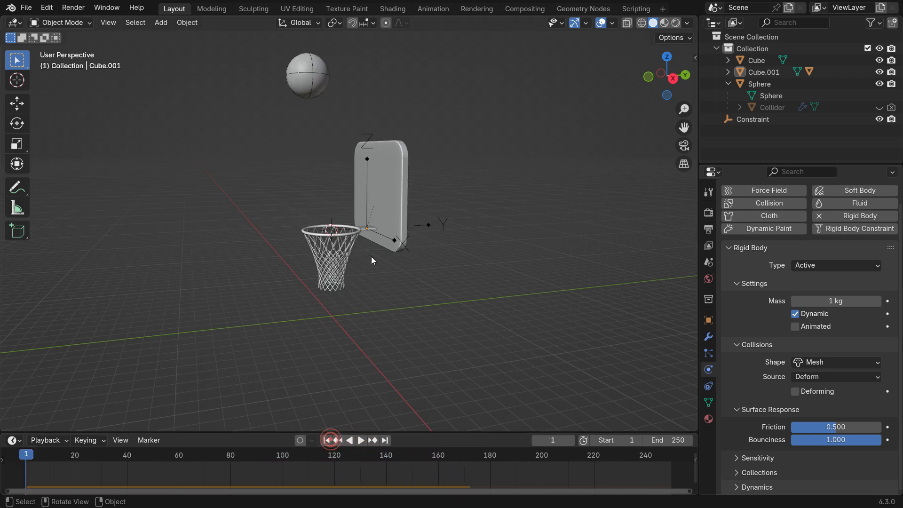
Step: Set the constraint's X-angle spring stiffness to 10000 and damping to 100
click(752, 120)
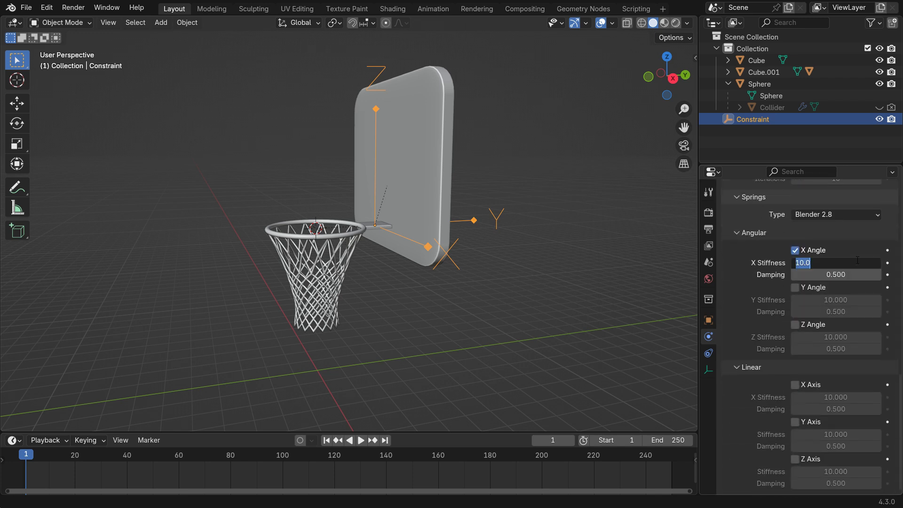
text(1000)
click(837, 274)
text(100.000)
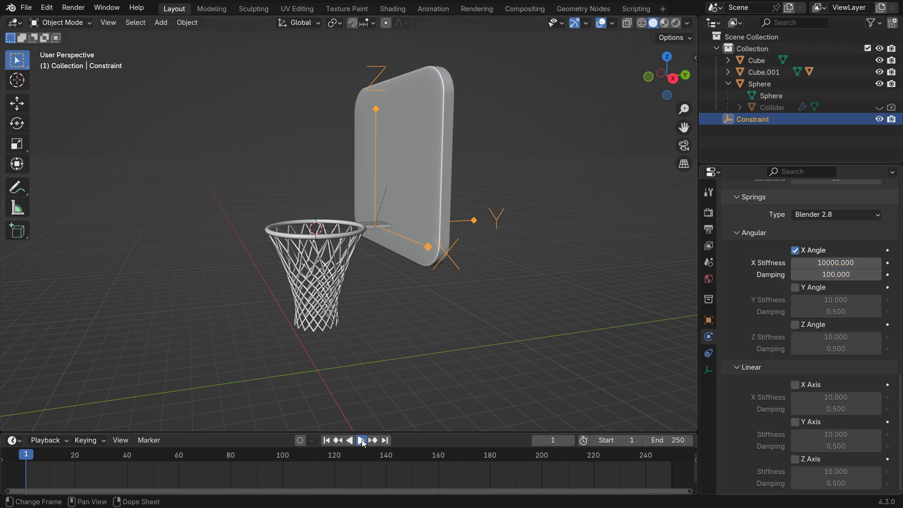
Step: Play the simulation with the stiffer spring, then stop at frame 1
click(362, 441)
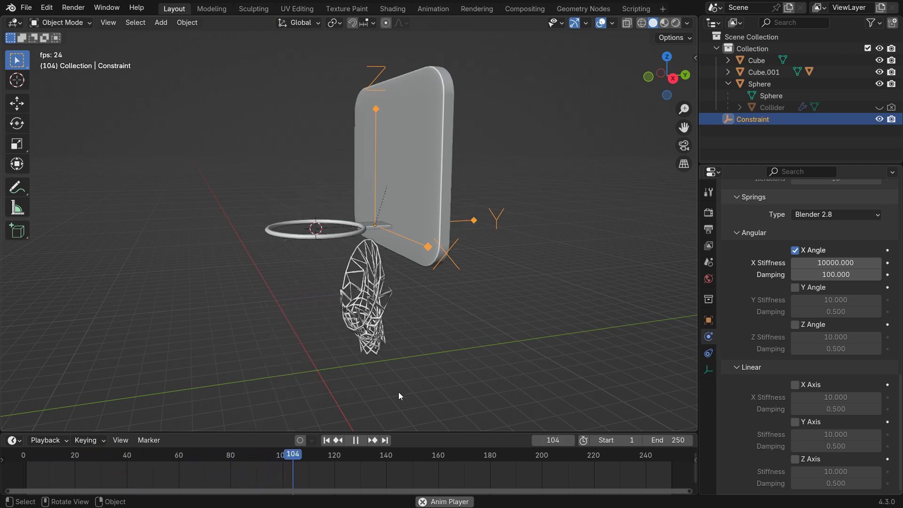
click(324, 440)
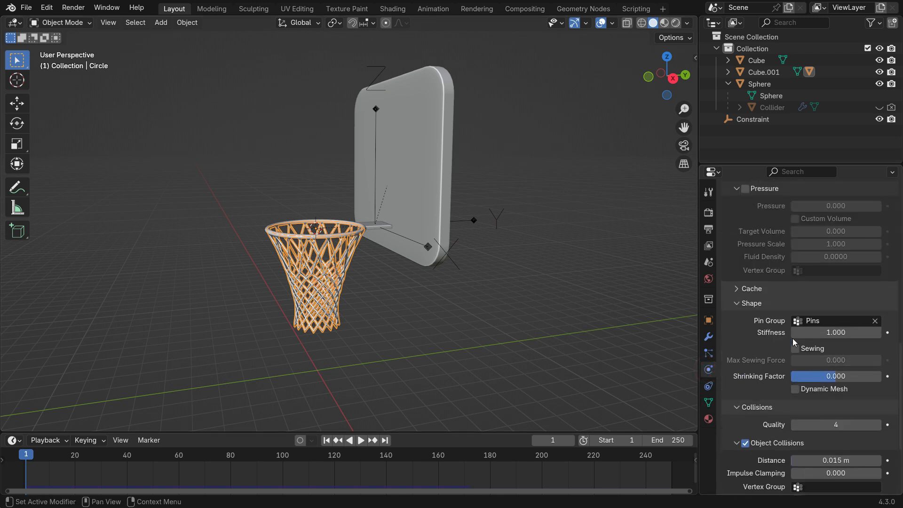
Step: Clear the net's cloth cache and replay from frame 1 so it re-simulates on the rim
click(750, 288)
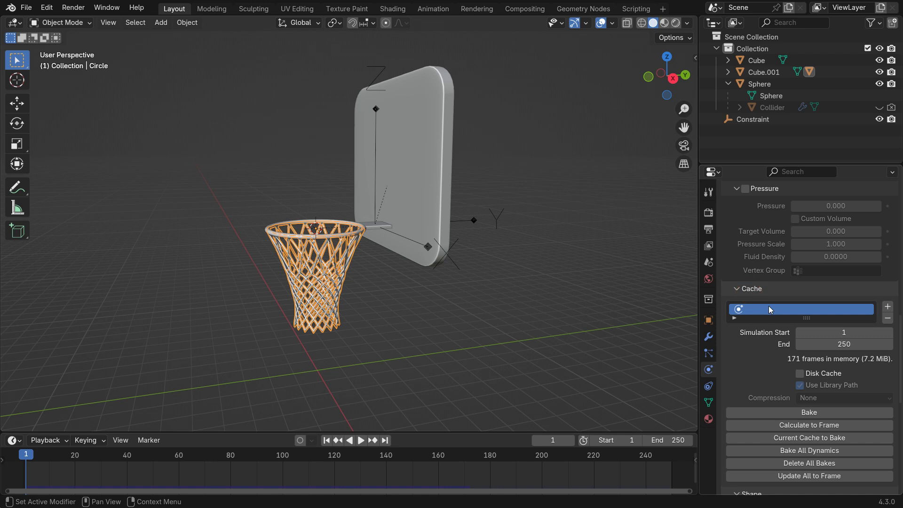
right_click(801, 309)
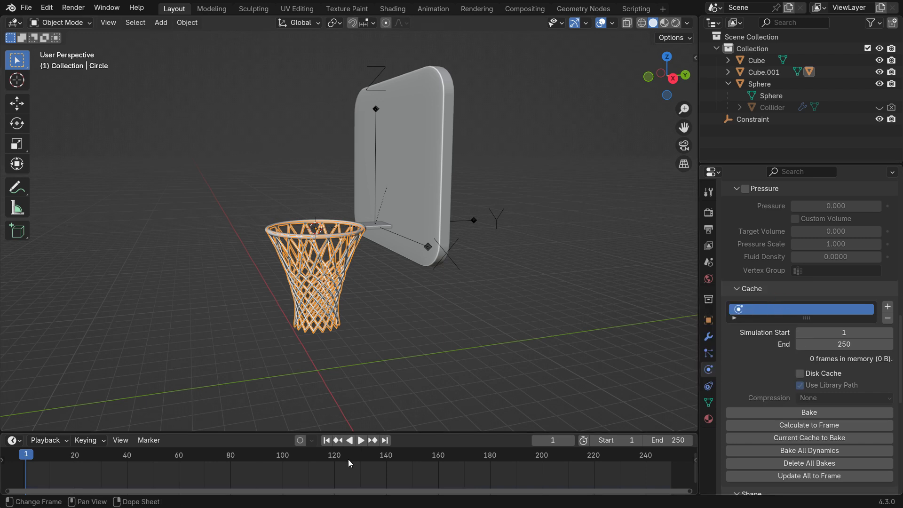
click(360, 441)
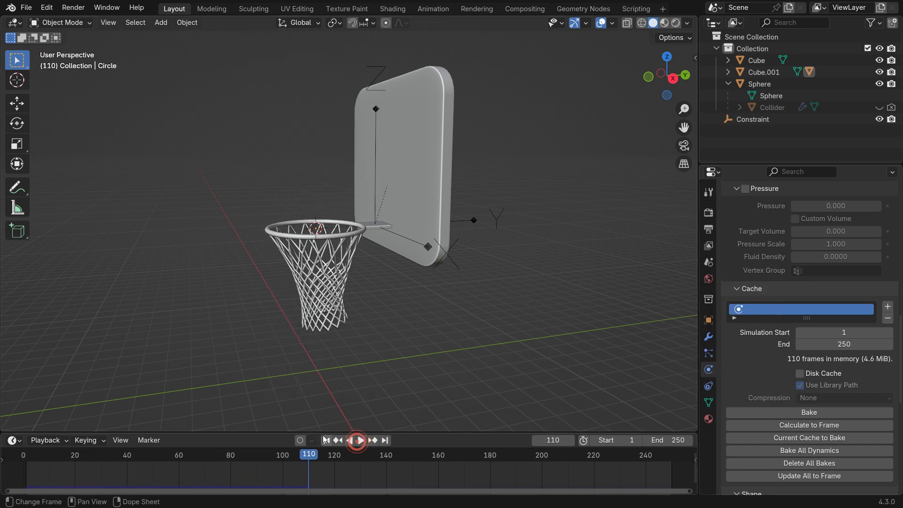
click(356, 441)
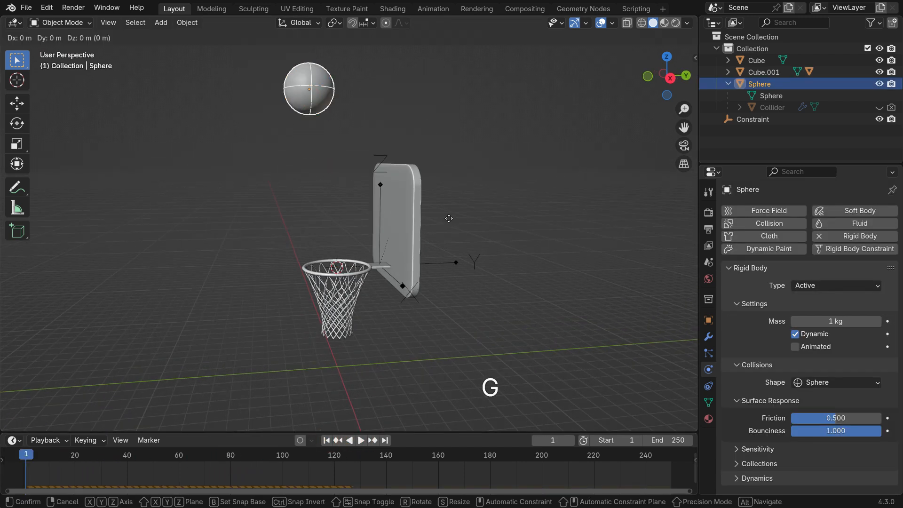
Step: Set the Sphere's rigid body mass to 0.5 kg and replay to test it
click(361, 440)
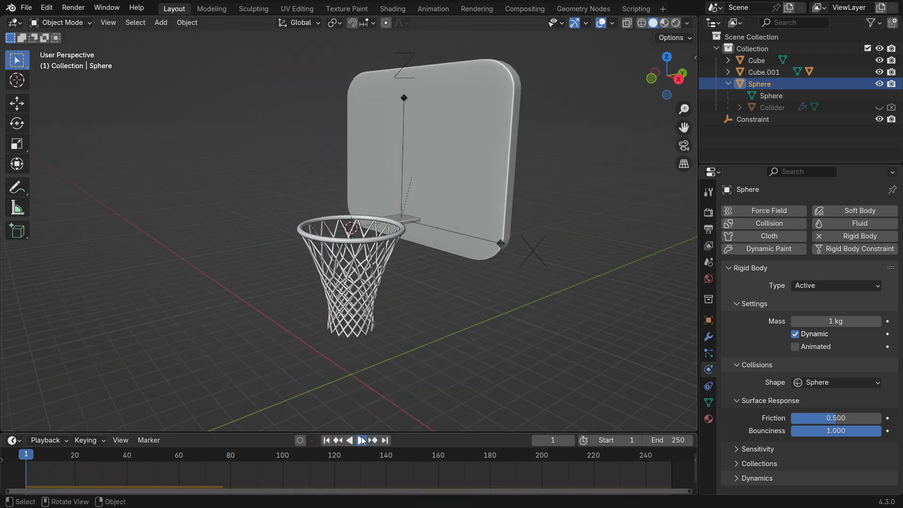
click(360, 440)
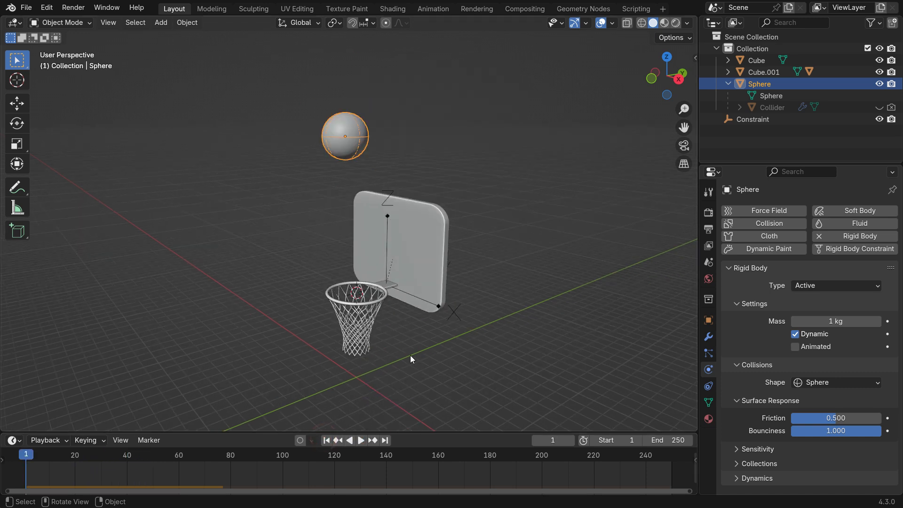
double_click(836, 320)
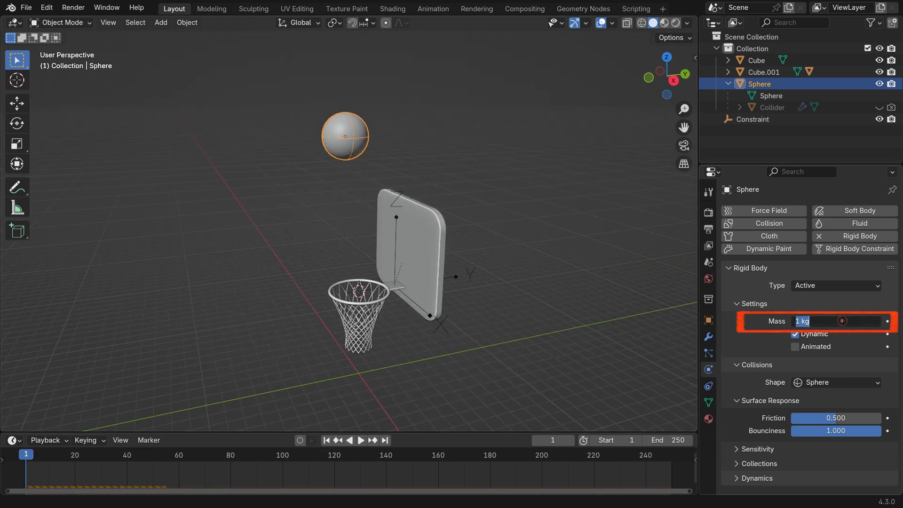
click(360, 439)
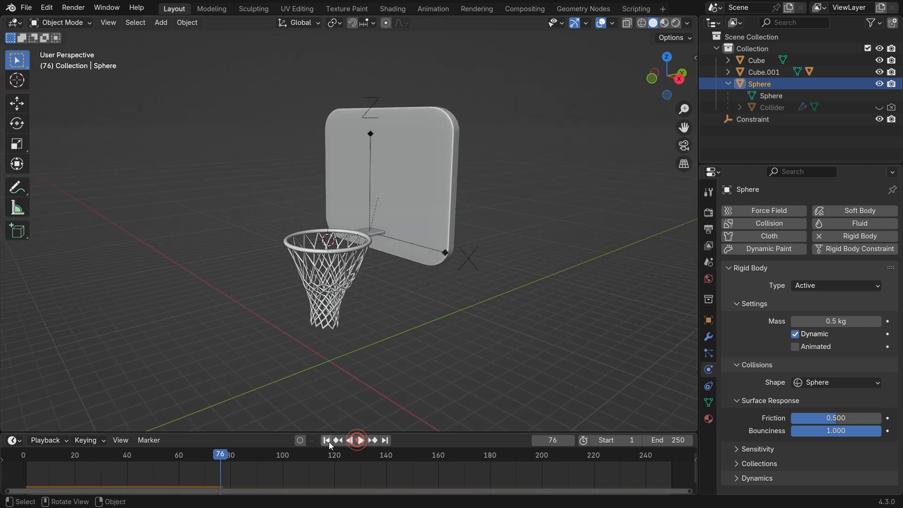
click(350, 440)
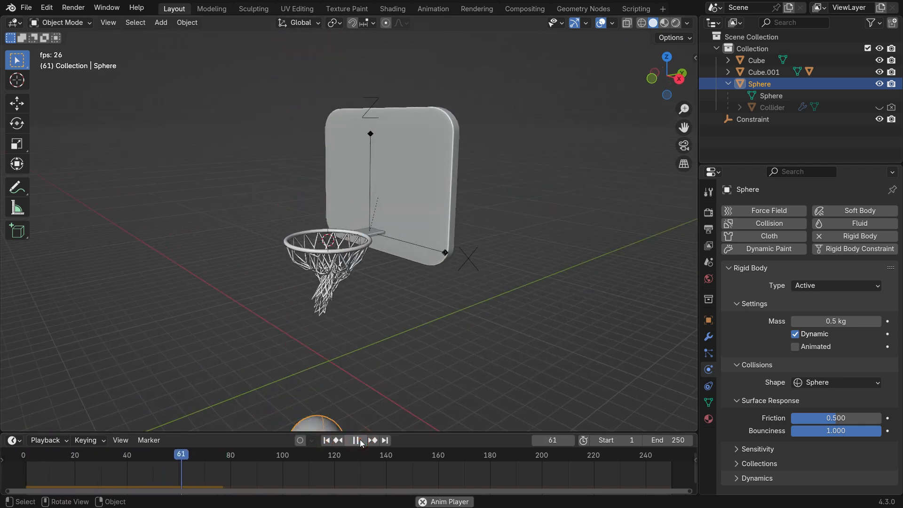
click(326, 441)
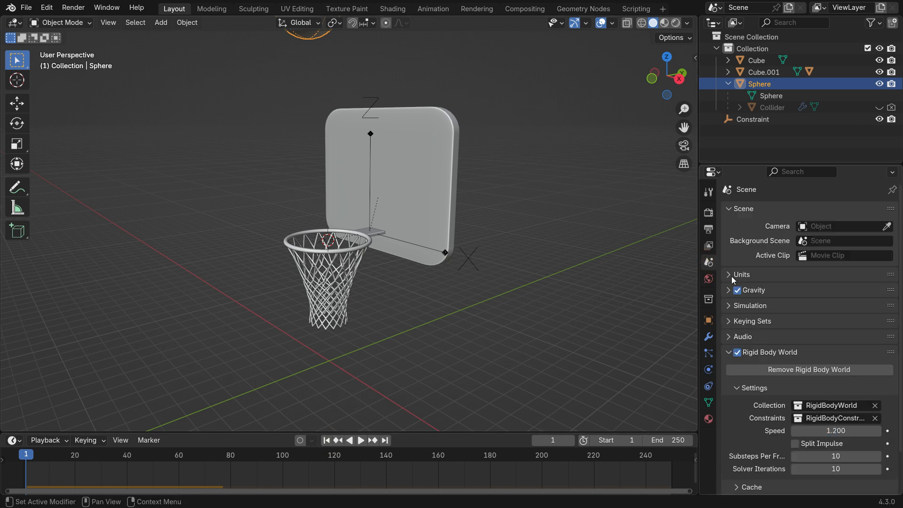
Step: Bake All Dynamics from the Rigid Body World cache
scroll(down, 3)
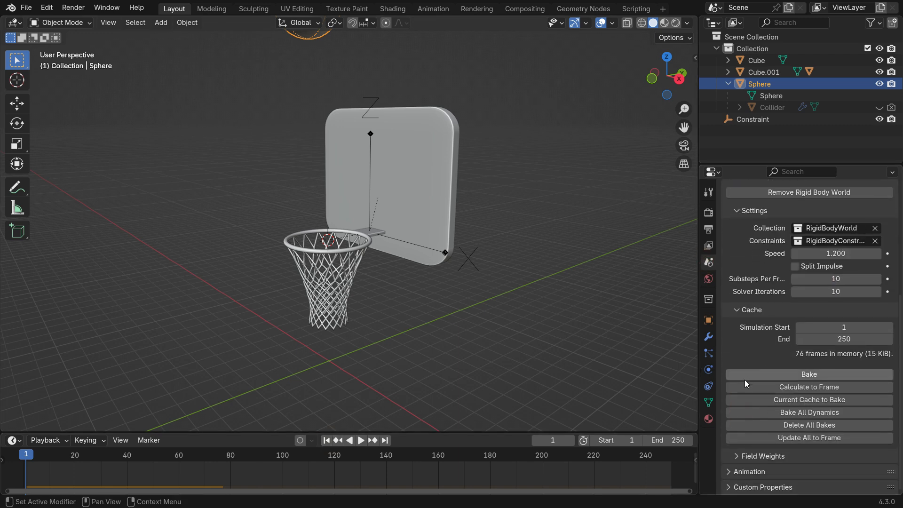
click(810, 412)
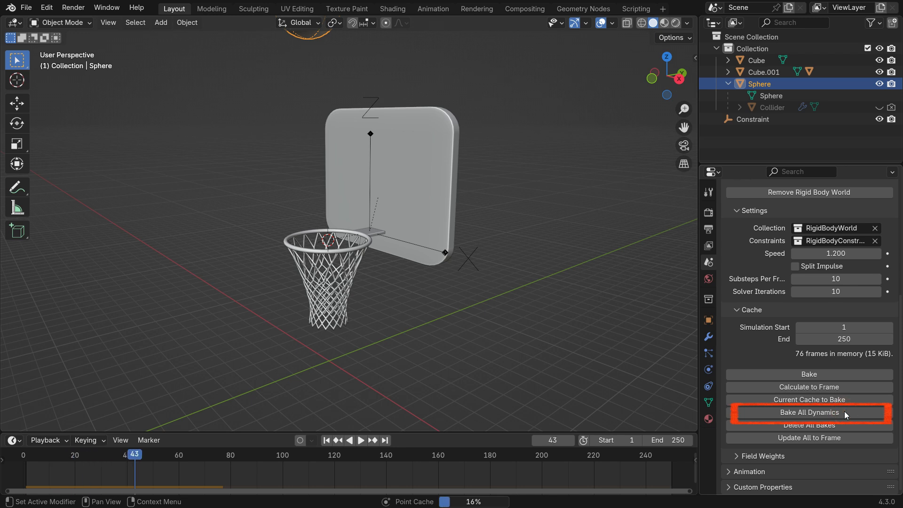